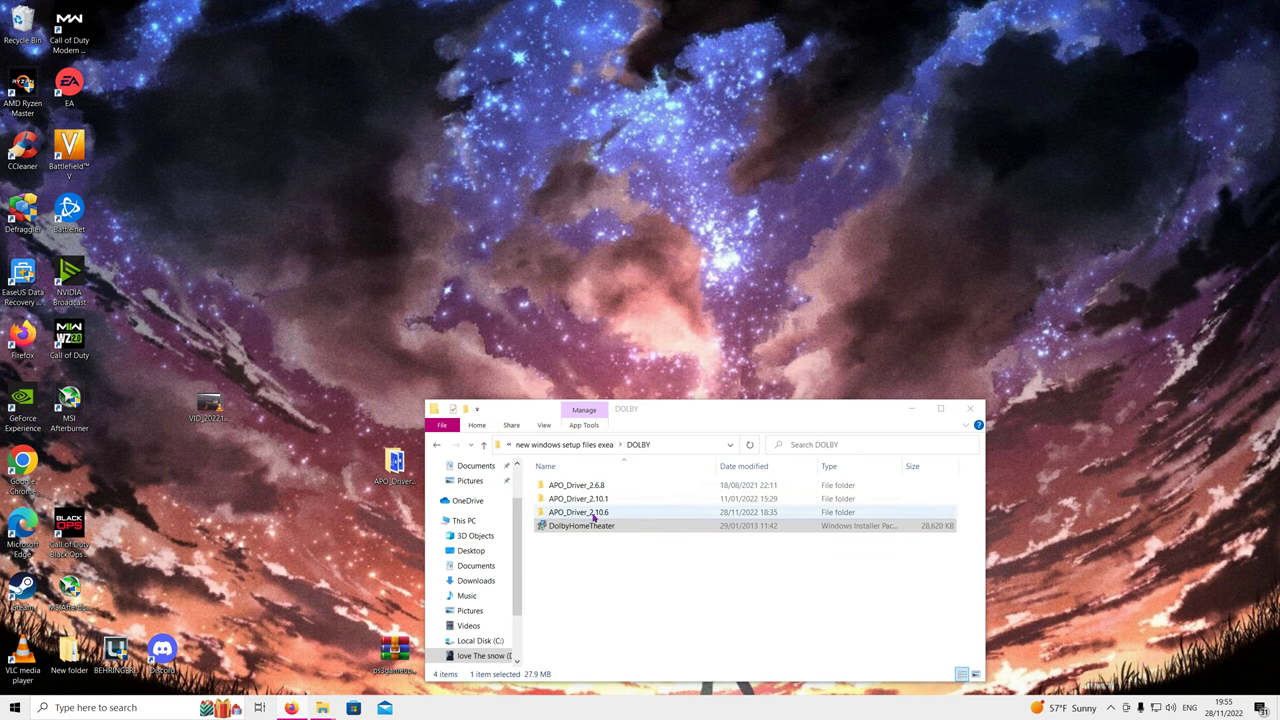
pyautogui.moveTo(575, 517)
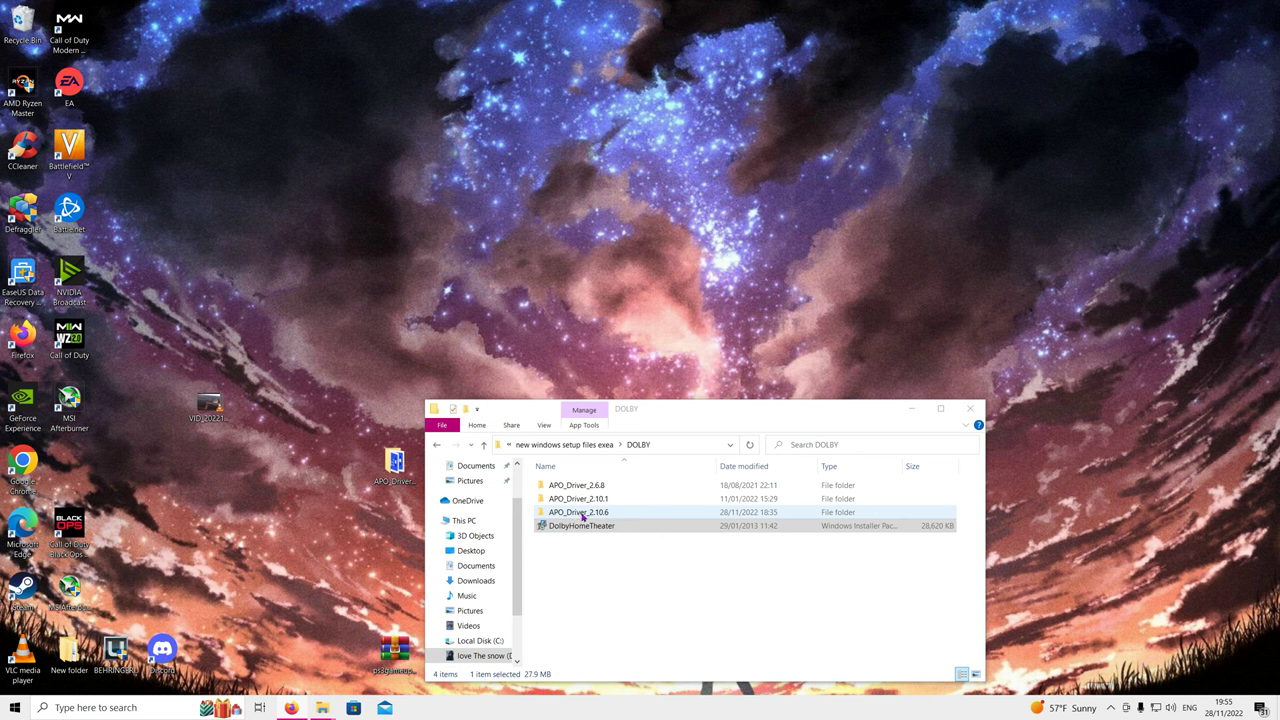
# - Open the APO_Driver_2.10.6 folder to show the x64 and x86 setup programs
pyautogui.click(604, 570)
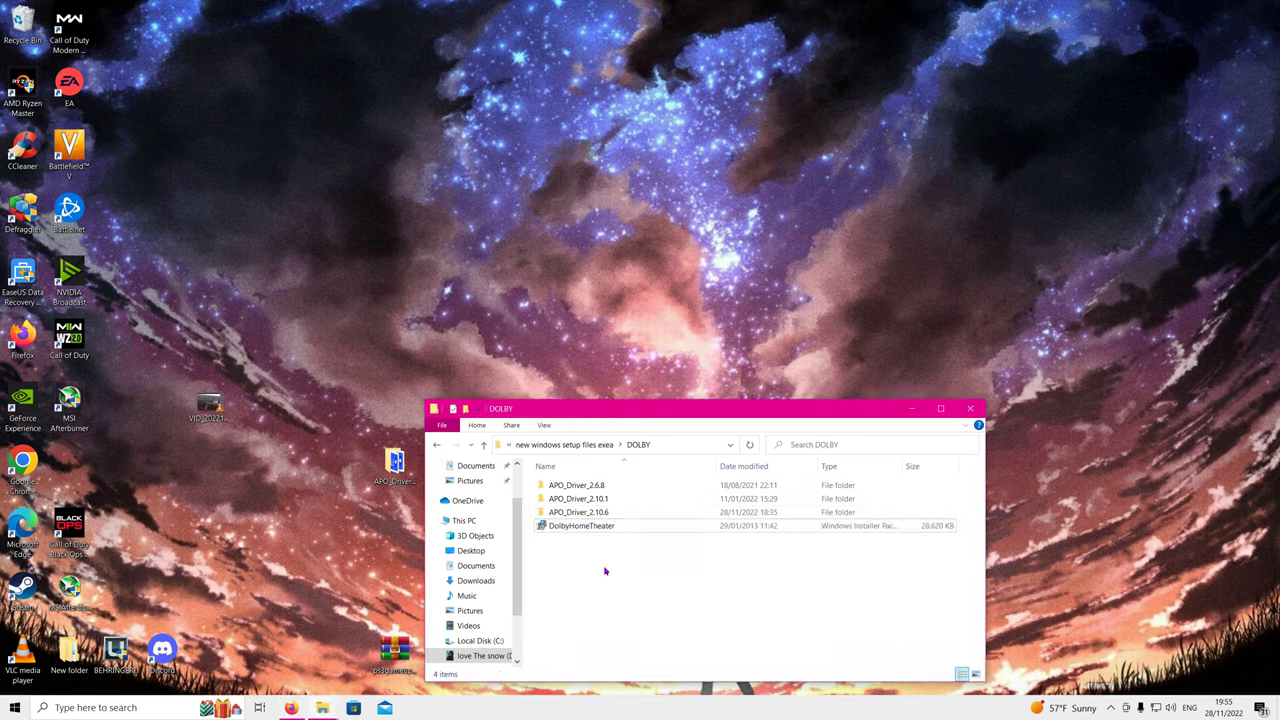
pyautogui.click(576, 485)
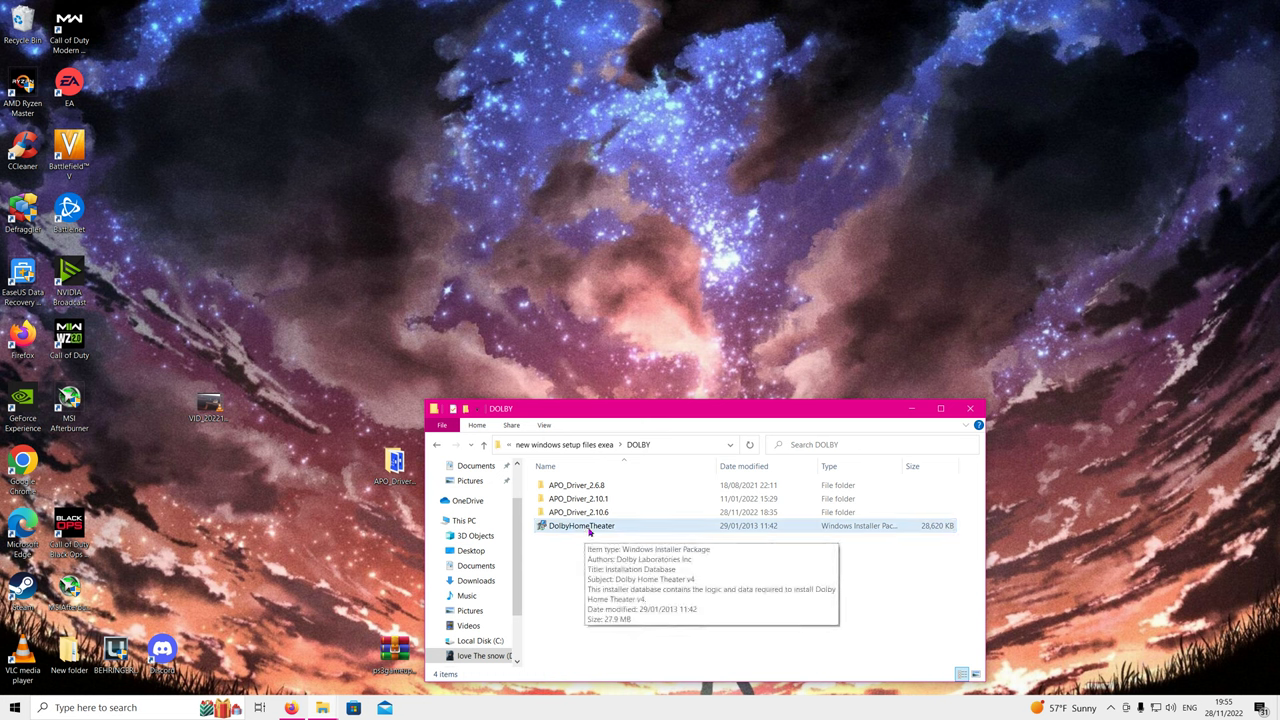
pyautogui.moveTo(568, 534)
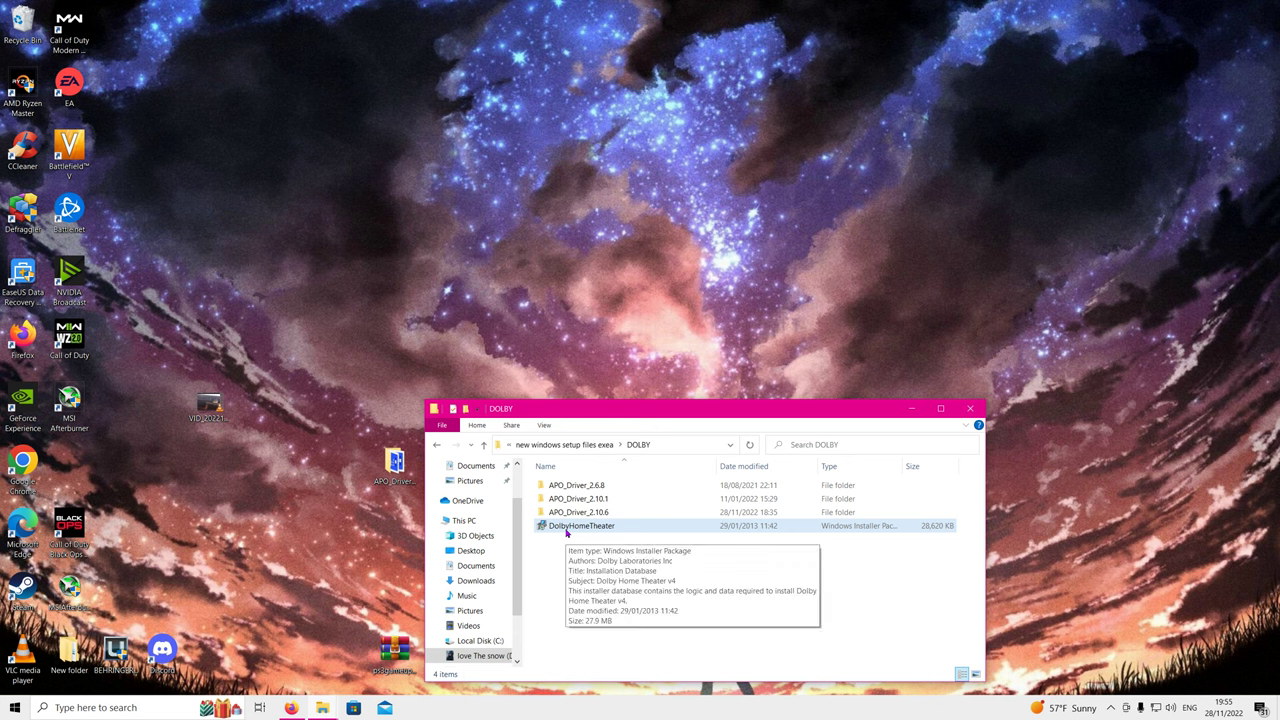
pyautogui.moveTo(556, 530)
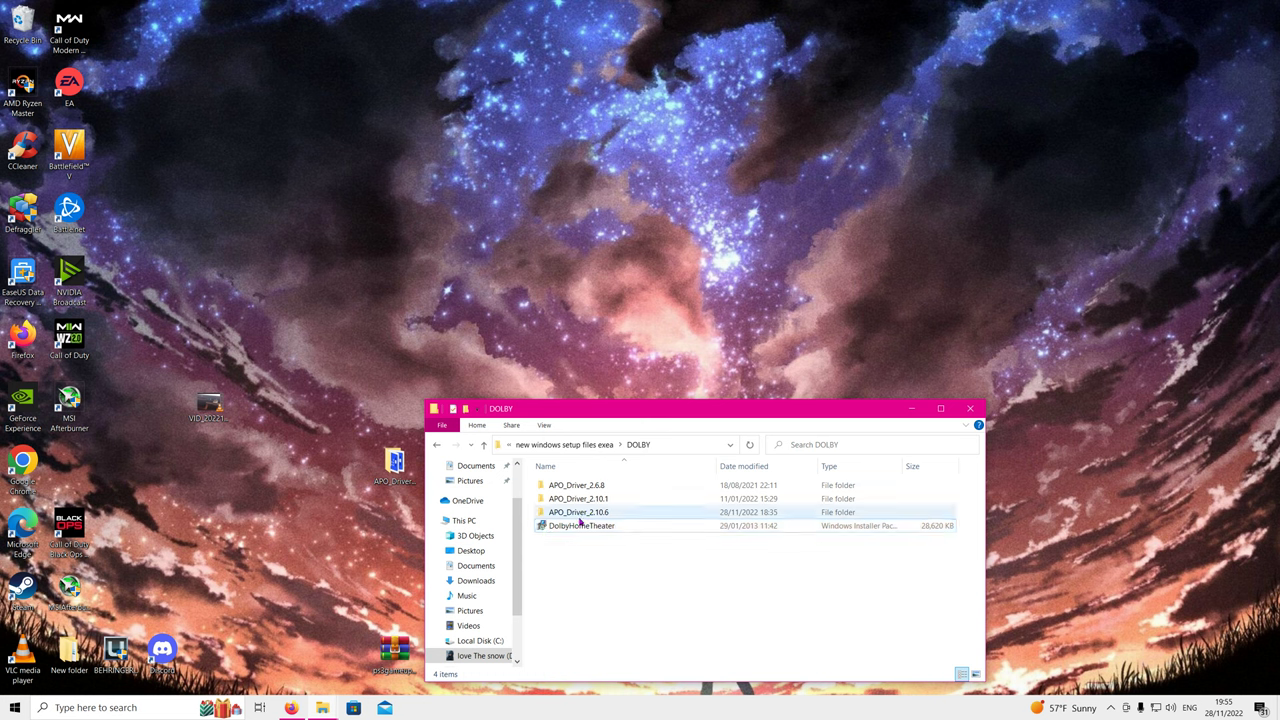
pyautogui.doubleClick(578, 512)
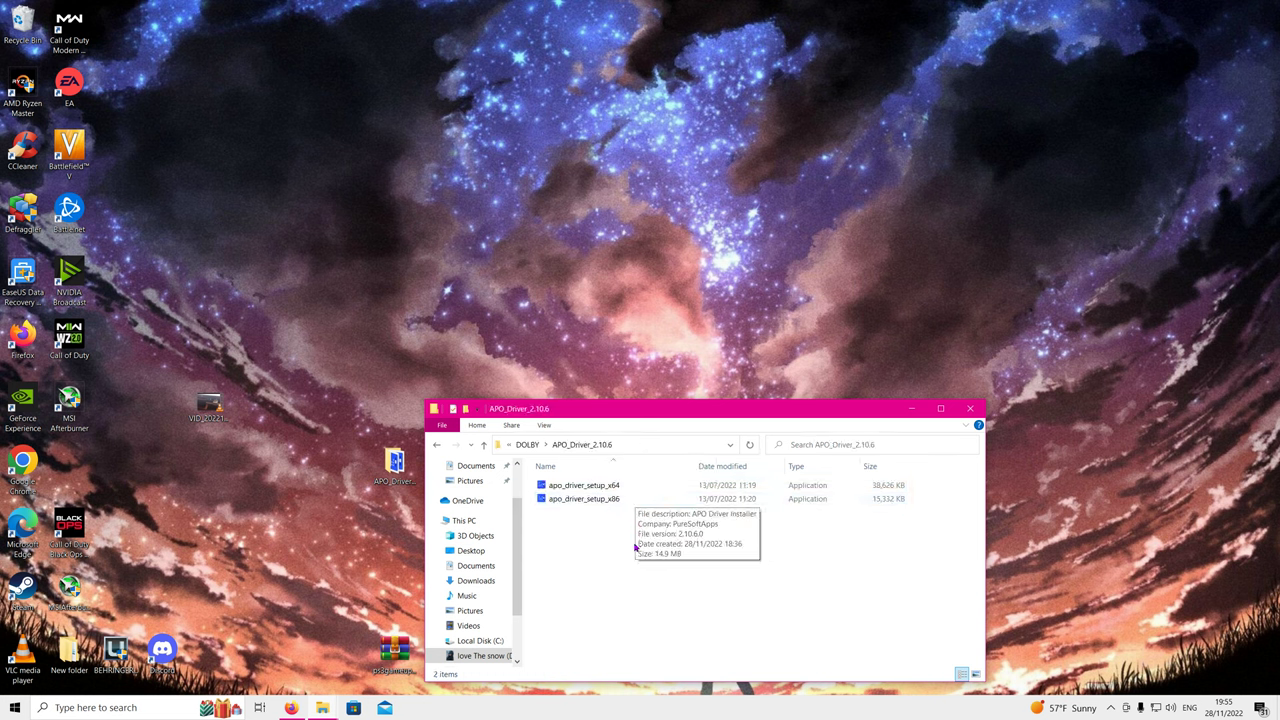
pyautogui.moveTo(625, 536)
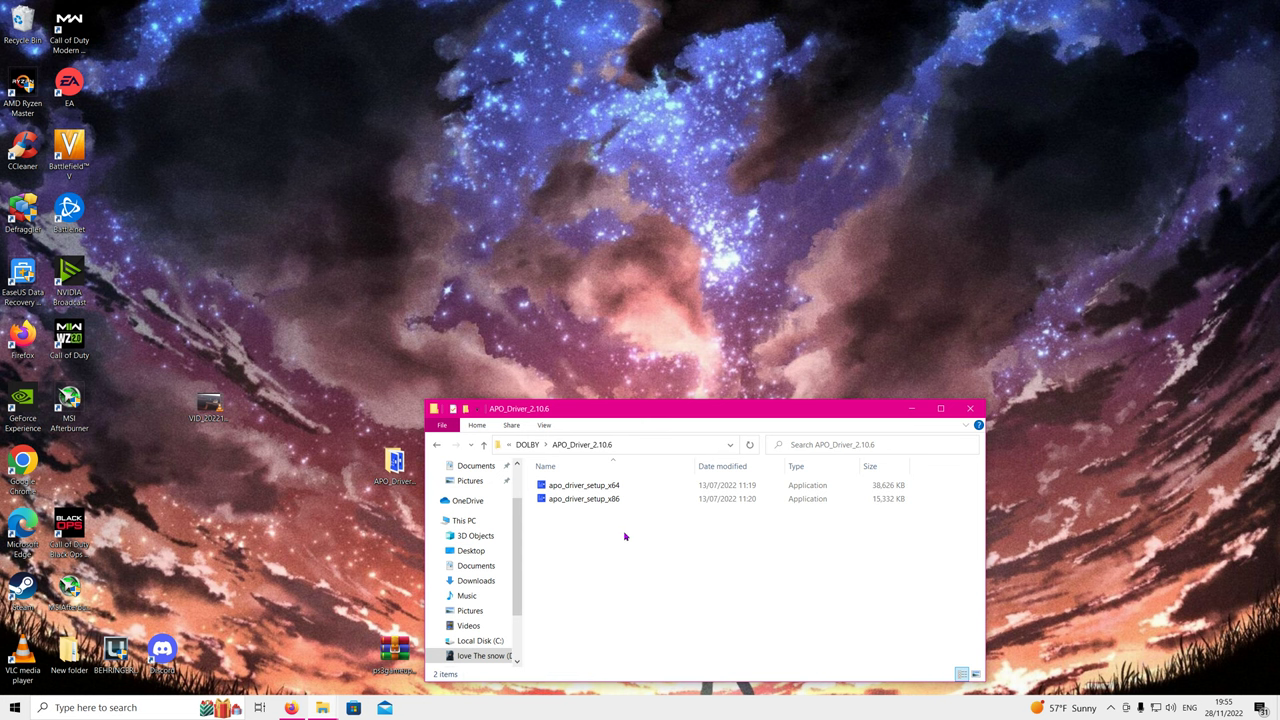
pyautogui.moveTo(586, 530)
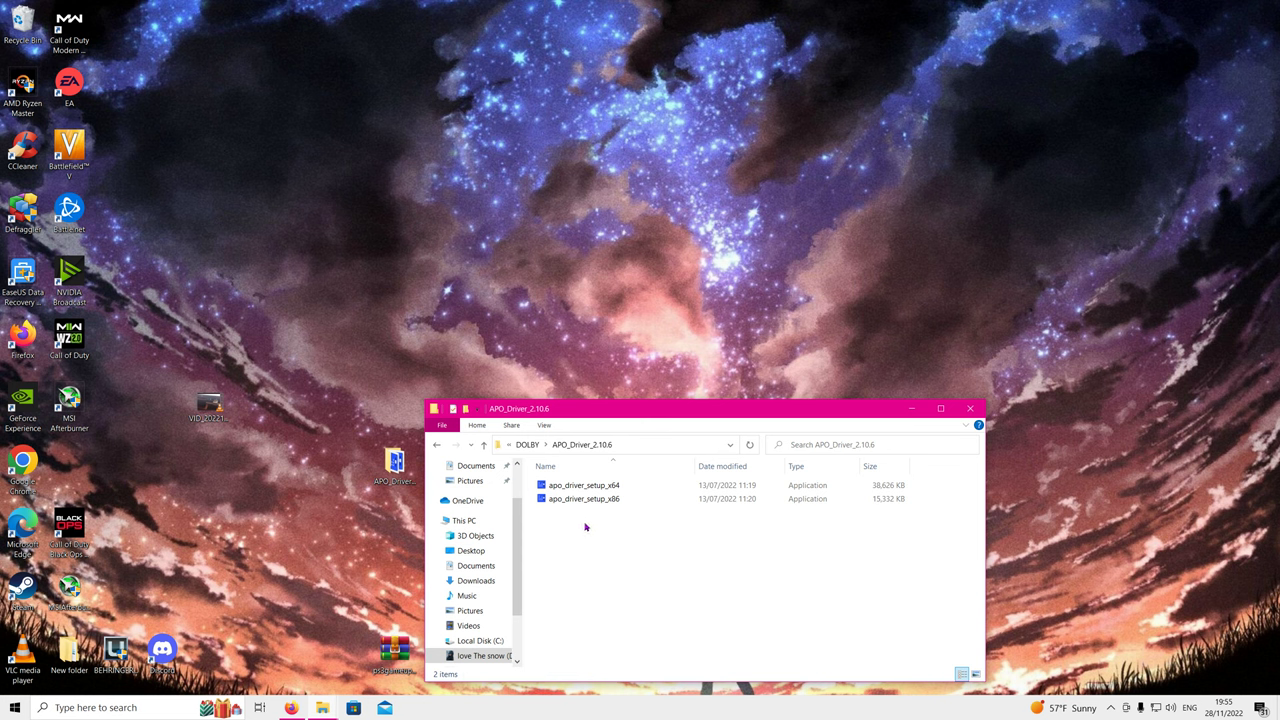
pyautogui.click(100, 707)
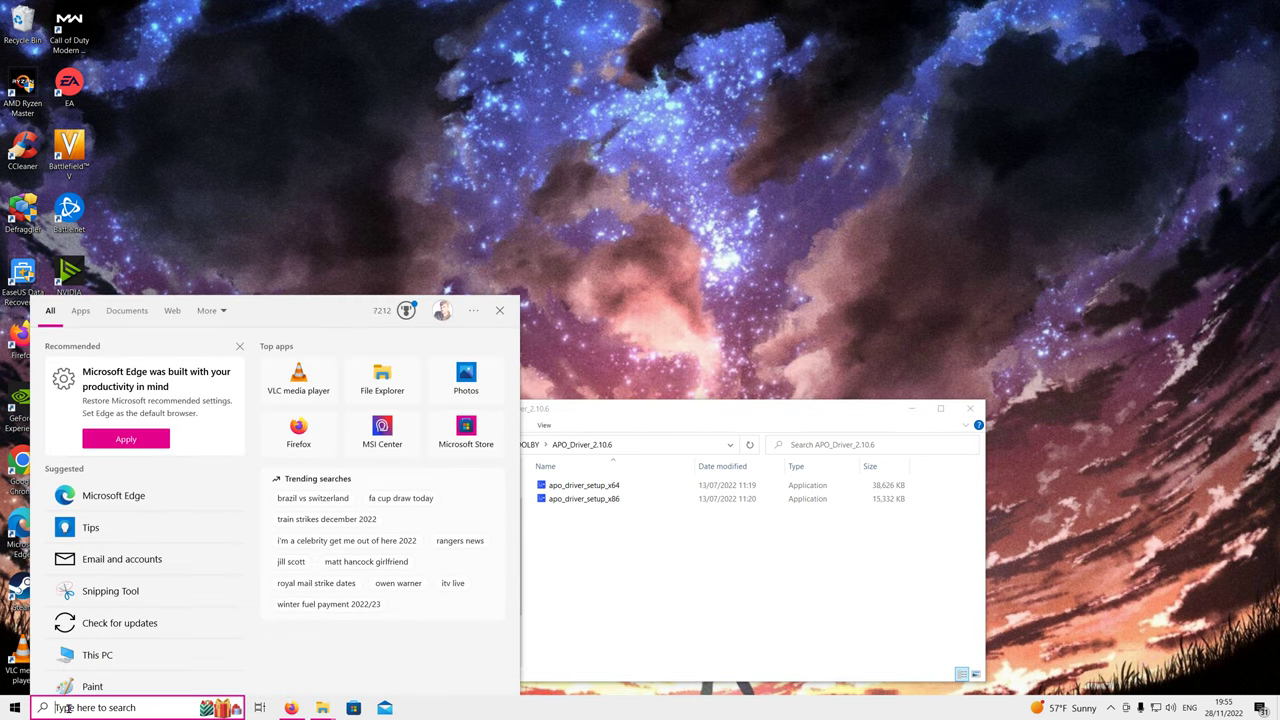
pyautogui.write('s')
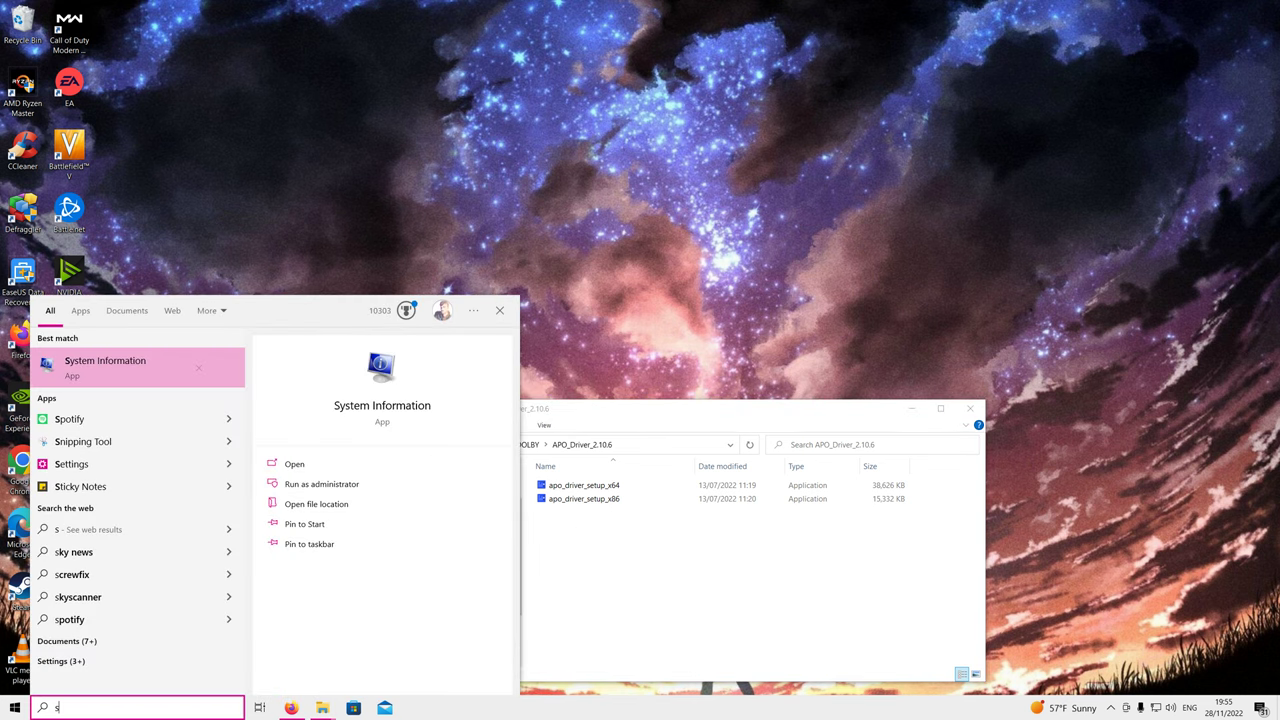
pyautogui.write('System Information')
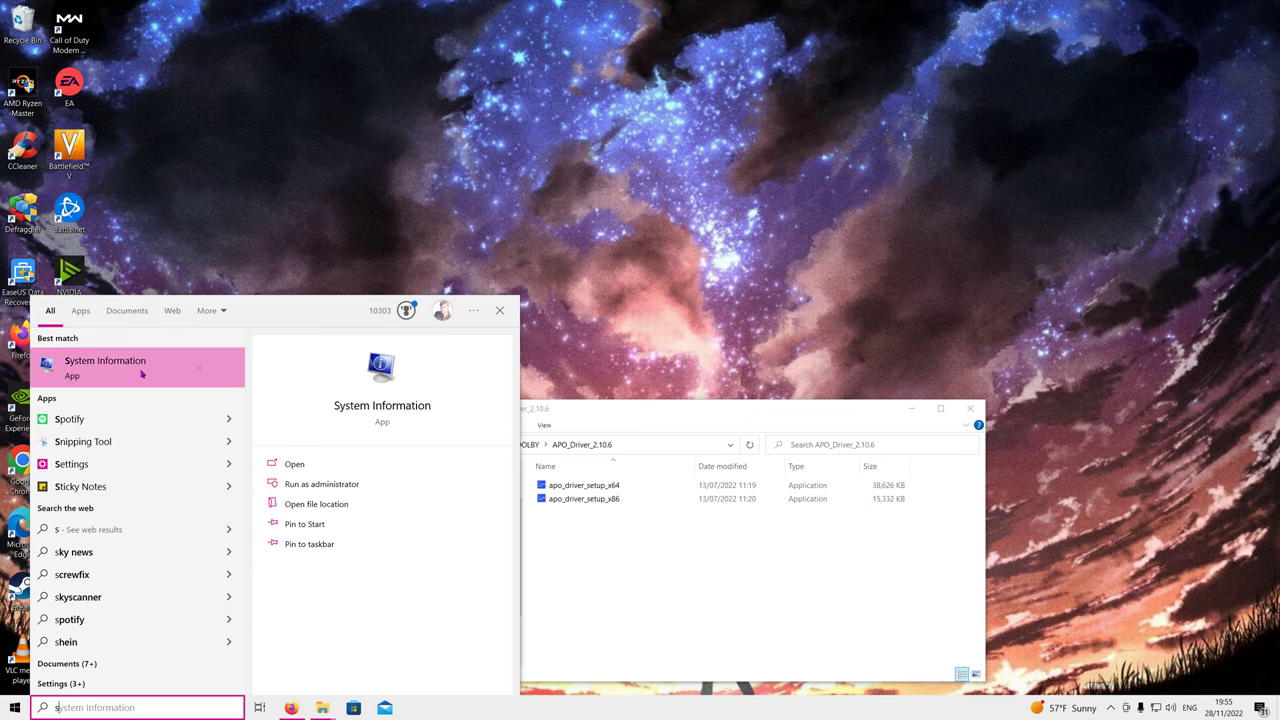
pyautogui.click(105, 367)
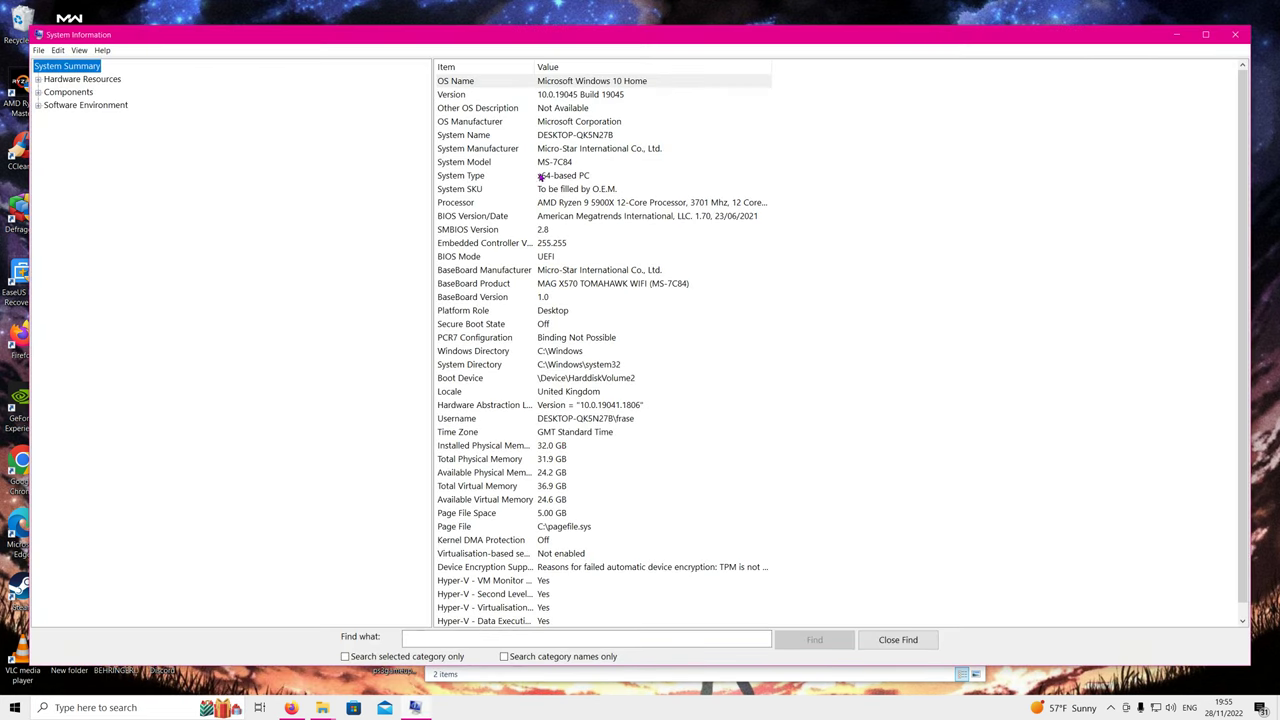
pyautogui.click(562, 175)
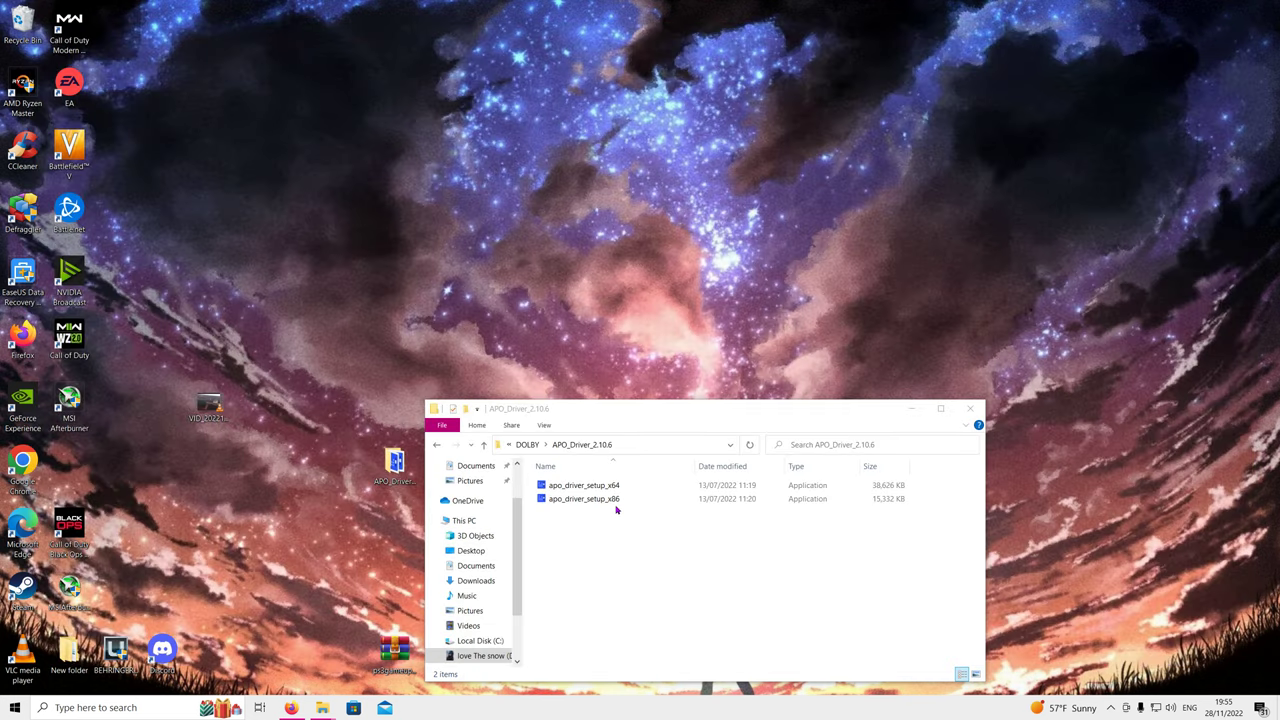
pyautogui.moveTo(612, 508)
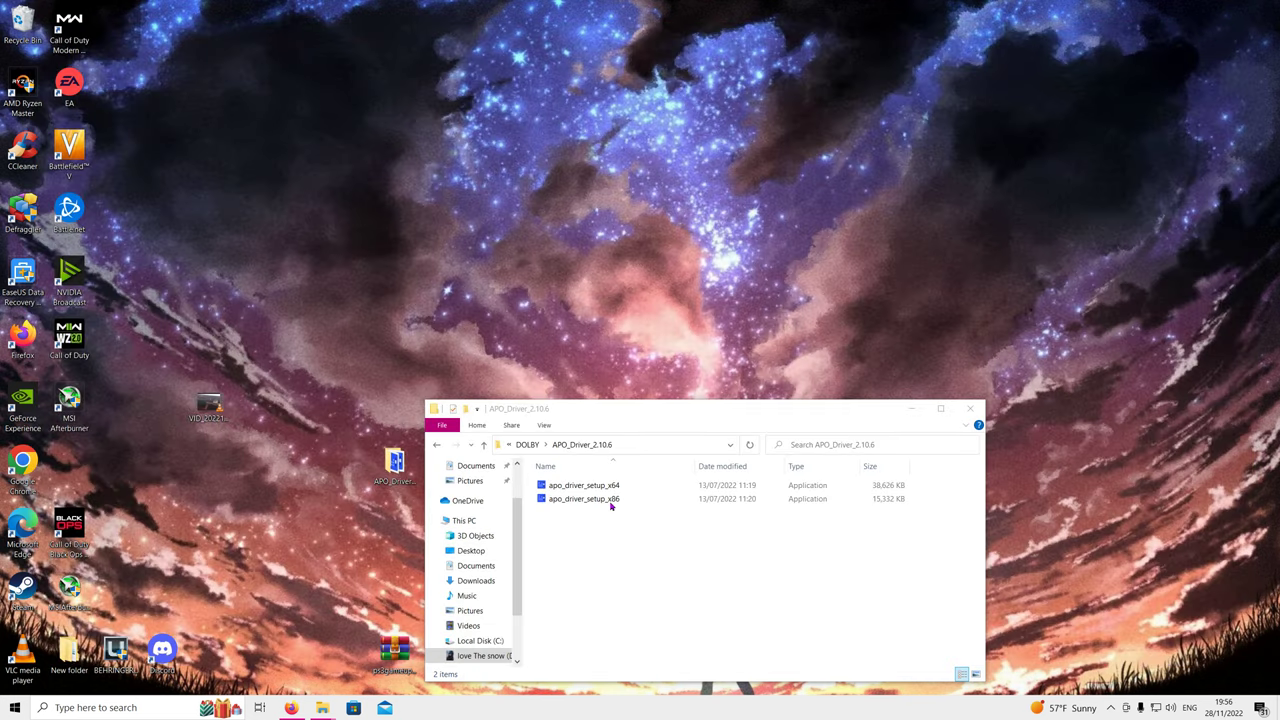
pyautogui.moveTo(585, 497)
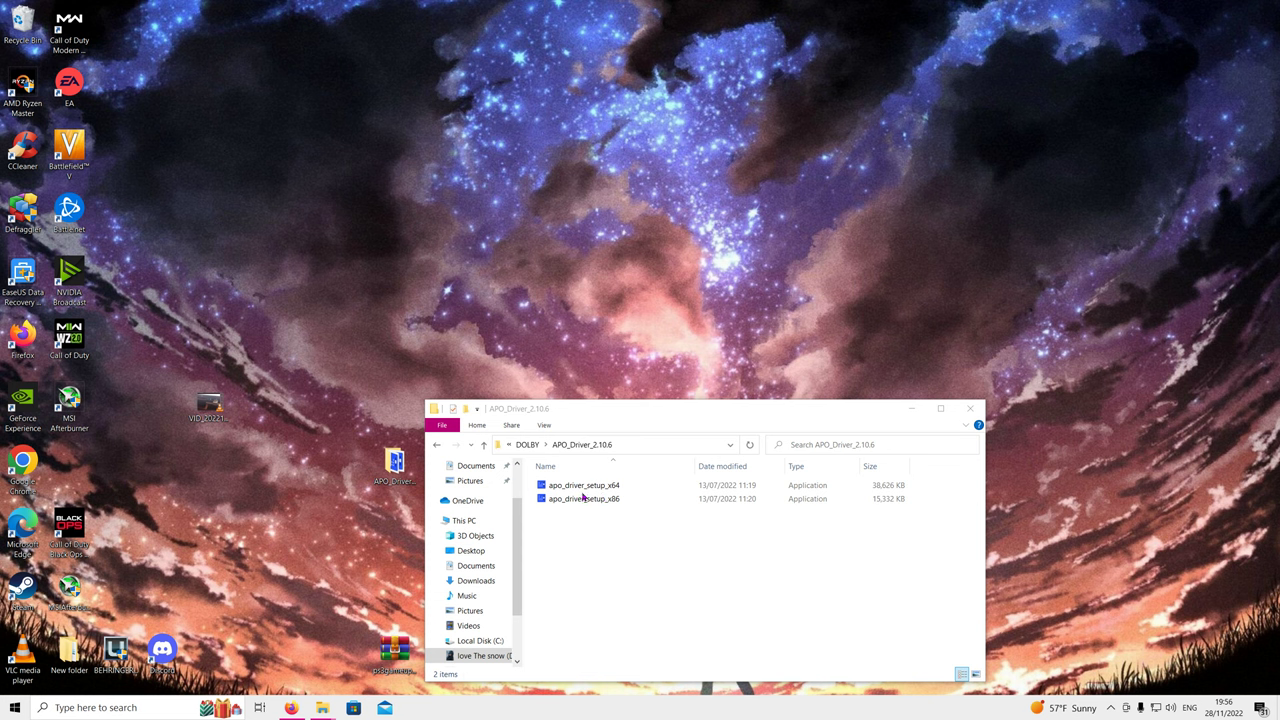
pyautogui.click(584, 485)
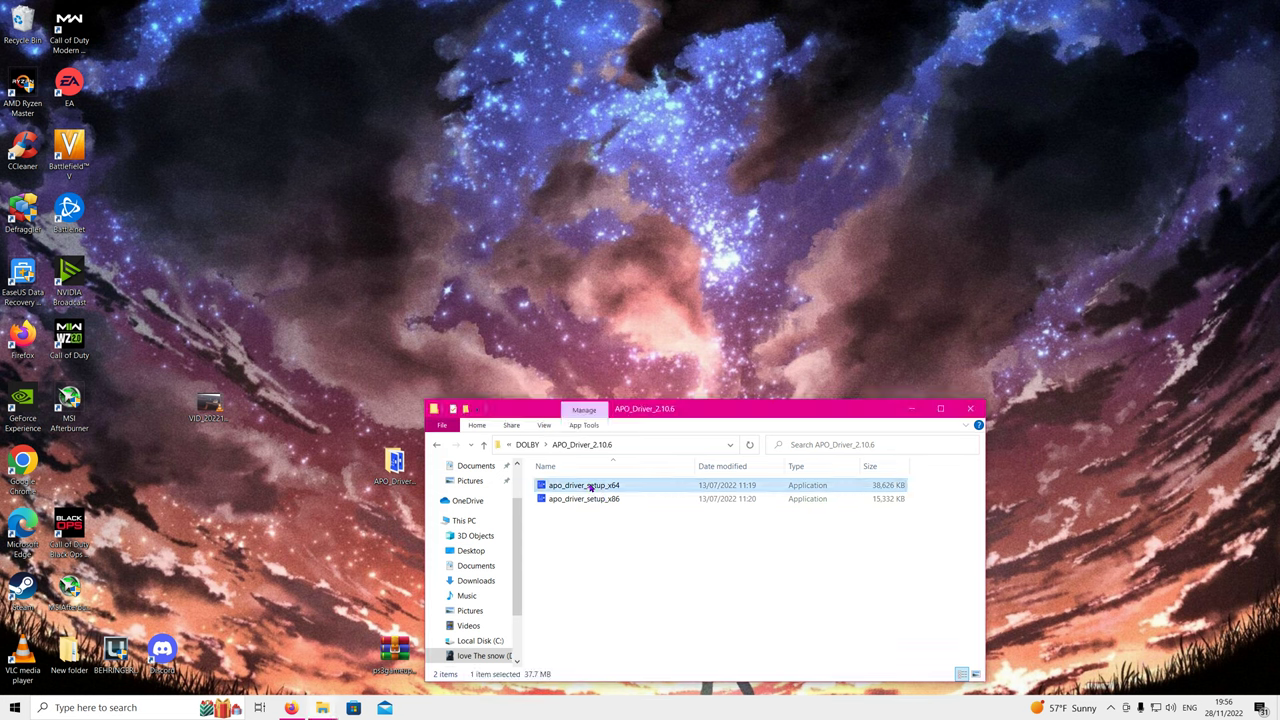
pyautogui.click(741, 578)
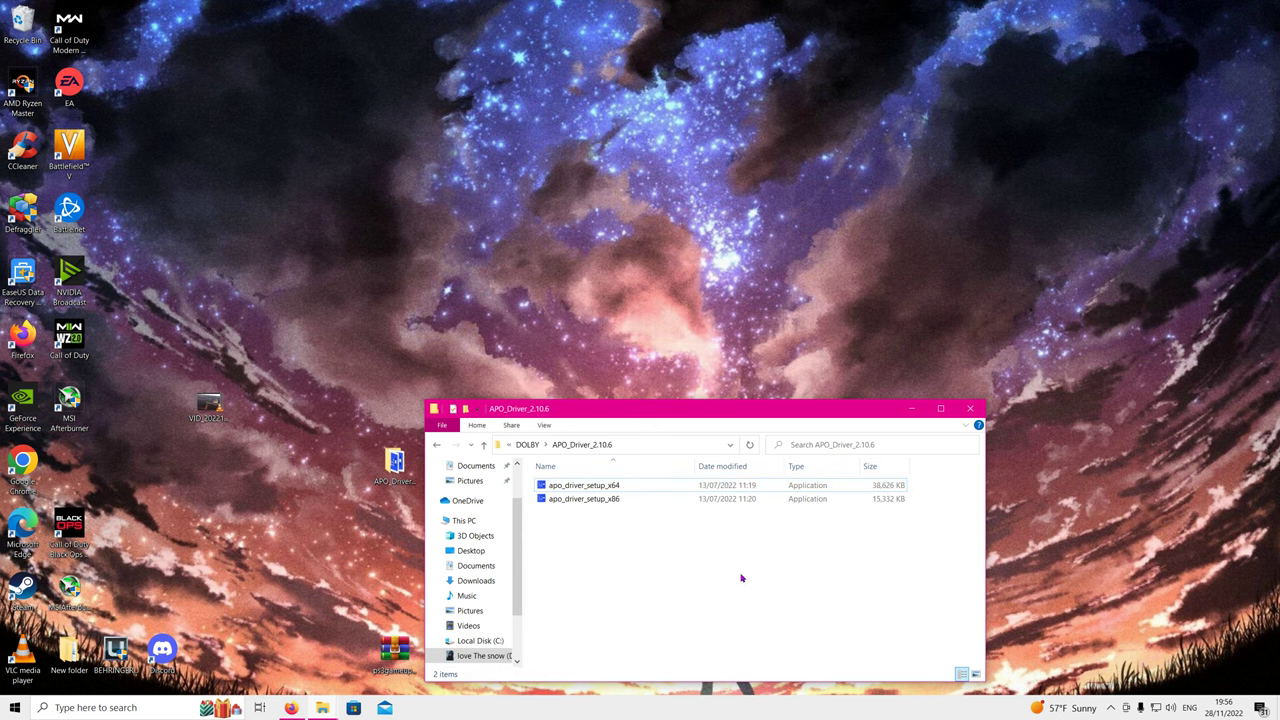
pyautogui.moveTo(1117, 710)
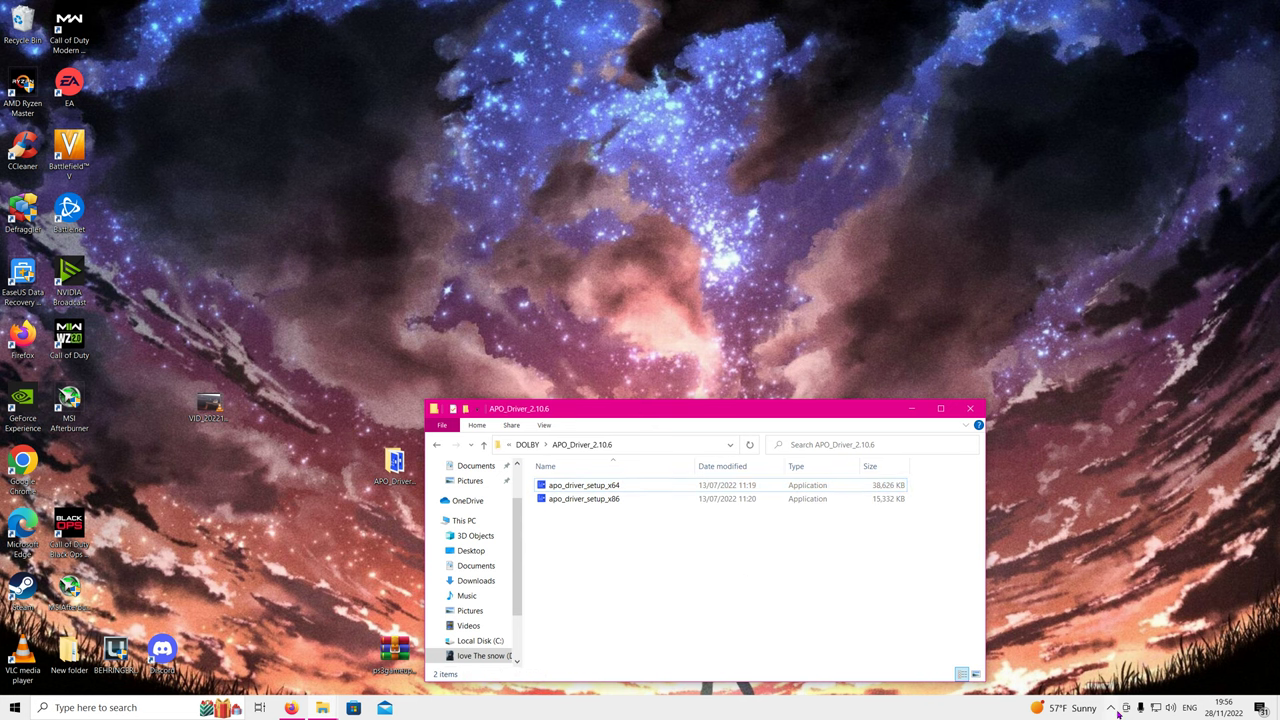
# - Show Windows Security's Virus & threat protection Manage settings page with real-time and tamper protection
pyautogui.click(1110, 707)
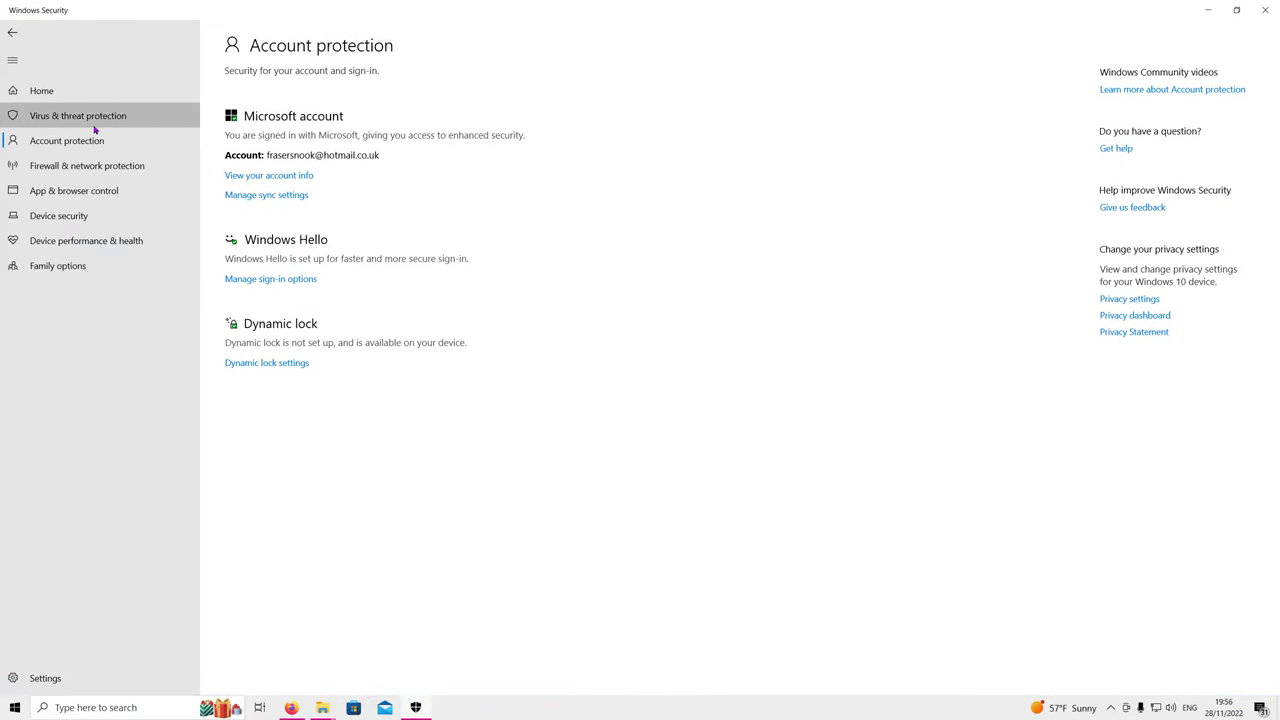
pyautogui.click(78, 115)
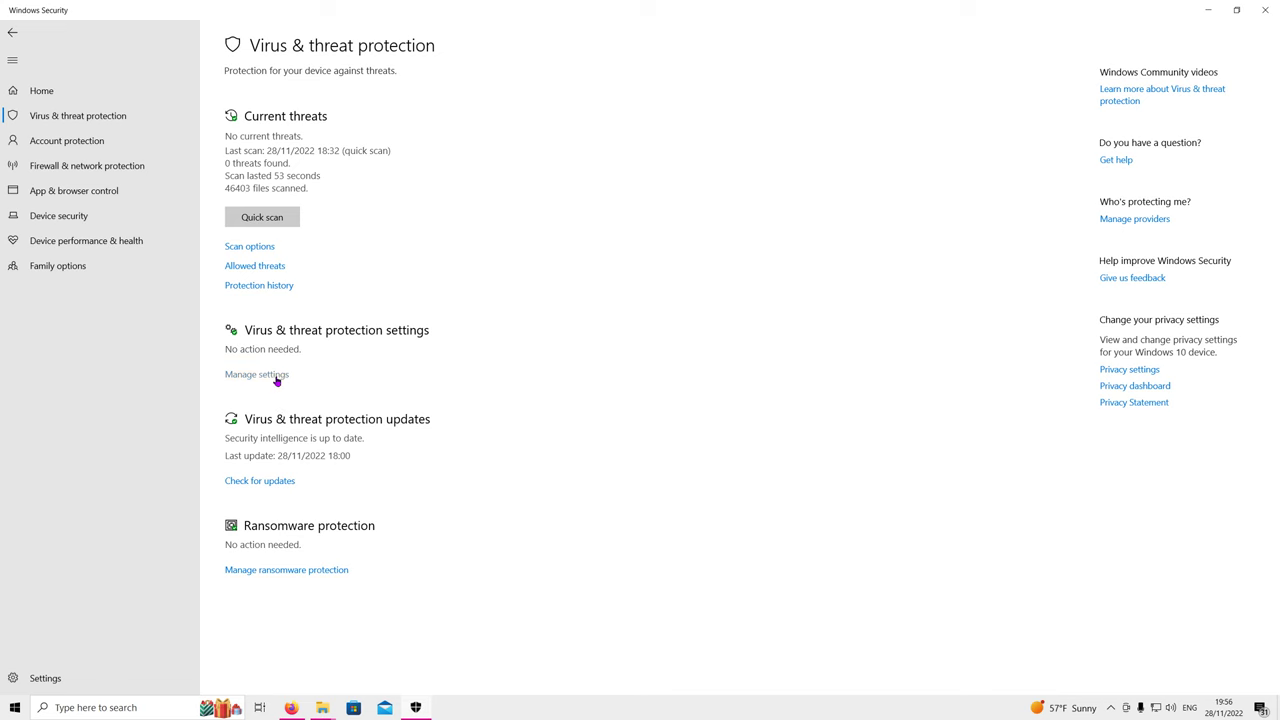
pyautogui.click(257, 373)
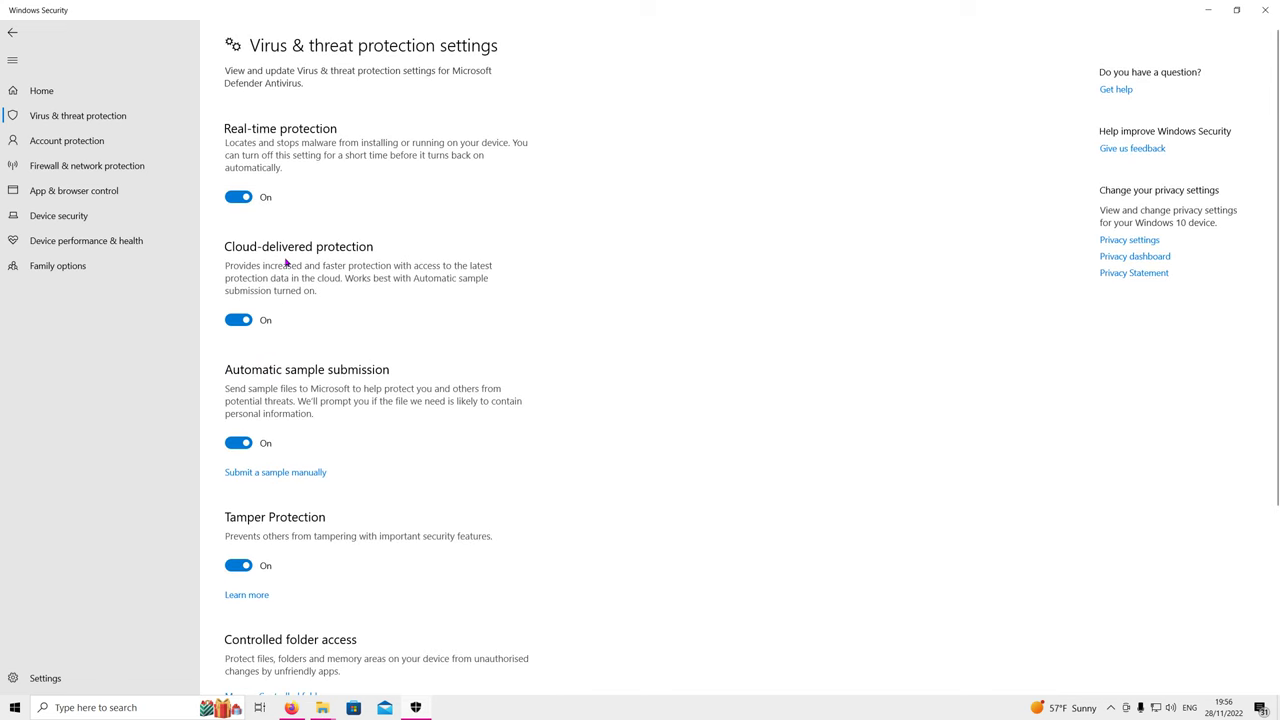
pyautogui.click(238, 196)
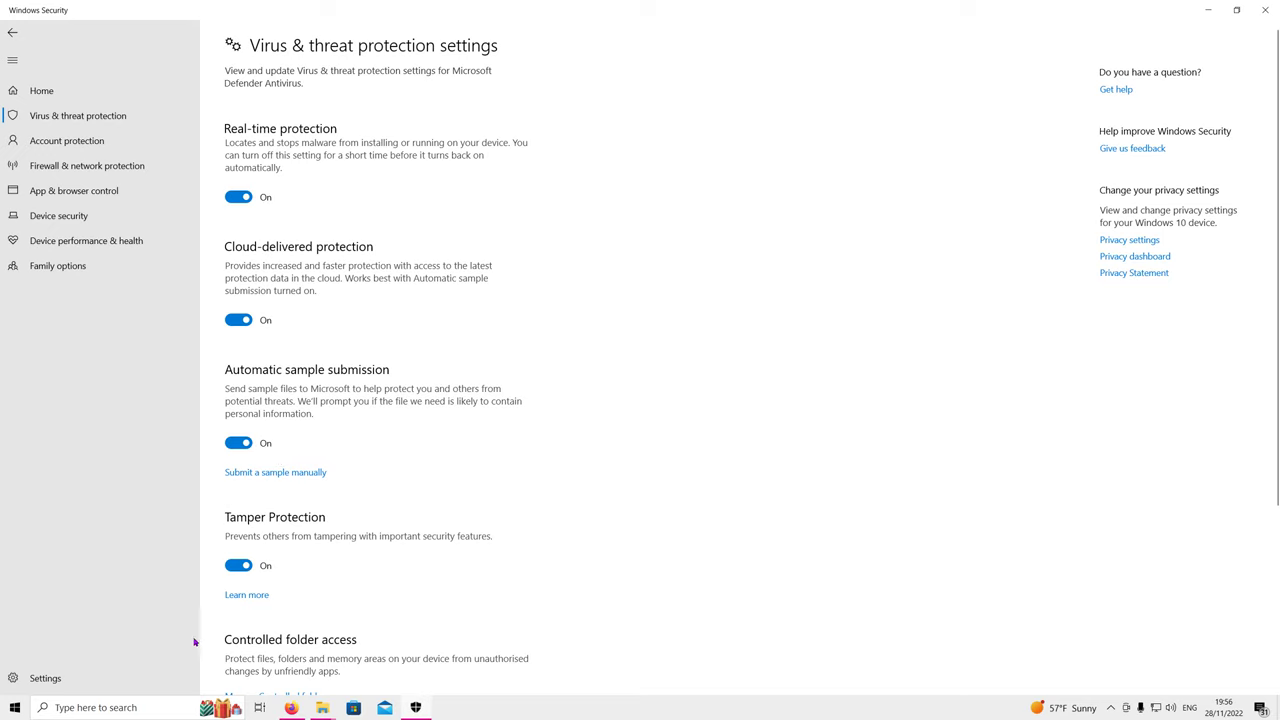
pyautogui.moveTo(326, 214)
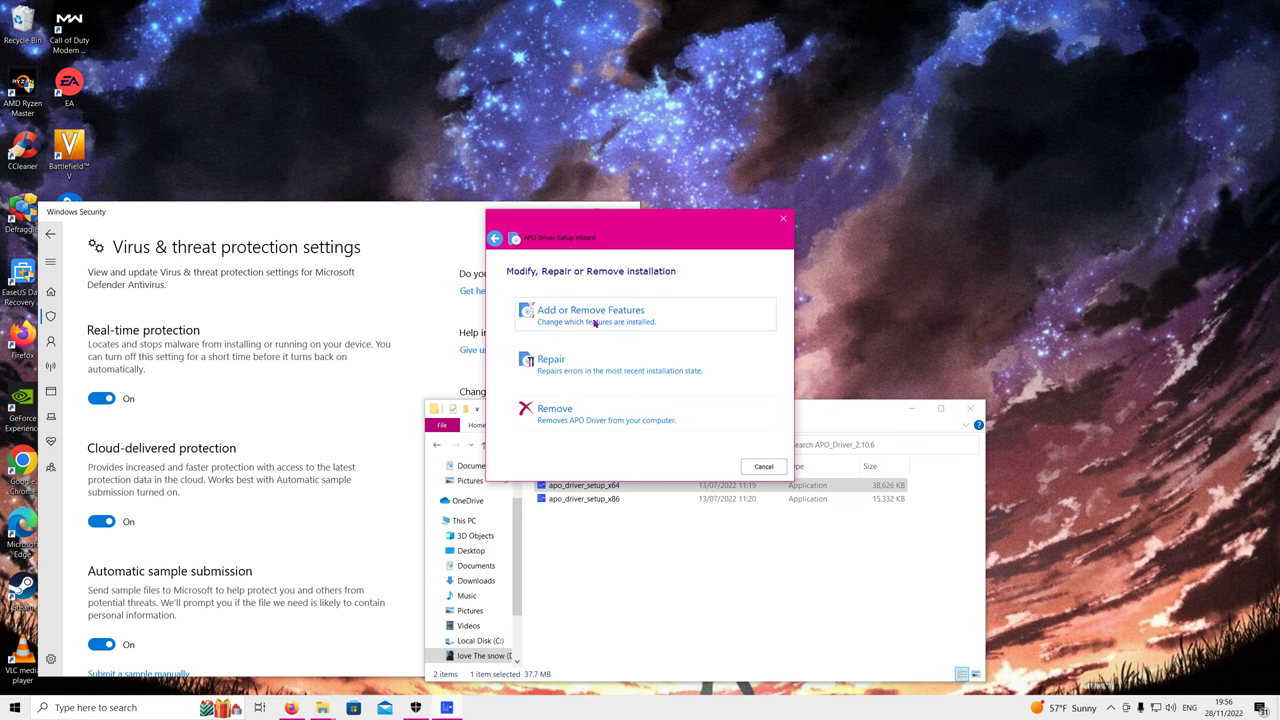
# - Add the Dolby PCEE4 feature, advance to the install step, then cancel the installation
pyautogui.click(590, 313)
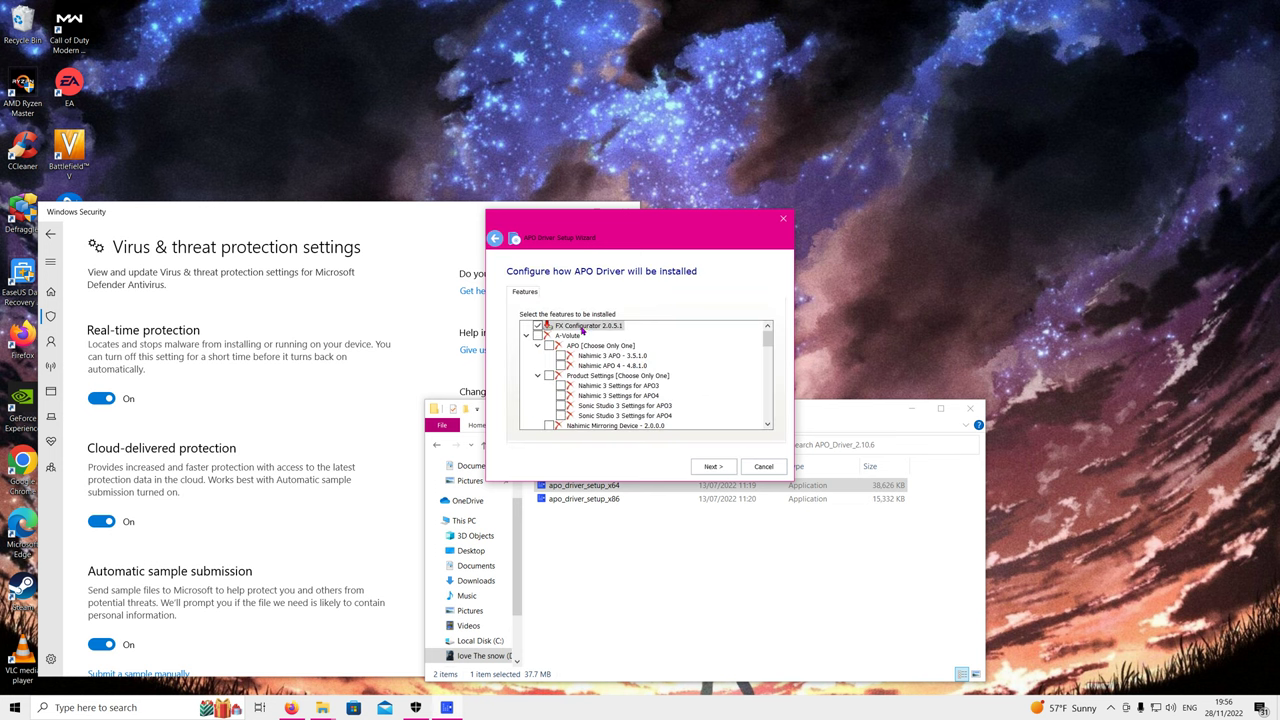
pyautogui.scroll(-3)
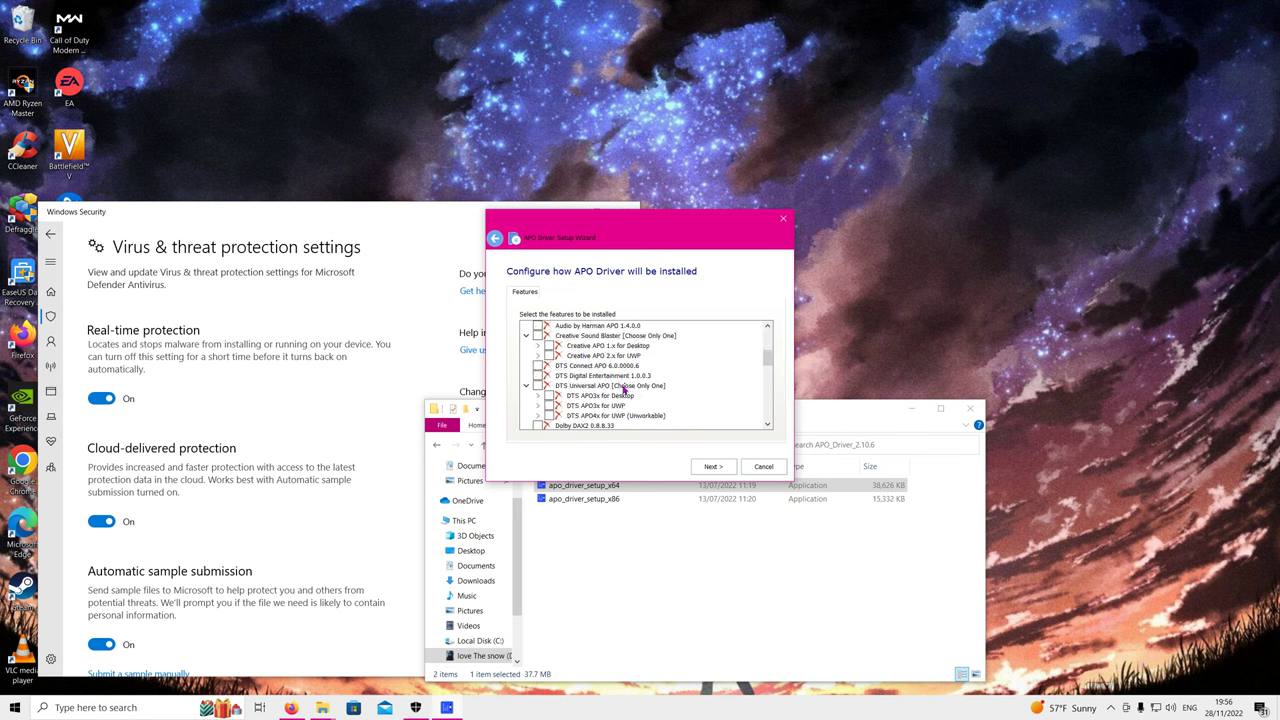
pyautogui.scroll(-3)
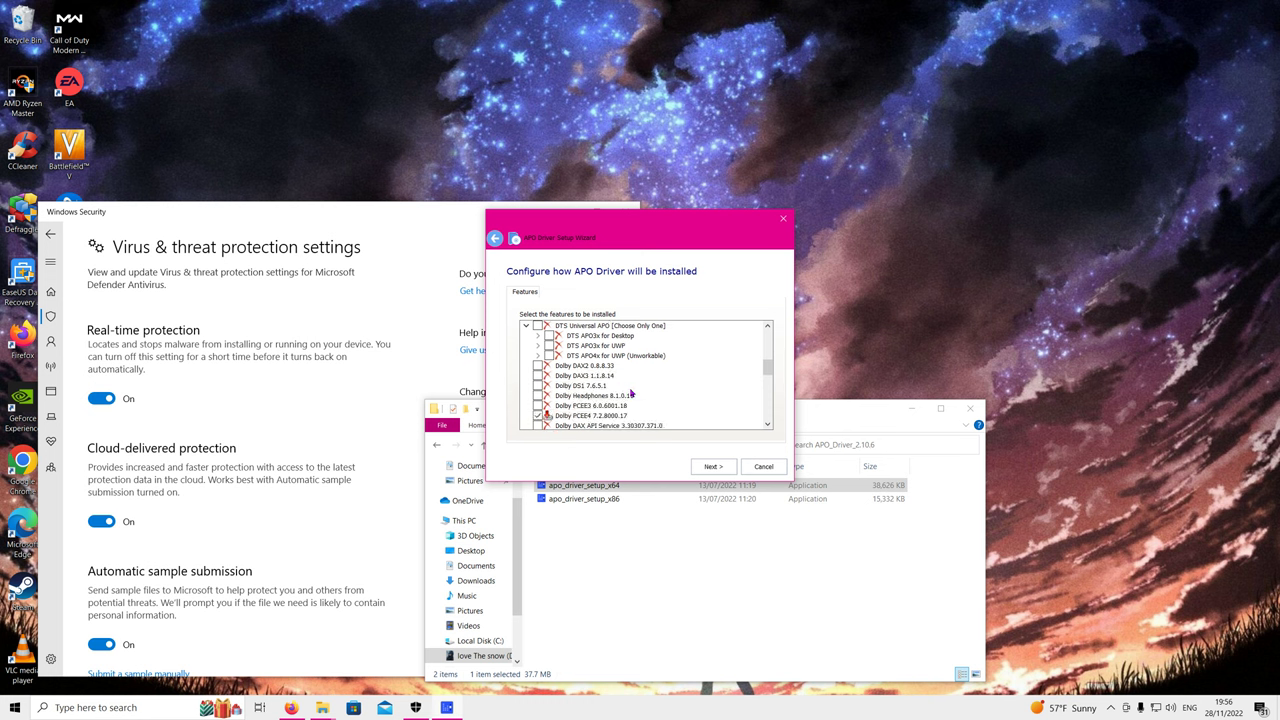
pyautogui.scroll(-3)
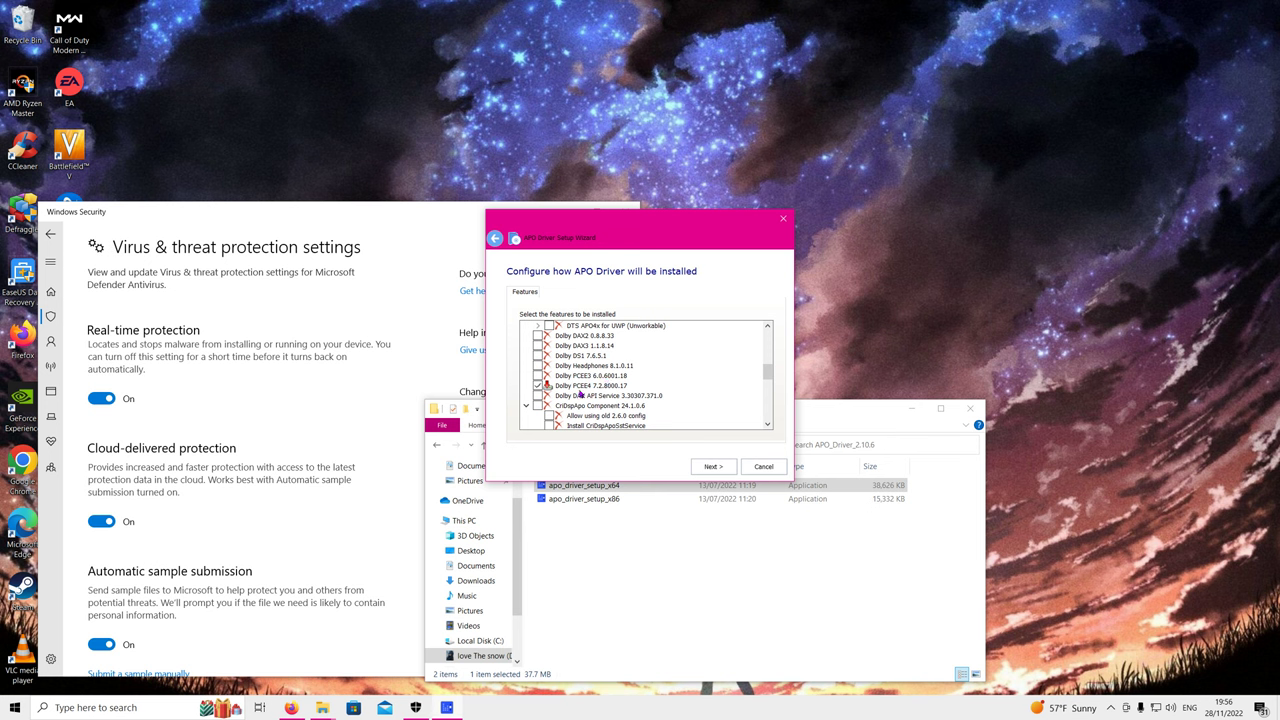
pyautogui.click(590, 385)
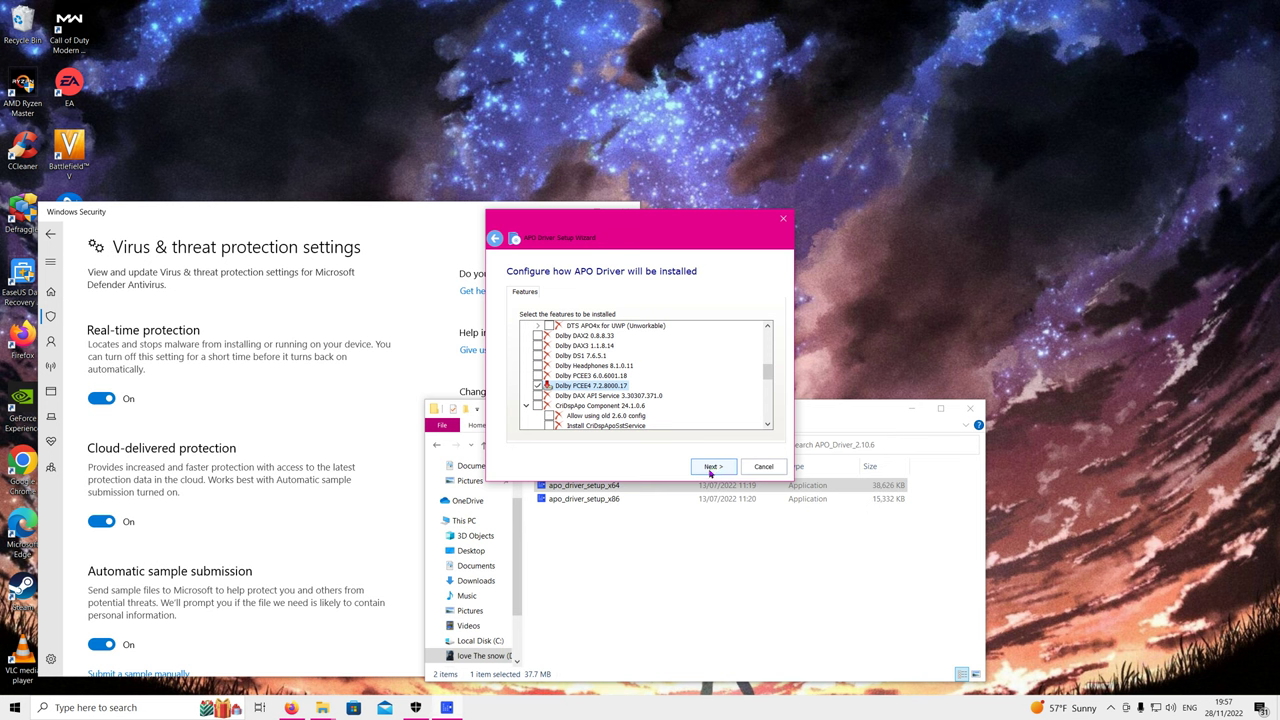
pyautogui.click(712, 466)
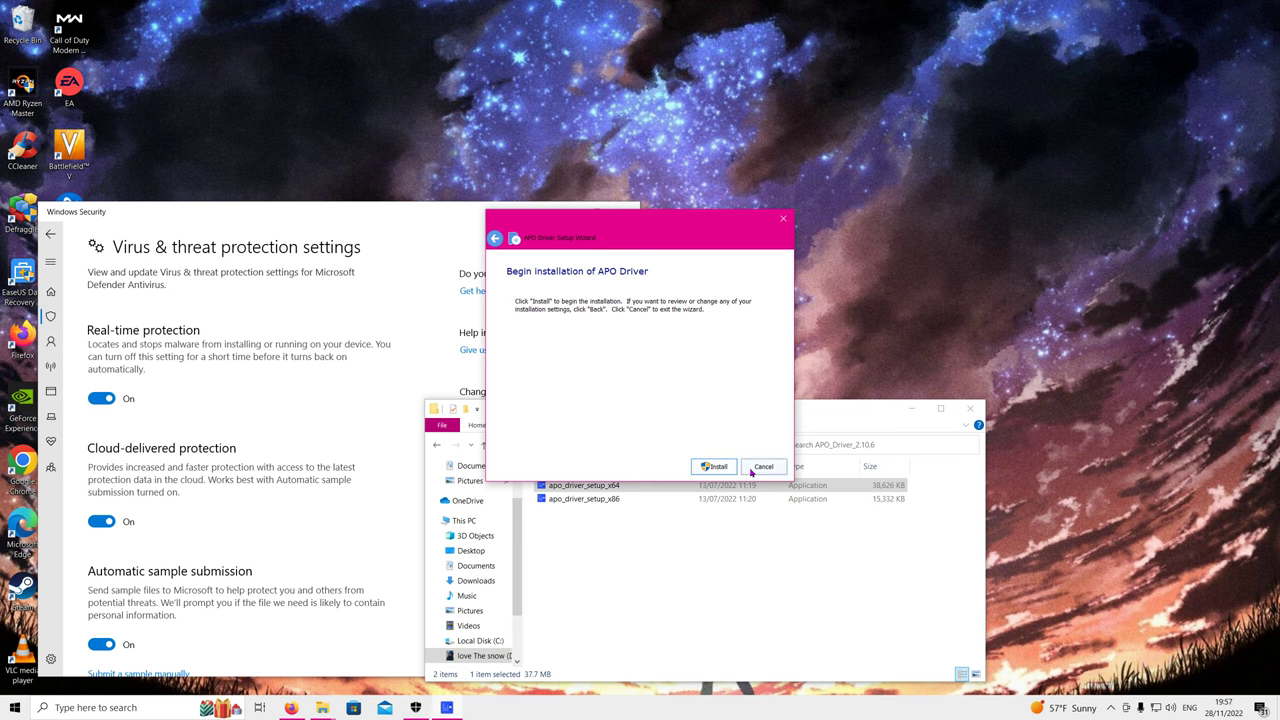
pyautogui.click(763, 466)
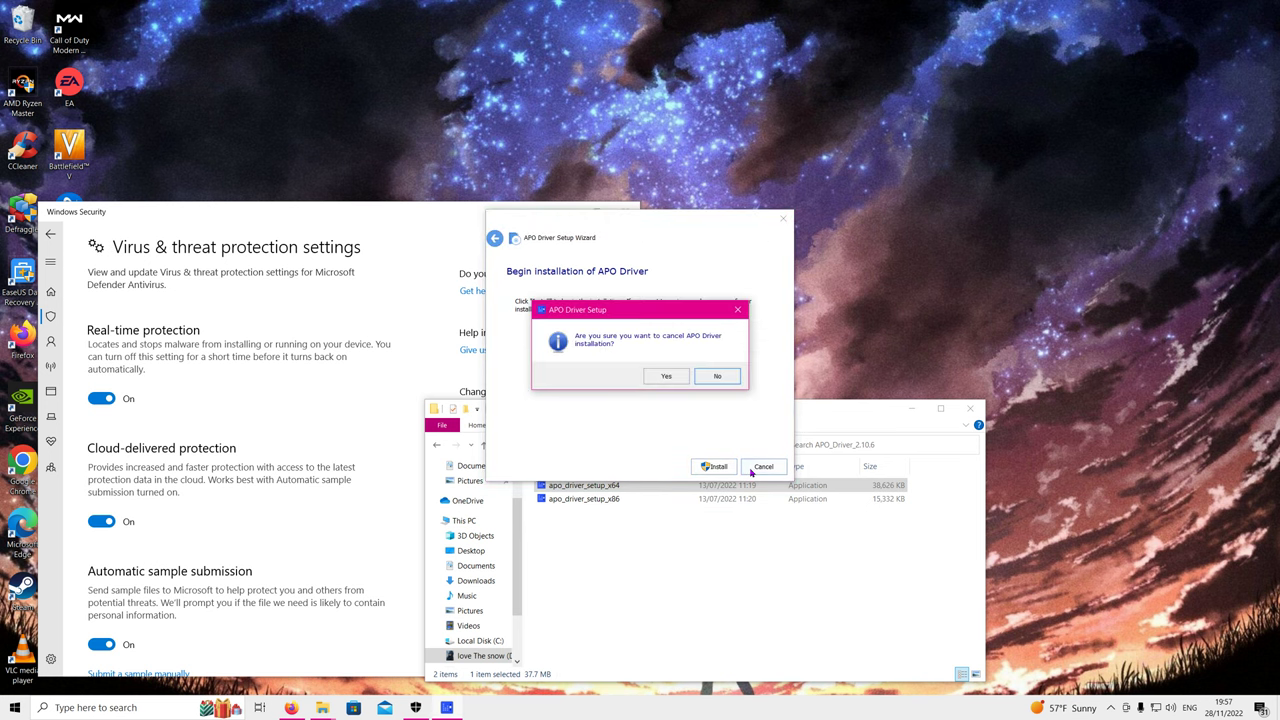
pyautogui.click(666, 375)
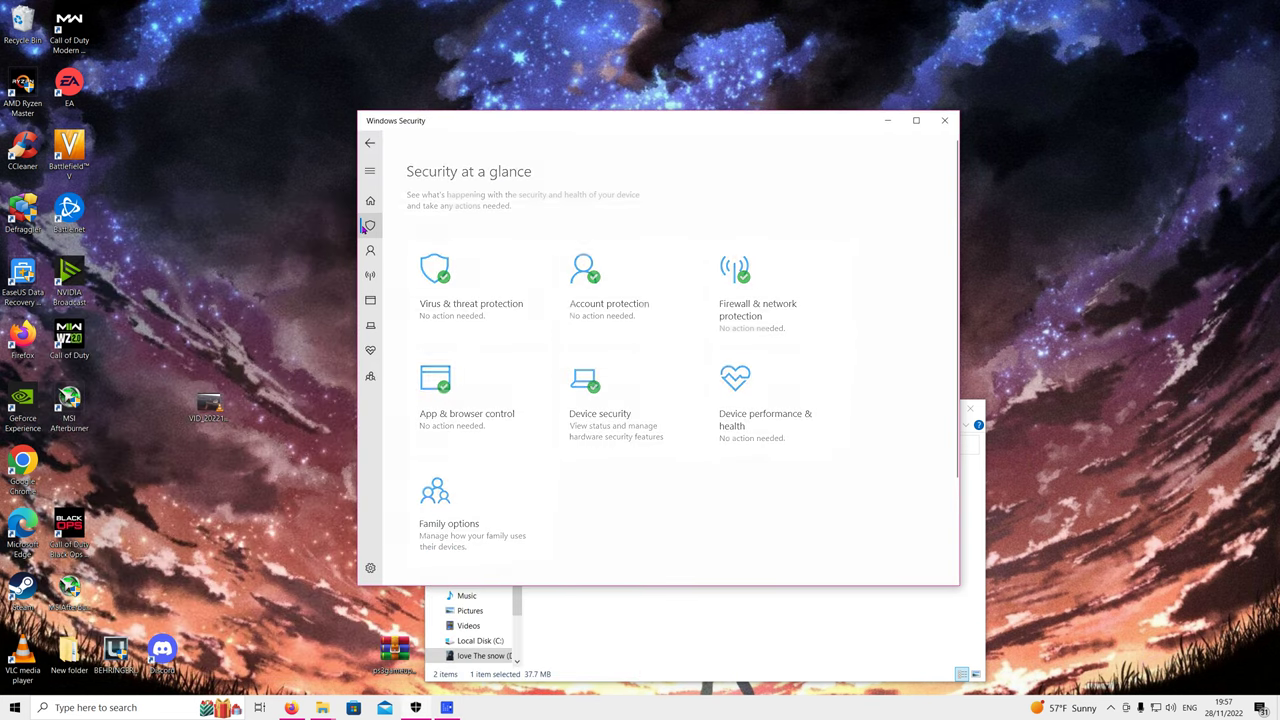
# - Expand the 'Threat removed or restored' HackTool:Win32/Keygen entry in Protection history
pyautogui.click(370, 226)
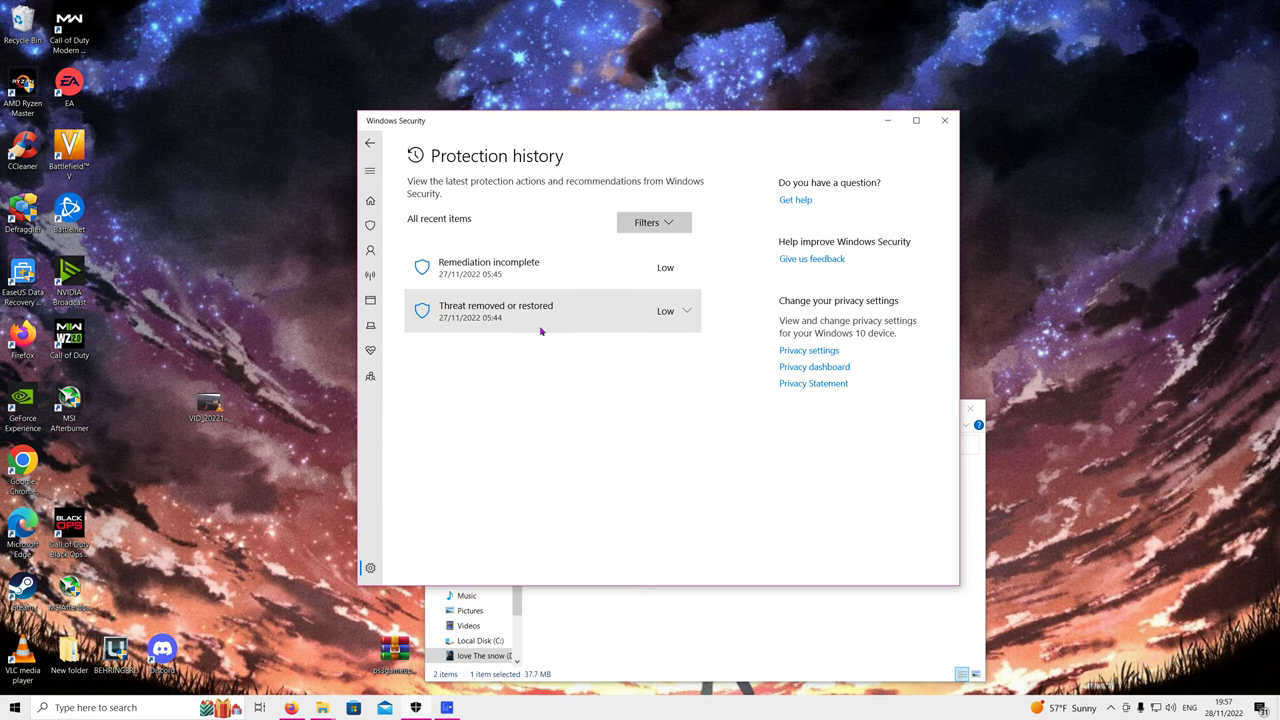
pyautogui.click(551, 311)
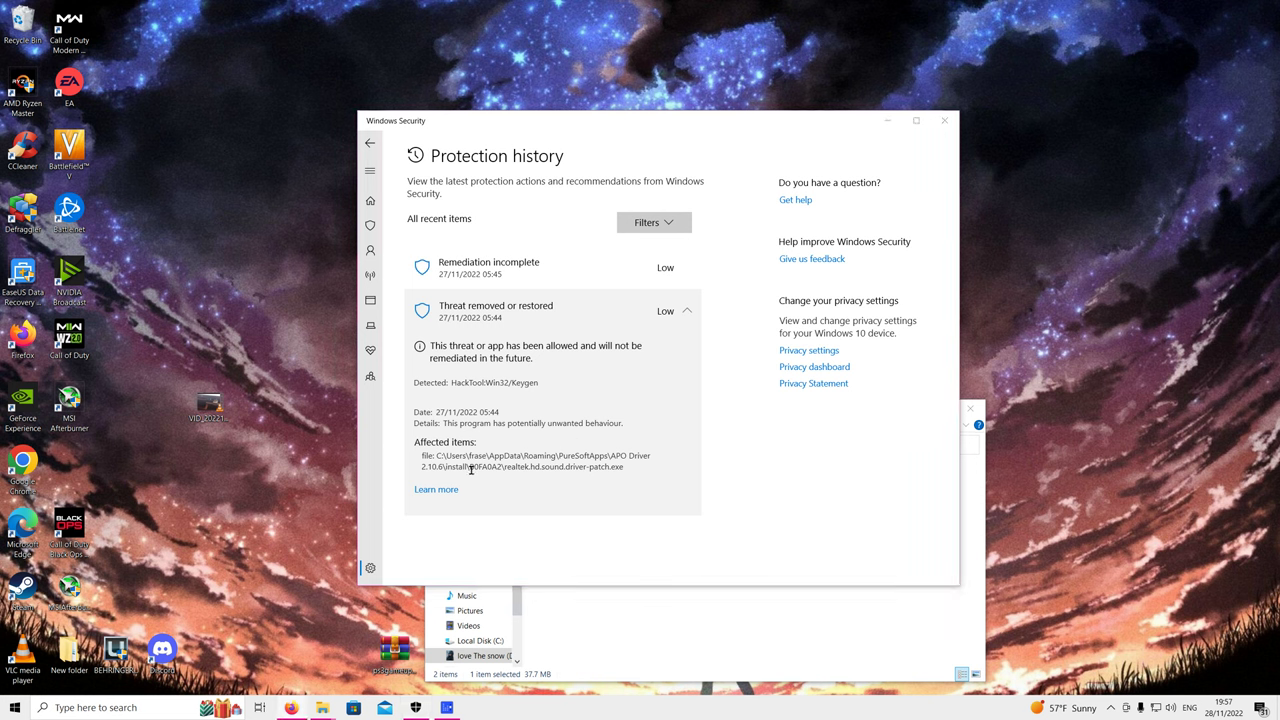
pyautogui.moveTo(436, 555)
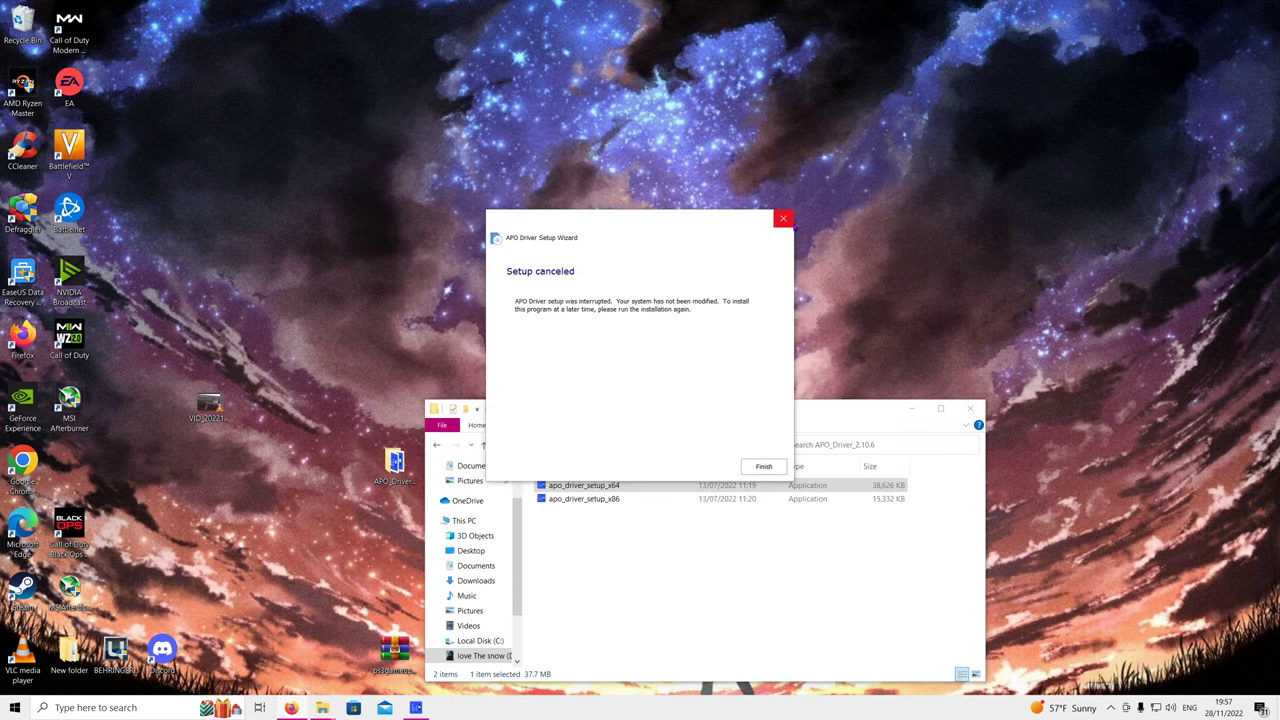
# - Finish the cancelled setup, relaunch apo_driver_setup_x64, and cancel at modify/repair/remove
pyautogui.click(763, 466)
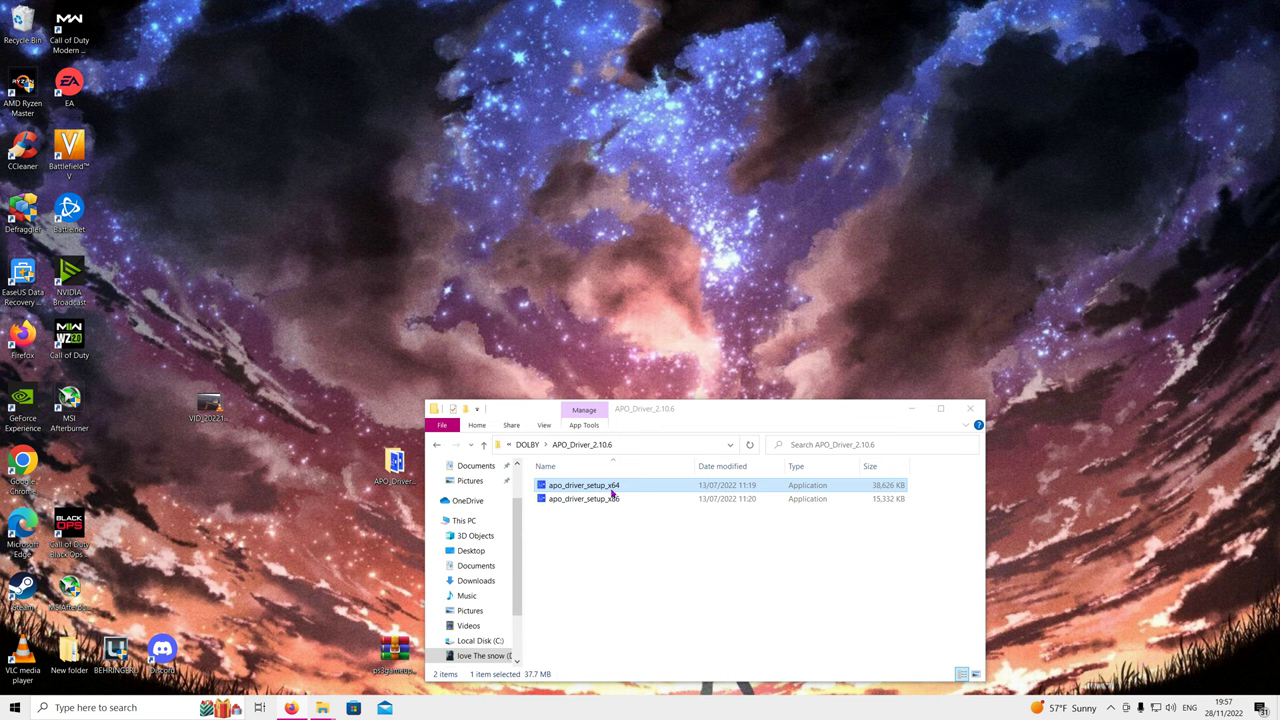
pyautogui.doubleClick(583, 485)
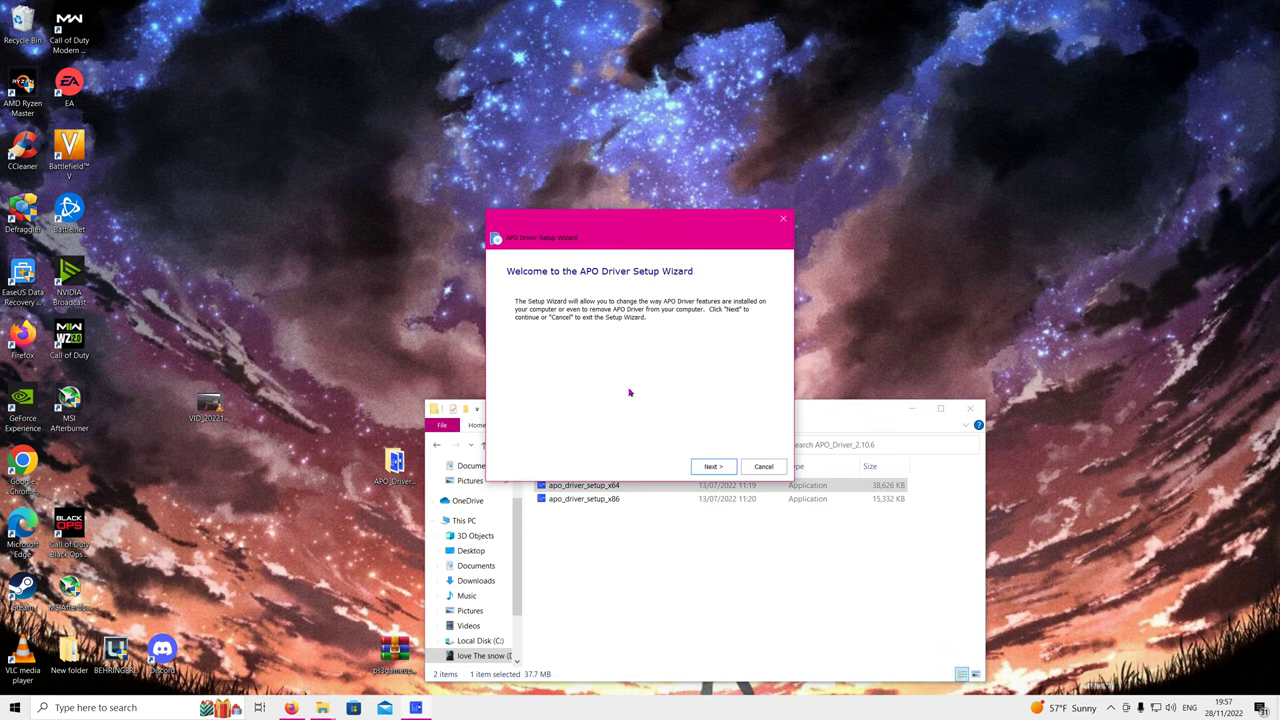
pyautogui.click(713, 466)
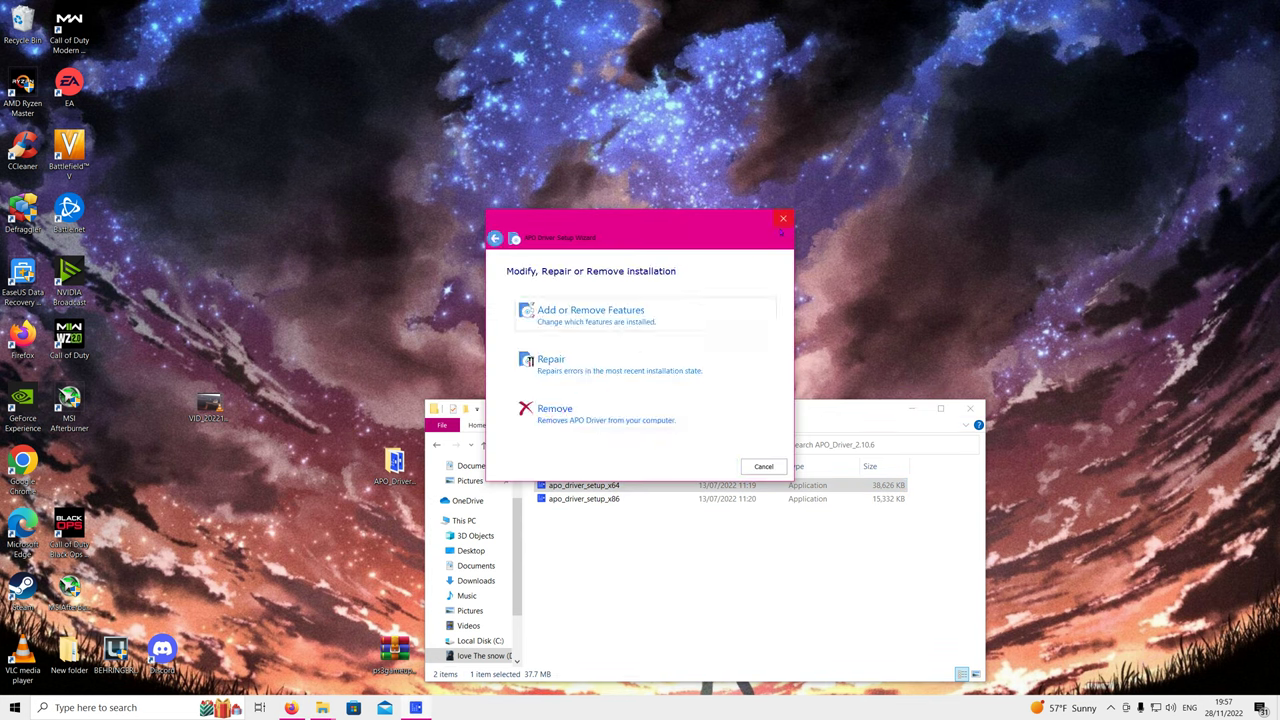
pyautogui.click(763, 466)
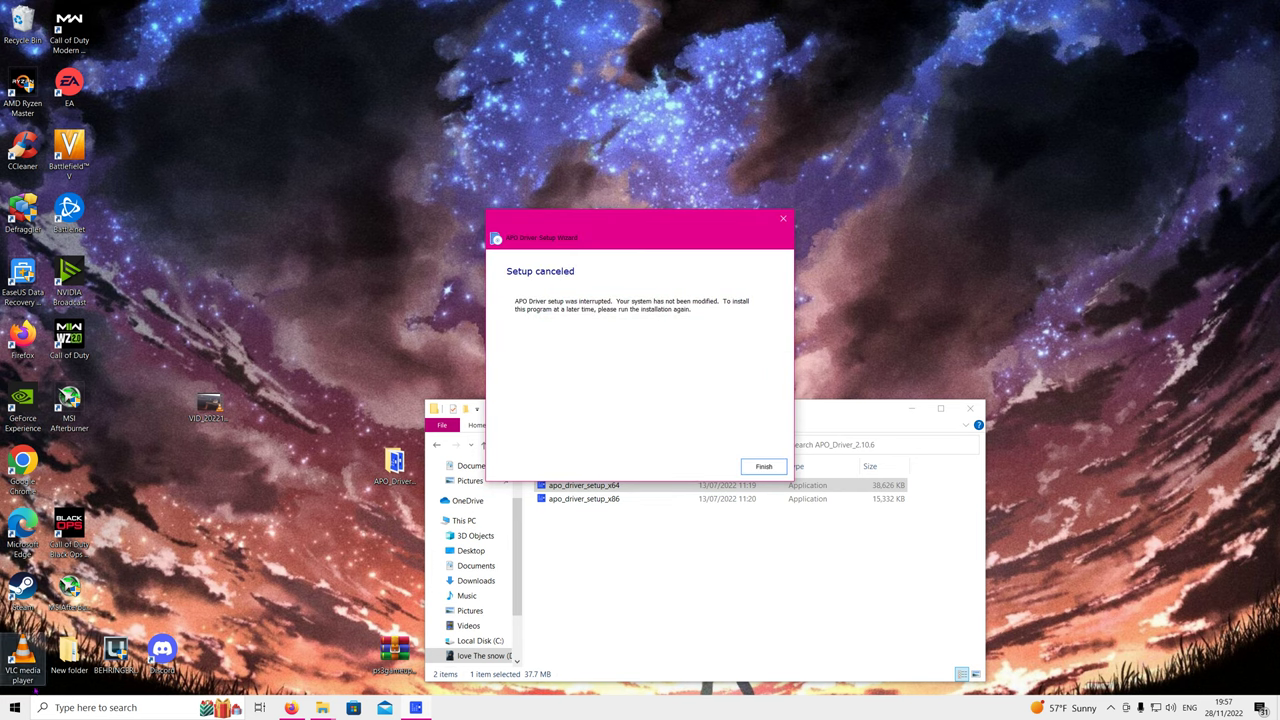
# - Review the one ActiveX/COM registry issue in CCleaner, declining the registry backup
pyautogui.click(14, 707)
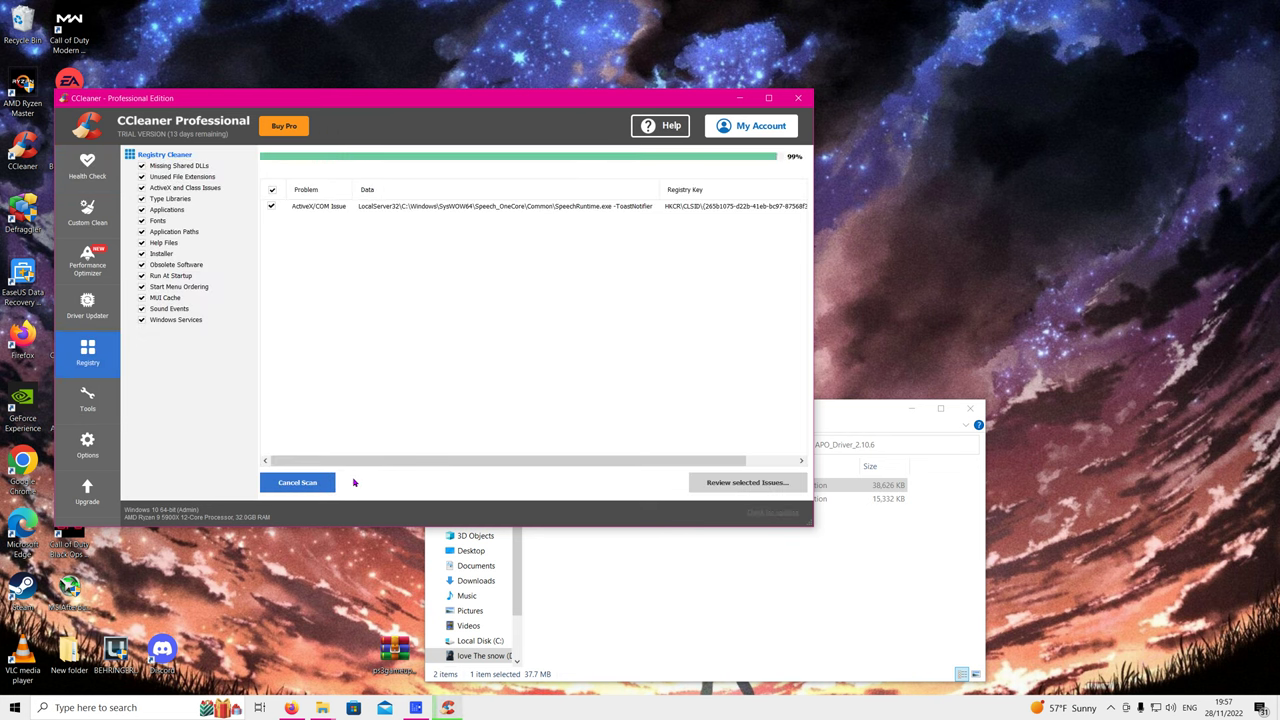
pyautogui.click(747, 482)
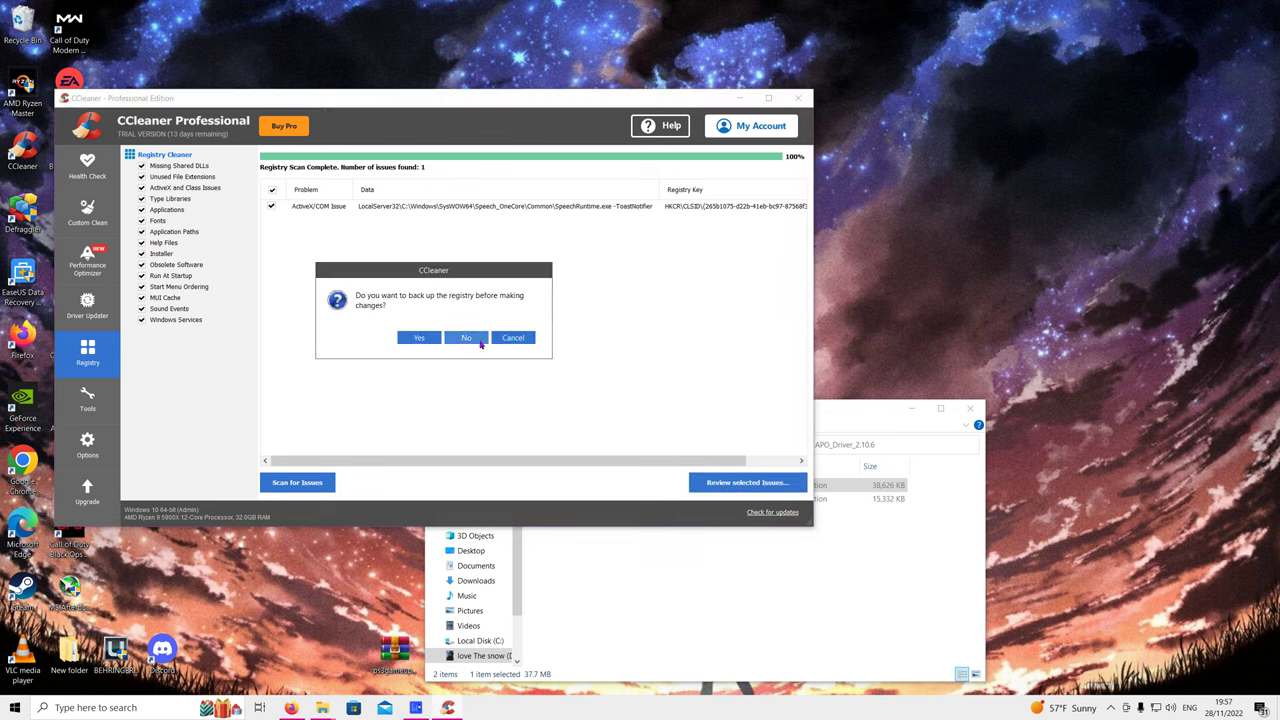
pyautogui.click(465, 337)
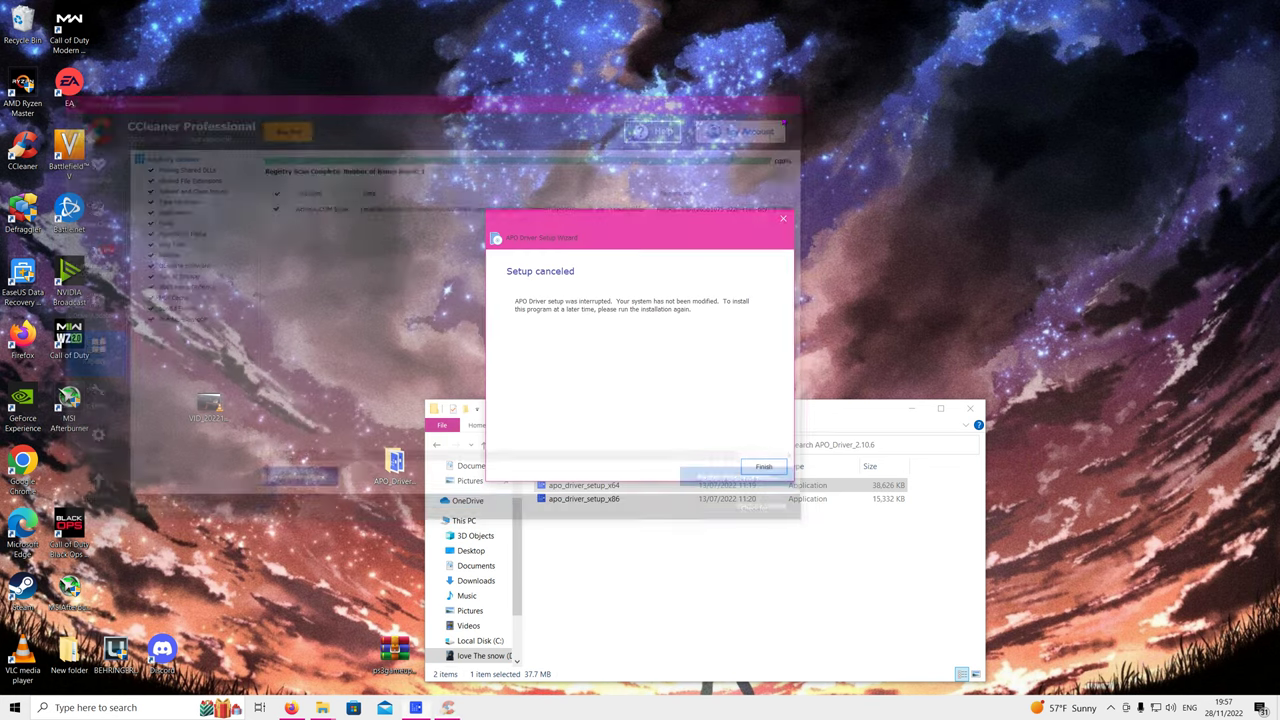
# - Close the 'Setup canceled' APO Driver Setup Wizard with Finish
pyautogui.click(764, 467)
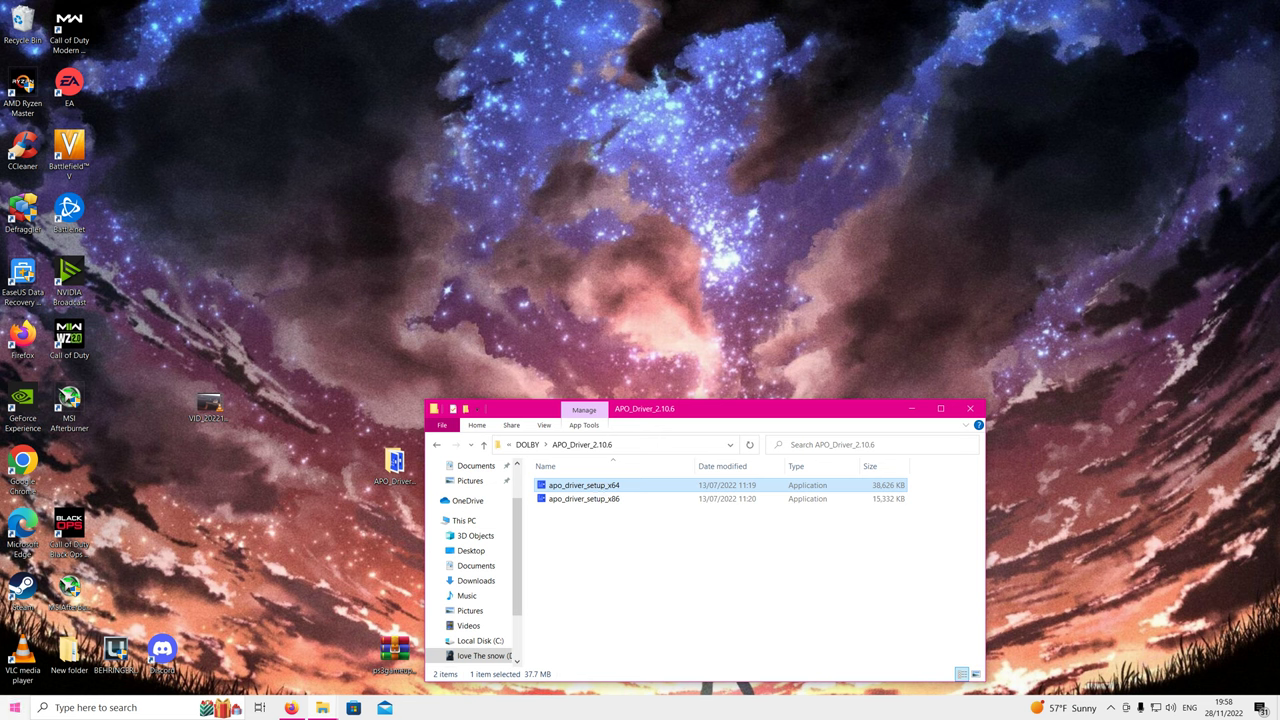
pyautogui.click(15, 708)
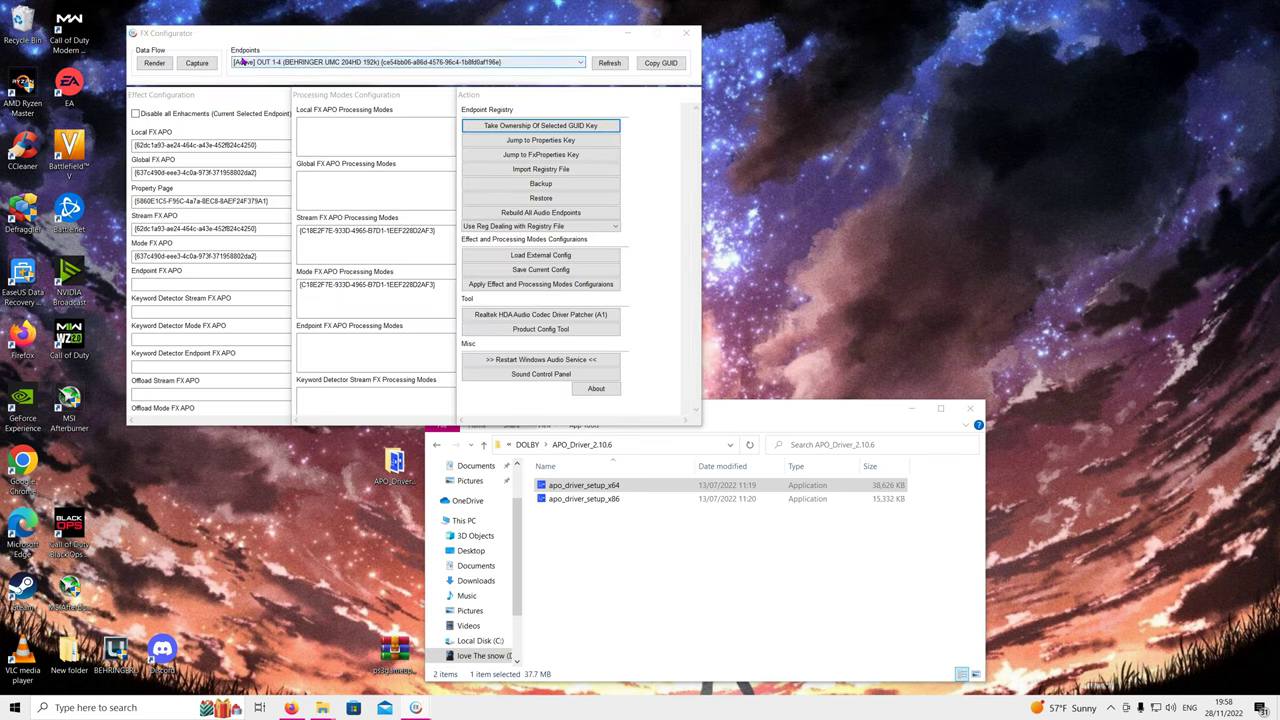
# - Target the [Active] SONY TV (NVIDIA High Definition Audio) endpoint in FX Configurator
pyautogui.click(580, 62)
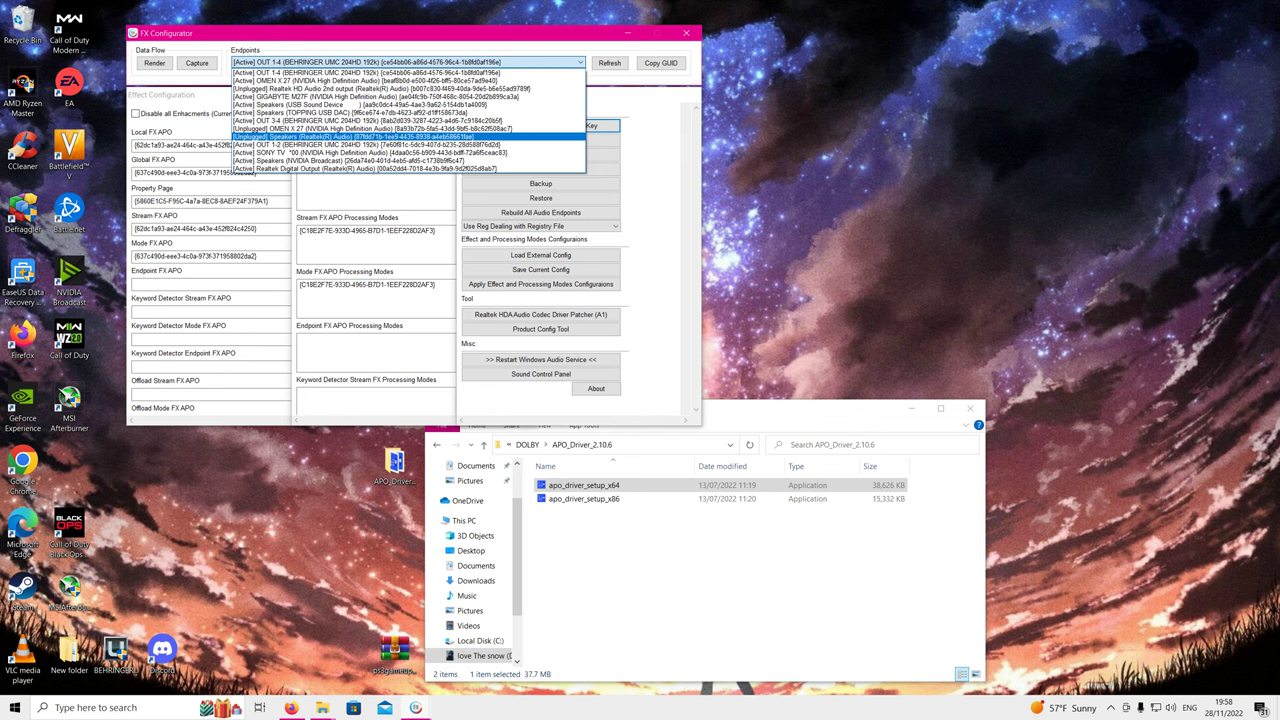
pyautogui.click(410, 72)
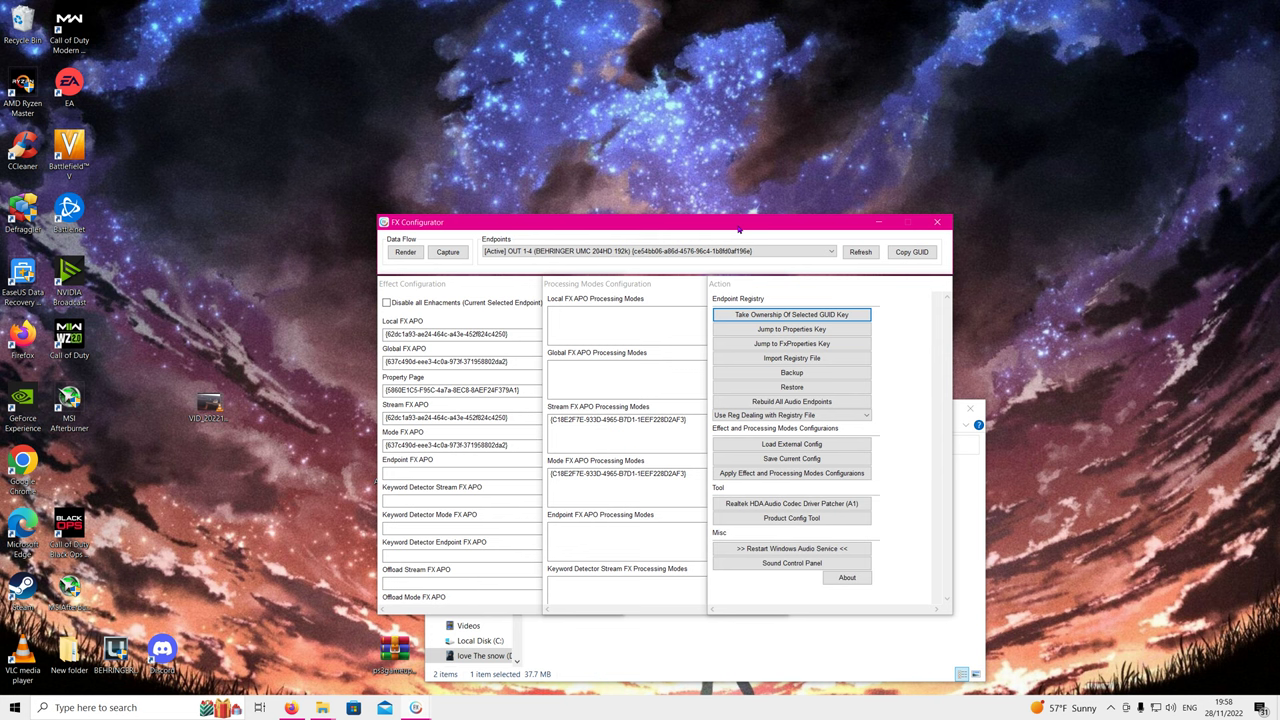
pyautogui.click(830, 251)
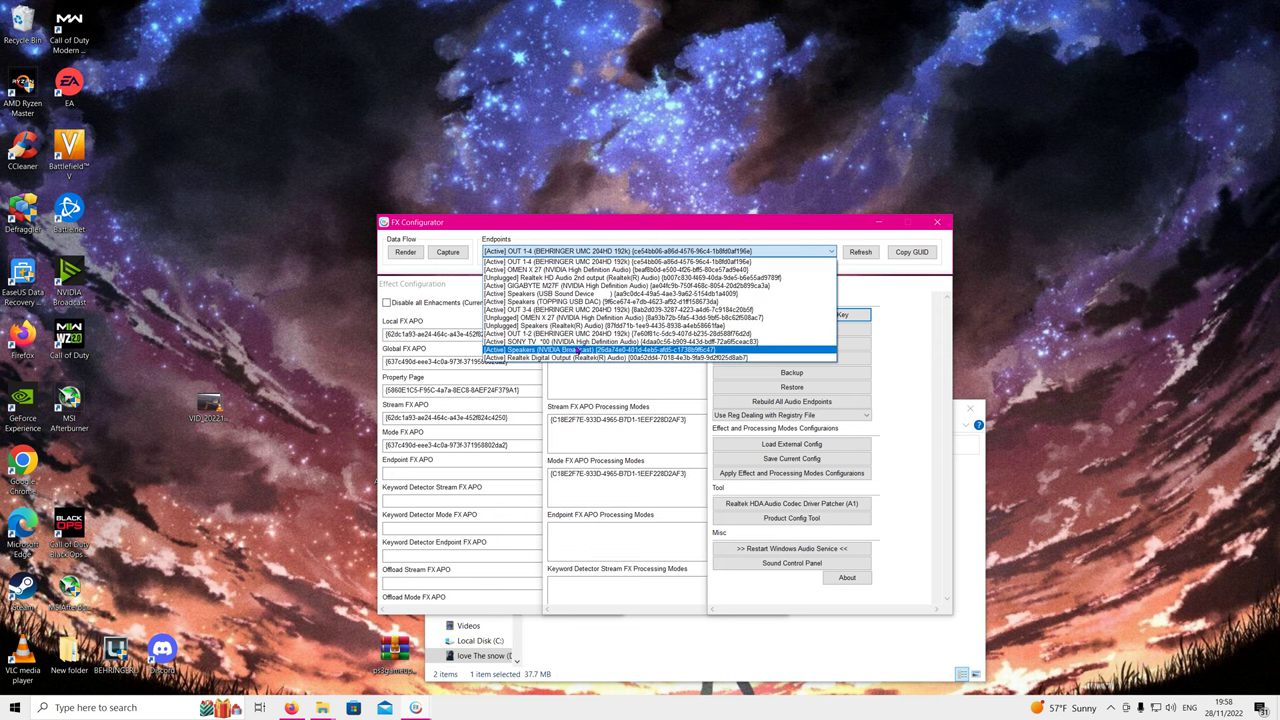
pyautogui.click(614, 357)
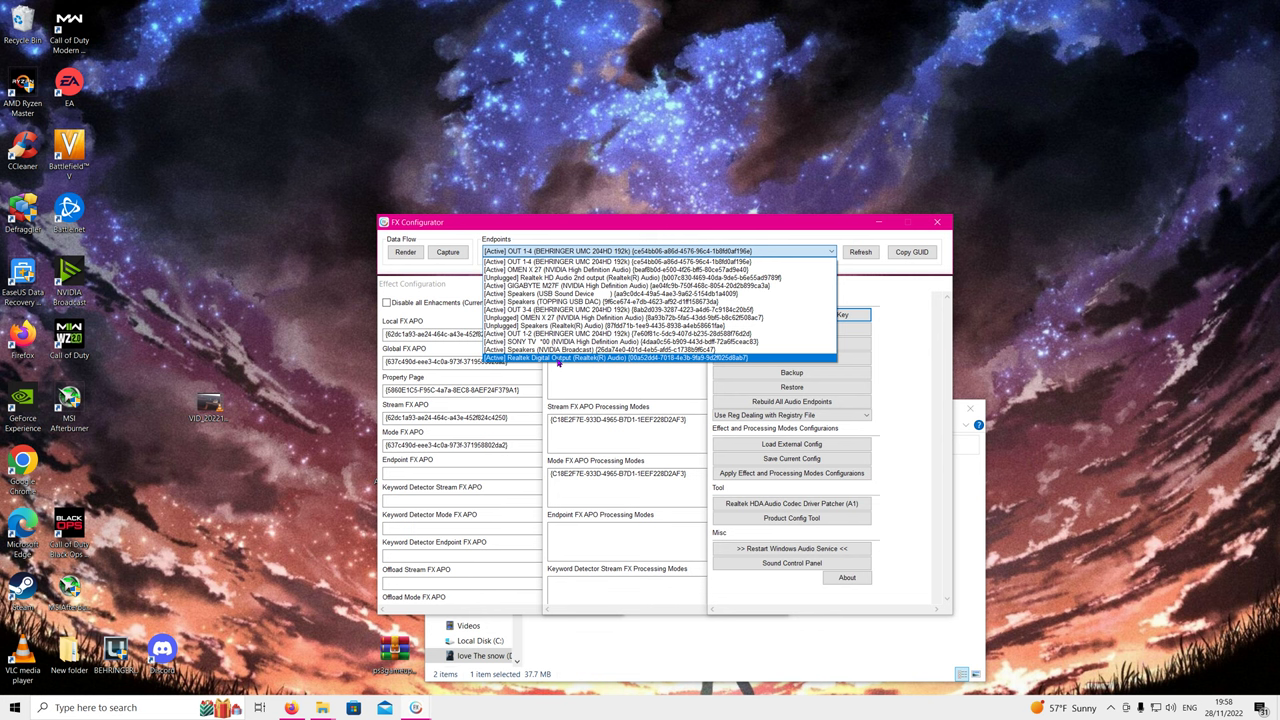
pyautogui.moveTo(568, 363)
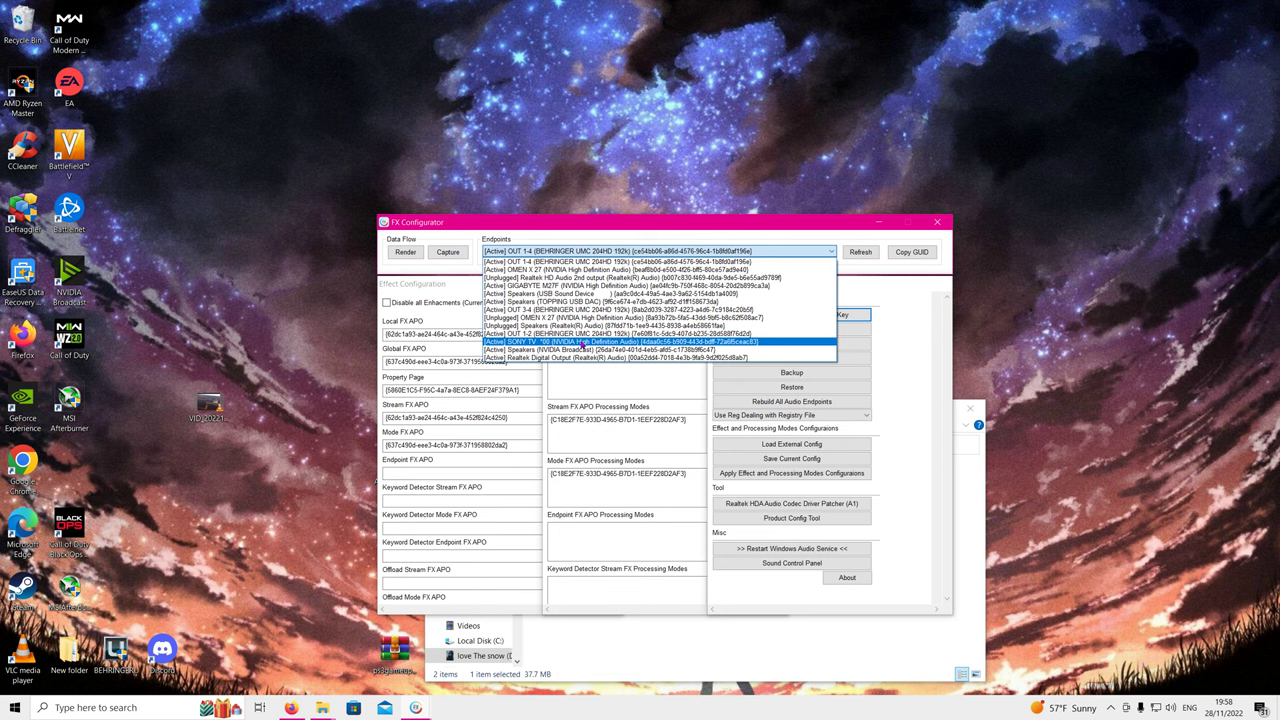
pyautogui.click(620, 341)
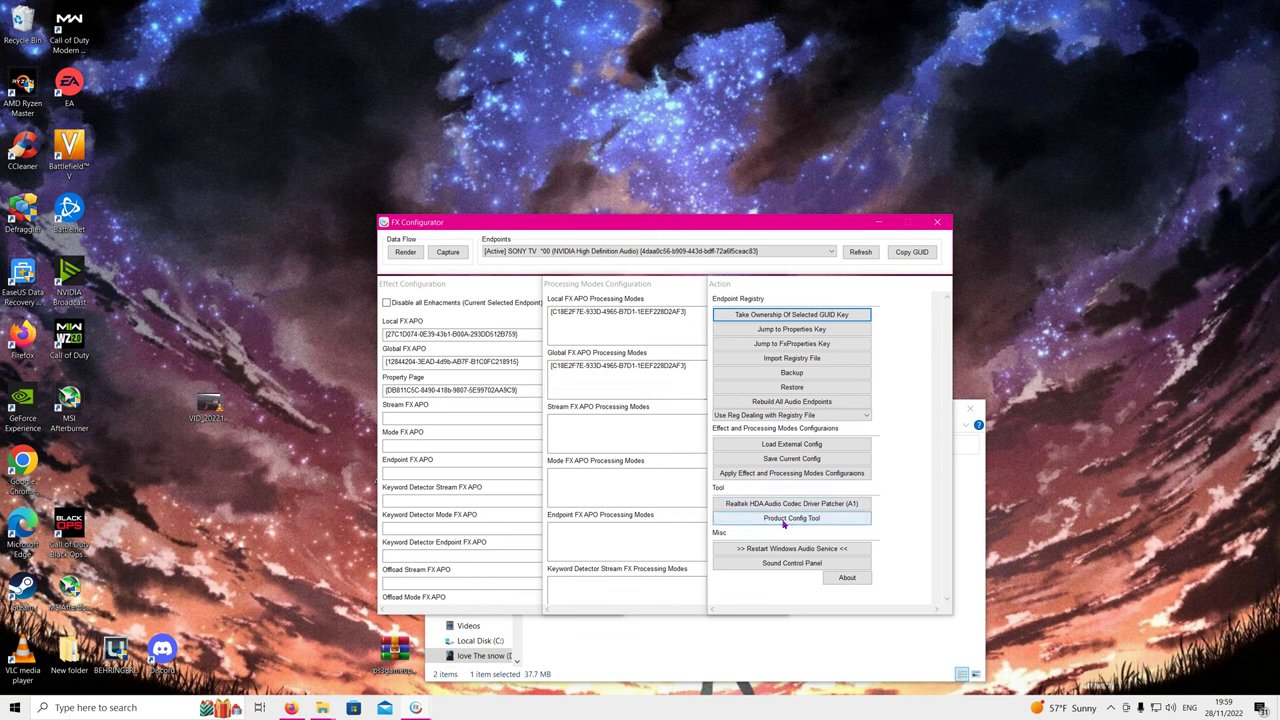
# - Set the Product Config Tool product to Dolby Home Theater v4 (HDMI/SPDIF)
pyautogui.click(791, 518)
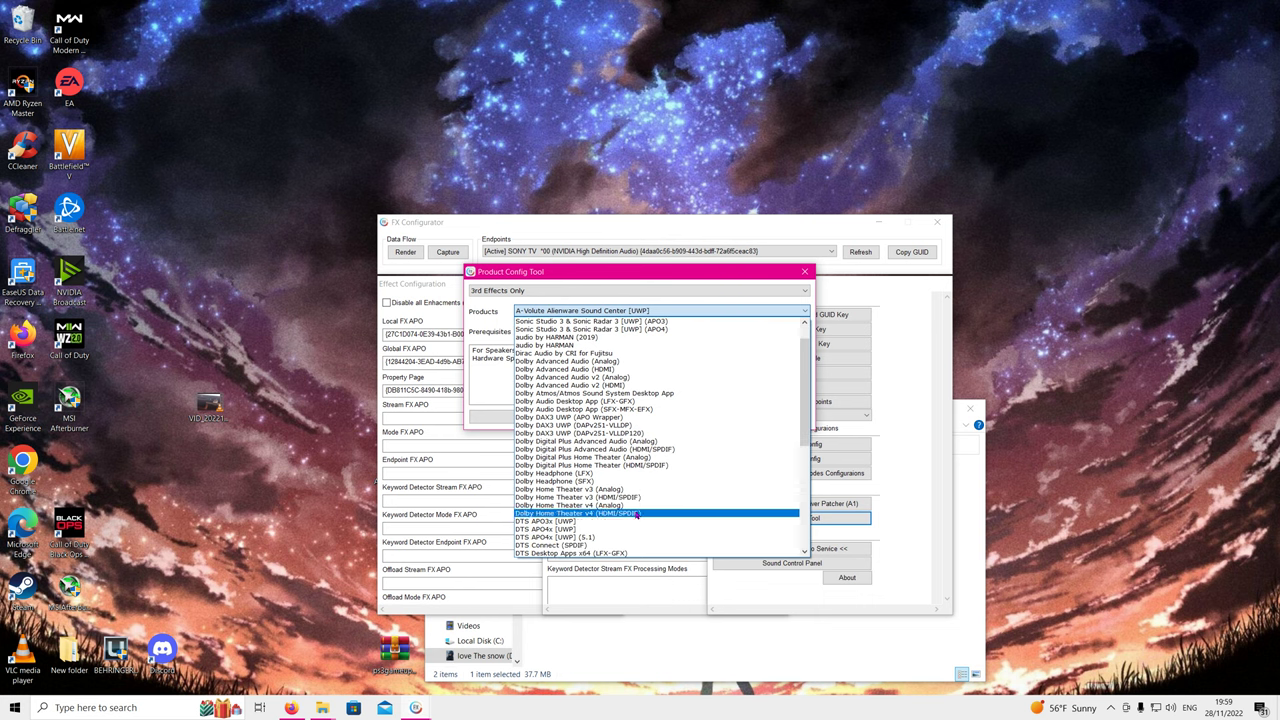
pyautogui.scroll(-3)
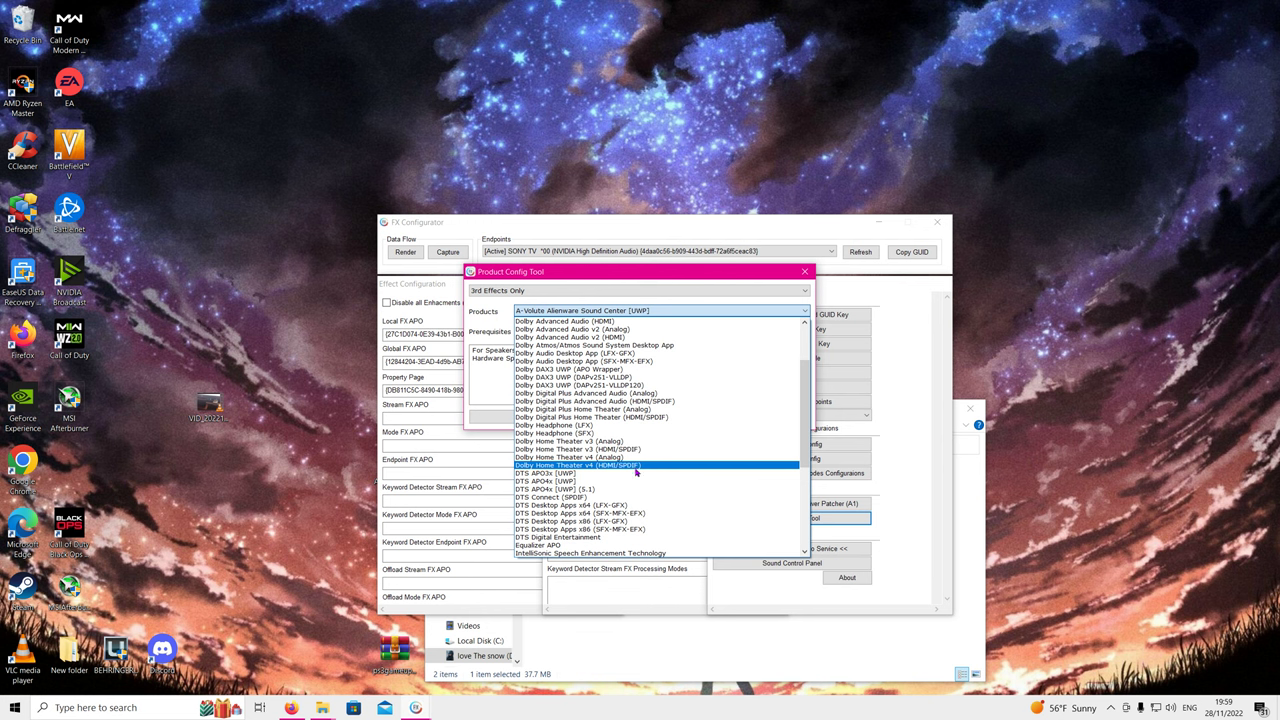
pyautogui.click(575, 465)
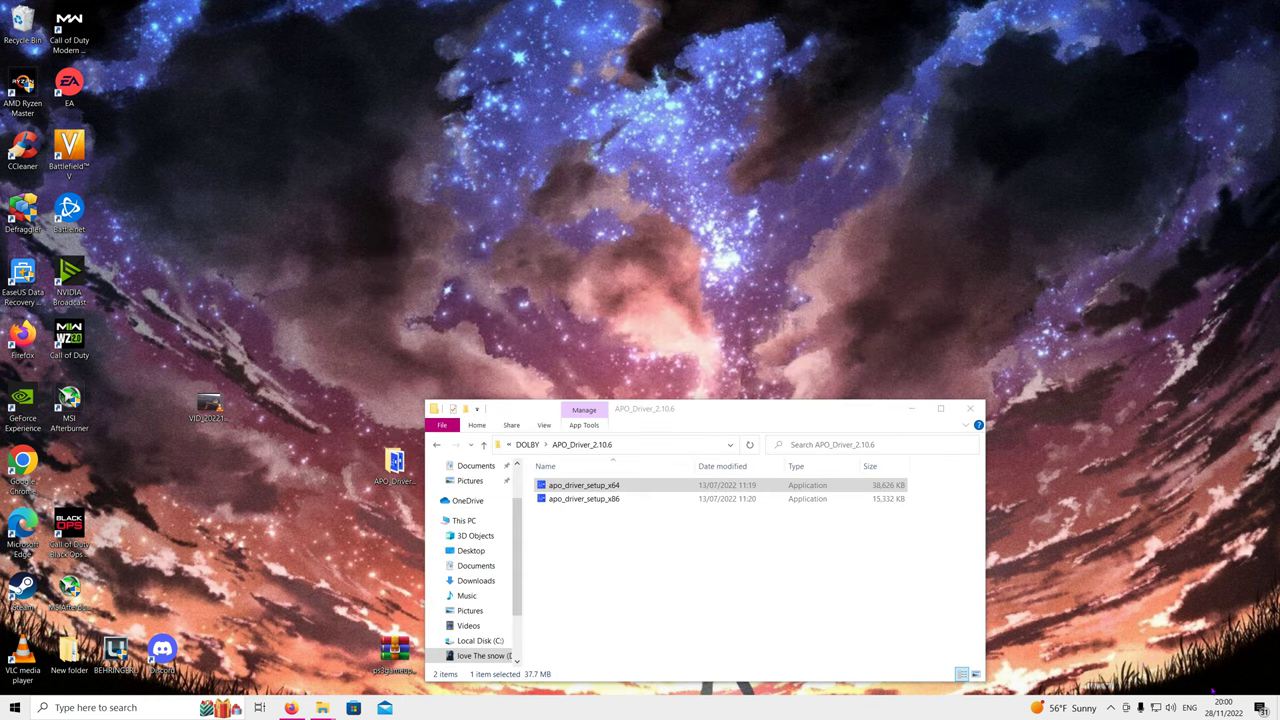
pyautogui.moveTo(510, 558)
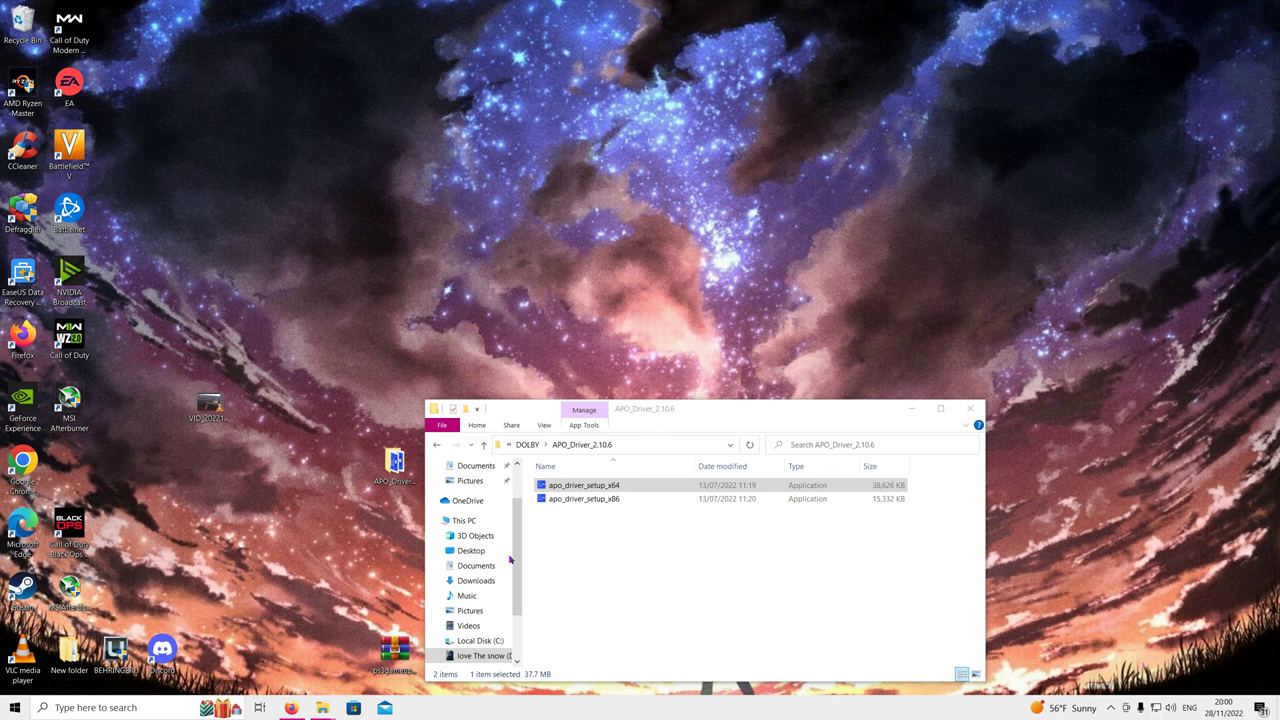
# - Launch Control Panel from the Start menu's app list
pyautogui.click(14, 708)
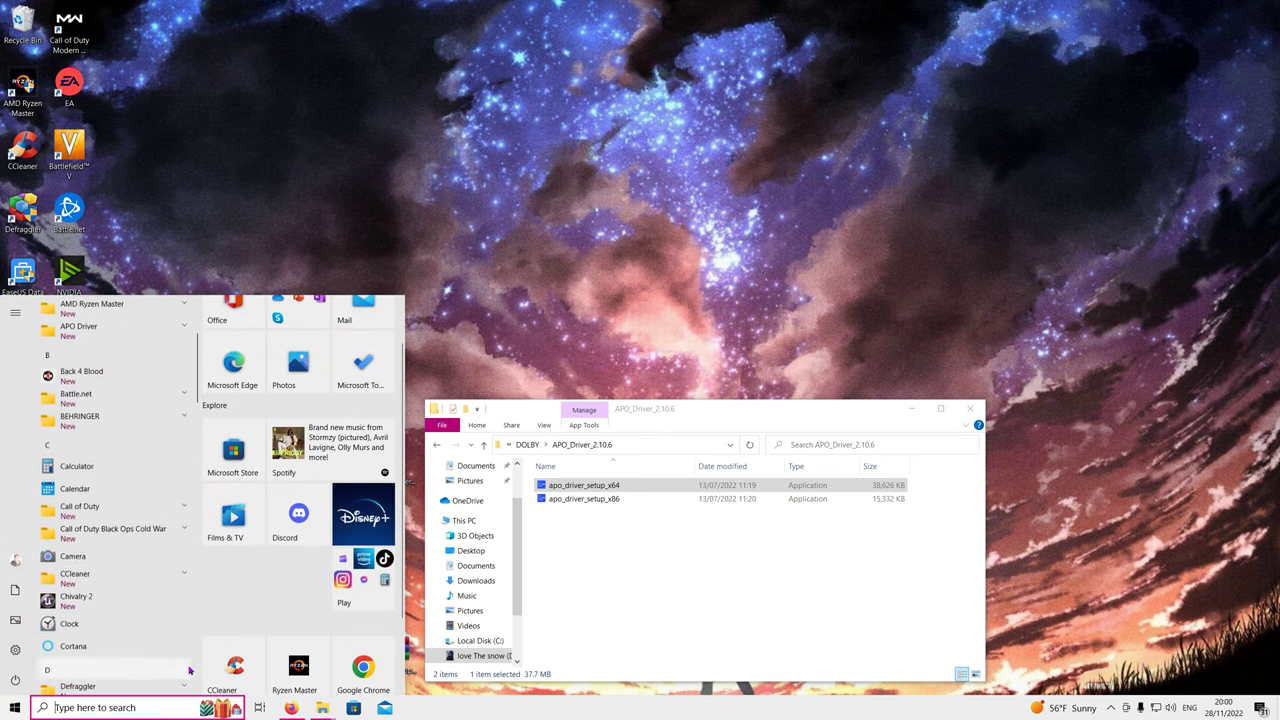
pyautogui.scroll(-3)
pyautogui.write('co')
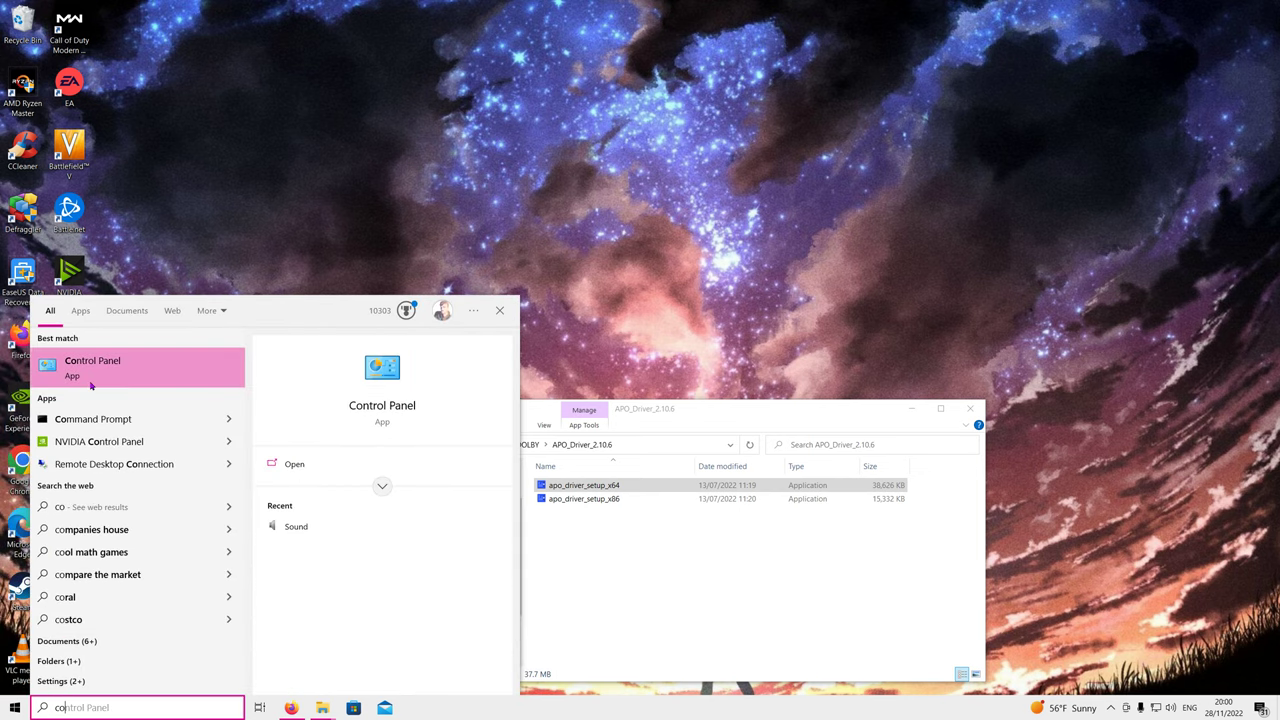
pyautogui.click(92, 360)
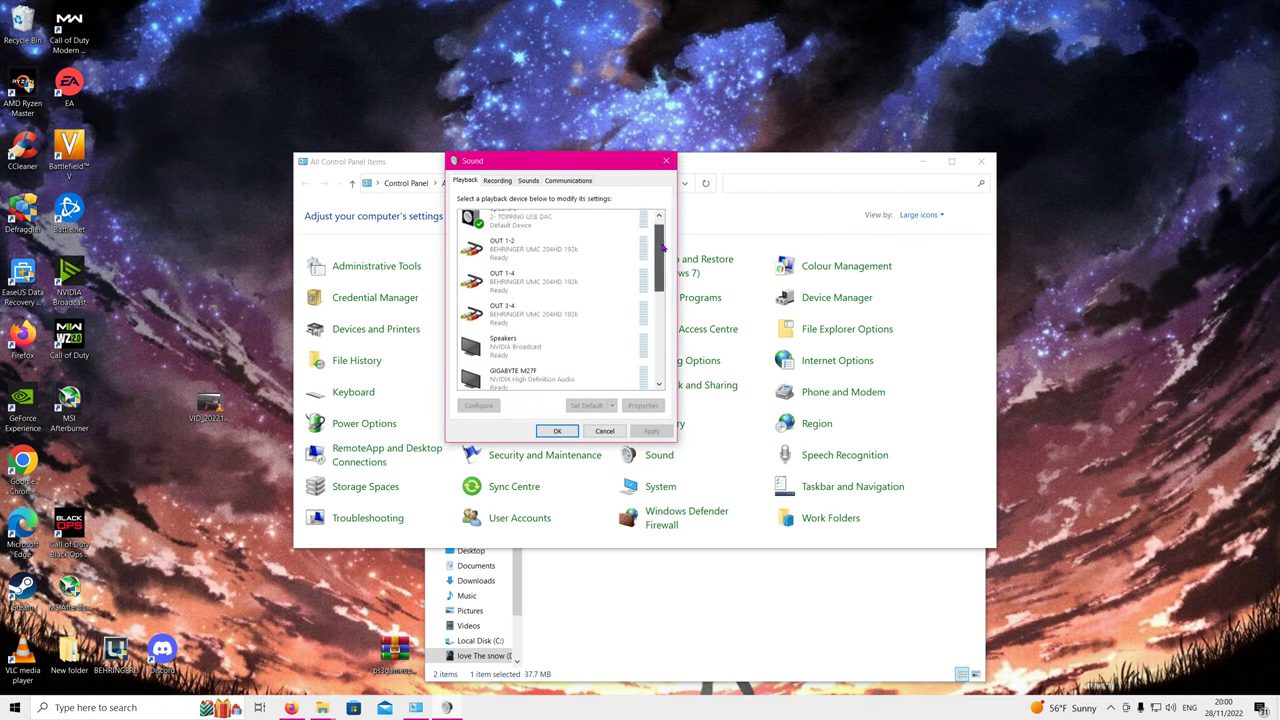
# - Scroll to the SONY TV playback device and open its Properties
pyautogui.scroll(-3)
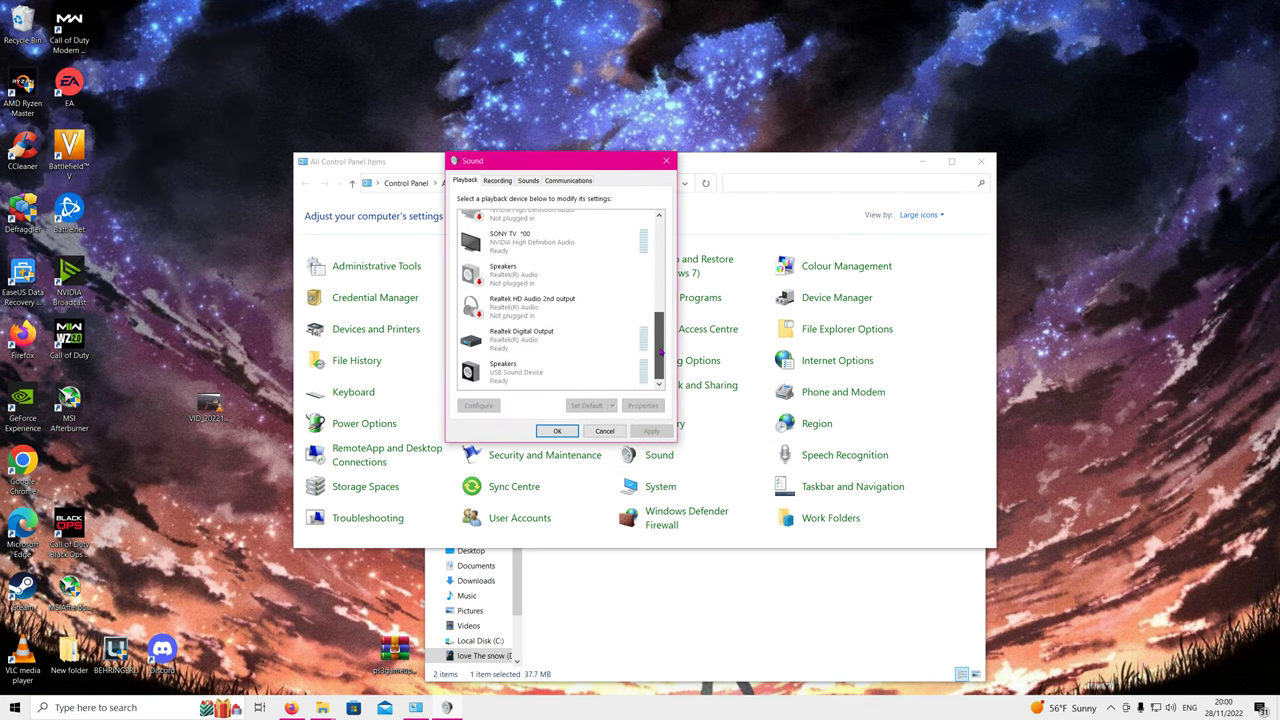
pyautogui.rightClick(530, 293)
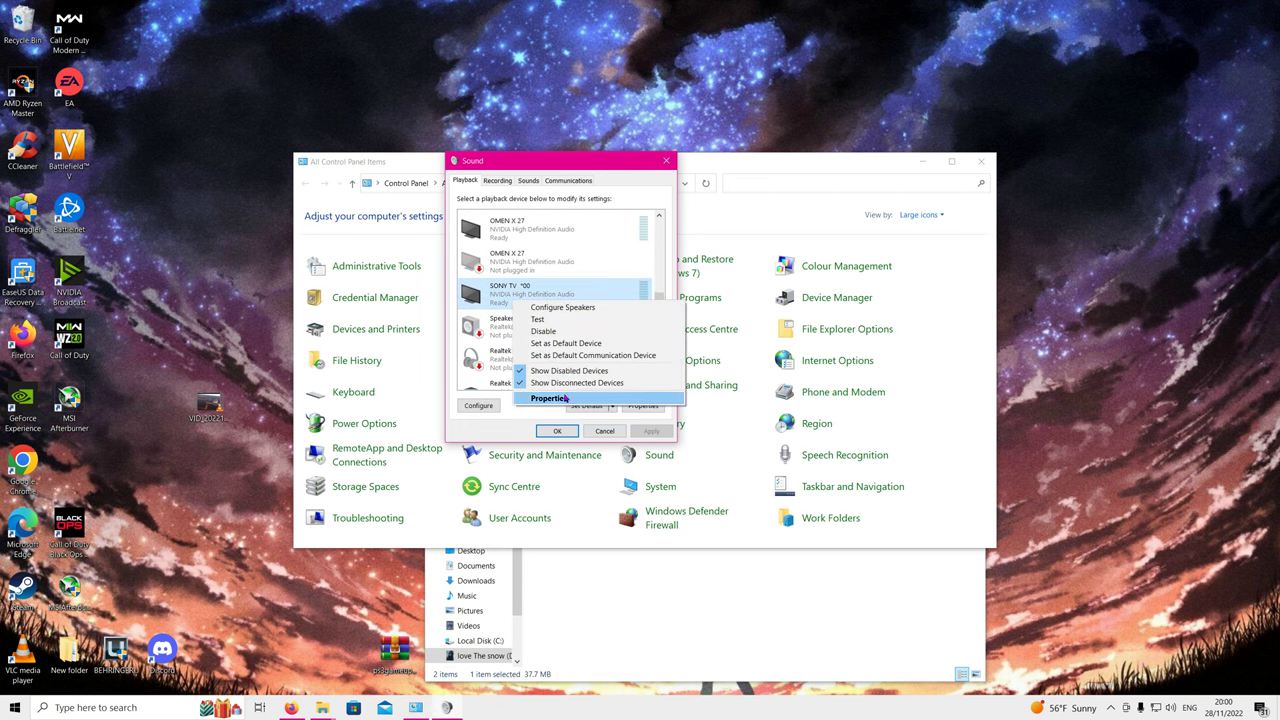
pyautogui.click(550, 398)
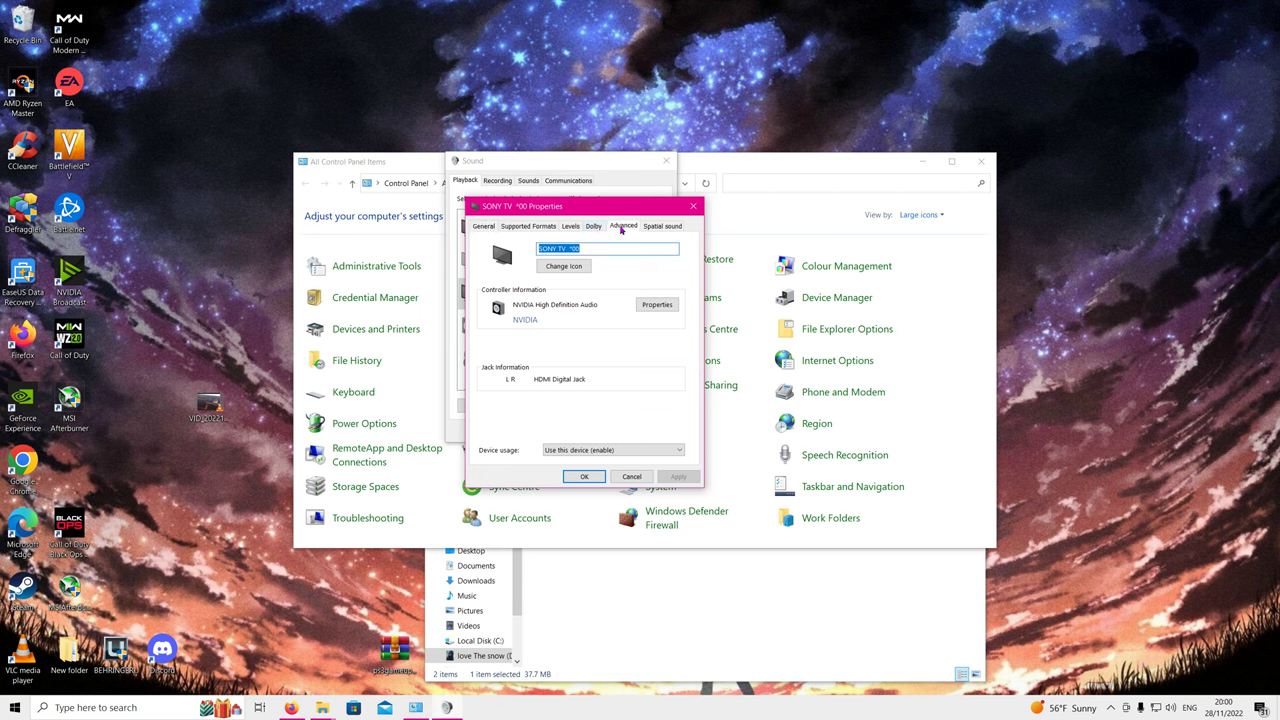
# - Verify the SONY TV output's Advanced default format shows Dolby Digital, then cancel
pyautogui.click(623, 225)
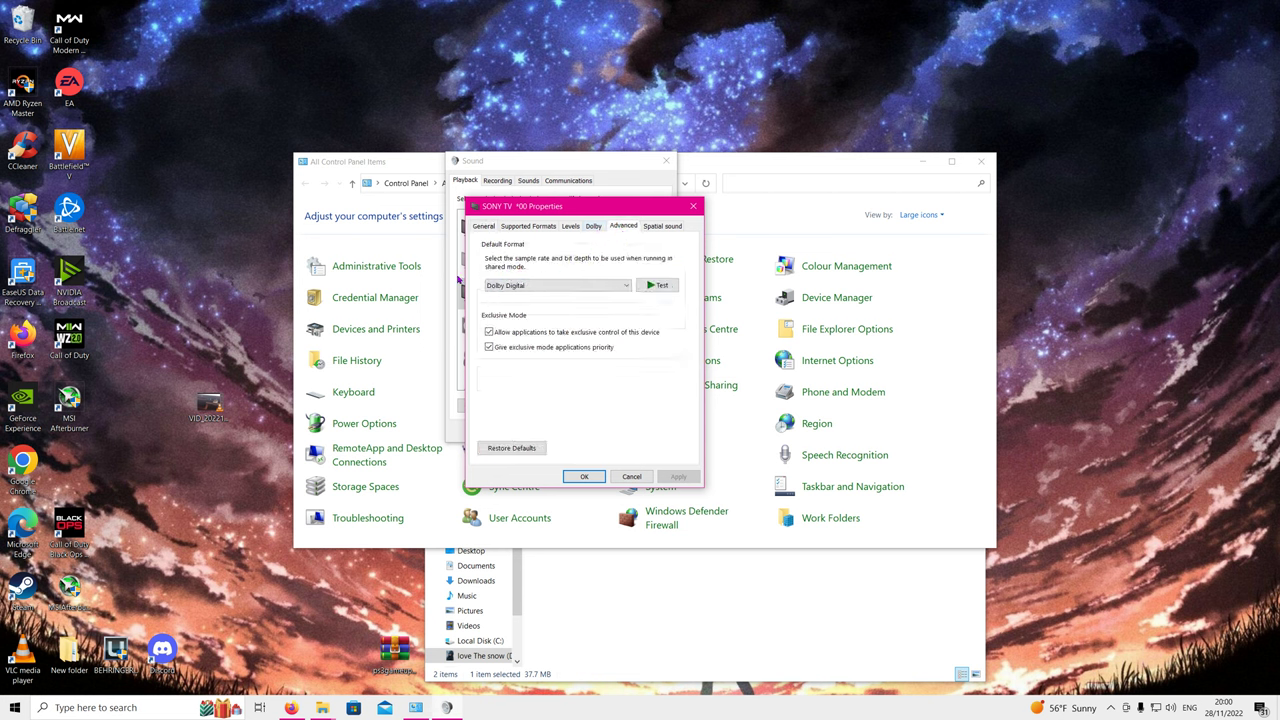
pyautogui.click(555, 285)
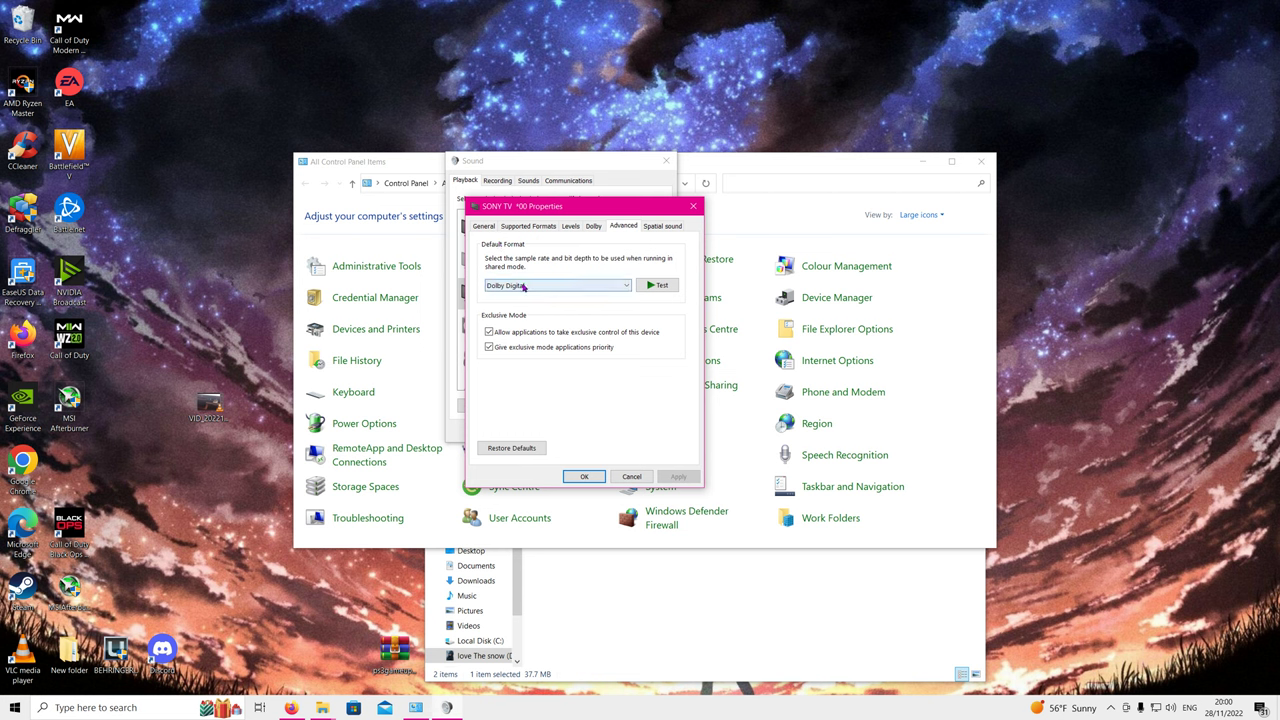
pyautogui.moveTo(563, 287)
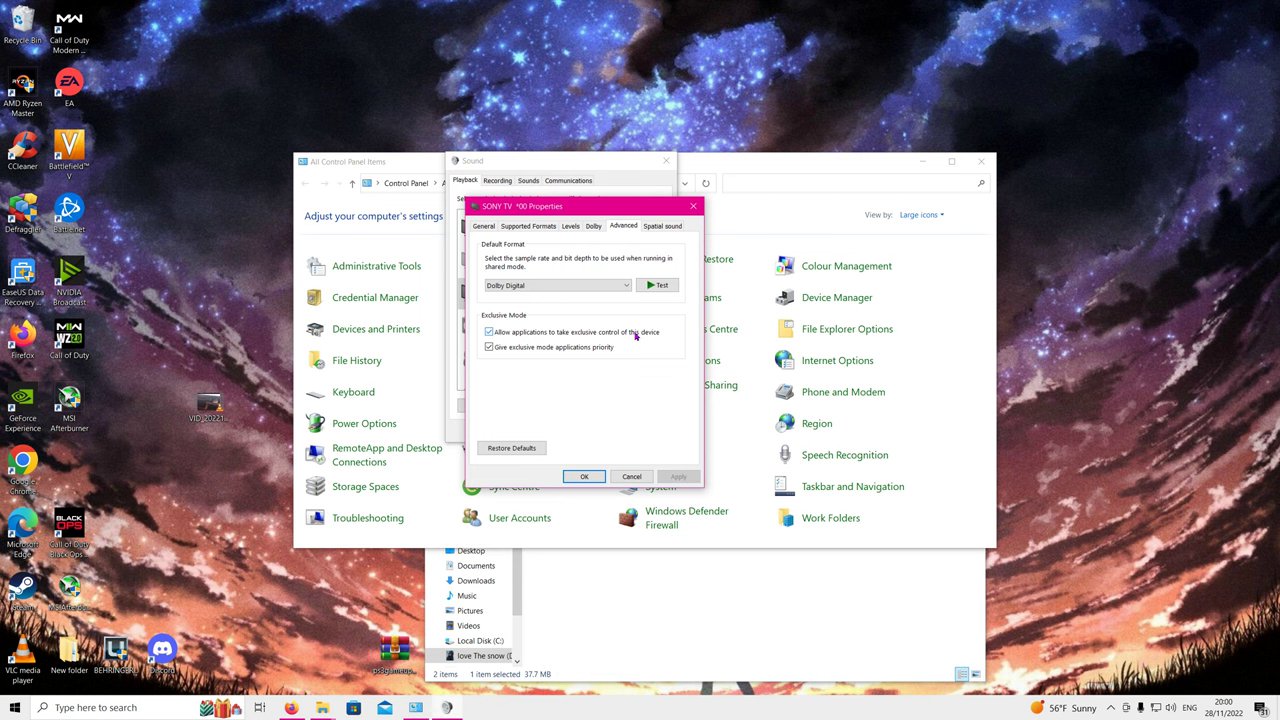
pyautogui.moveTo(630, 332)
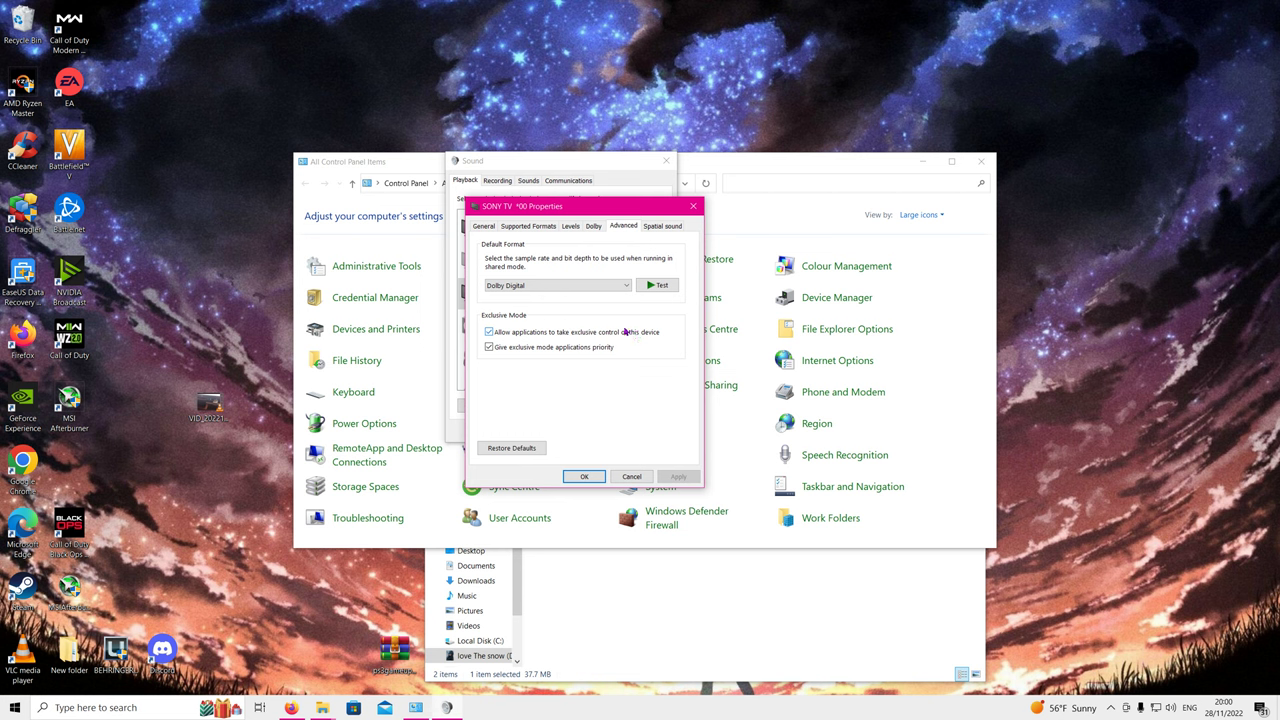
pyautogui.click(593, 225)
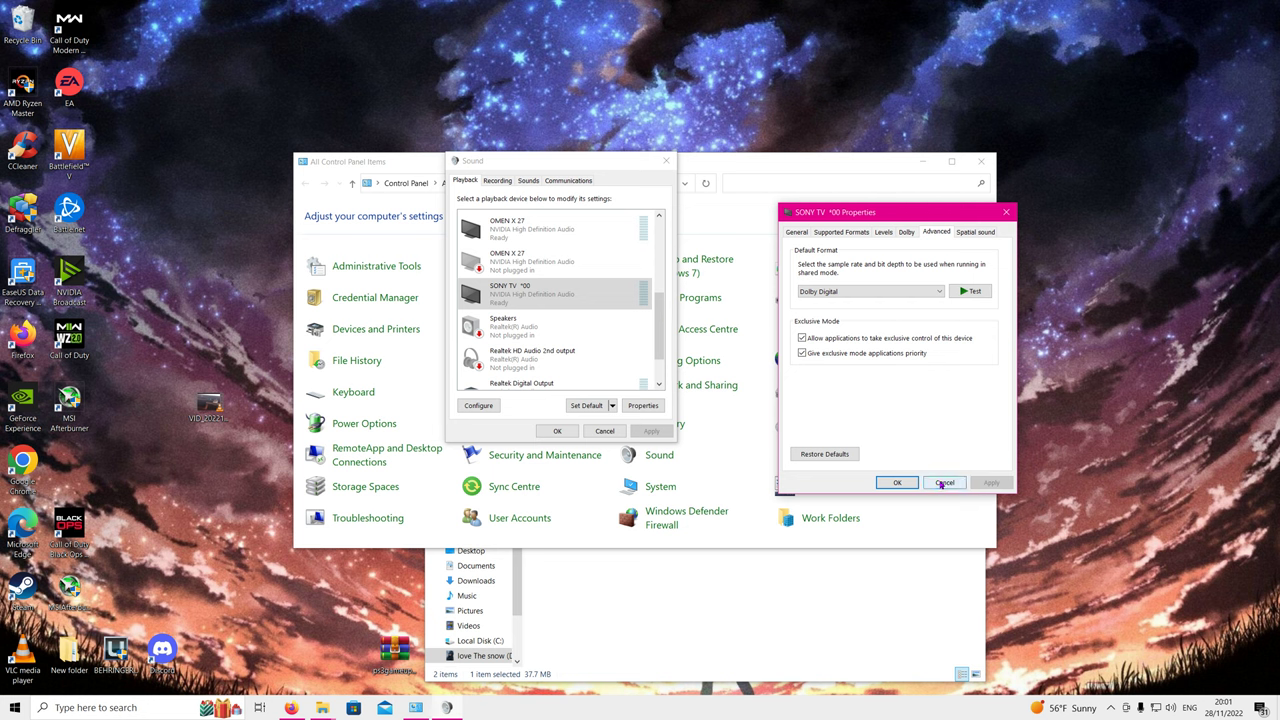
pyautogui.click(944, 482)
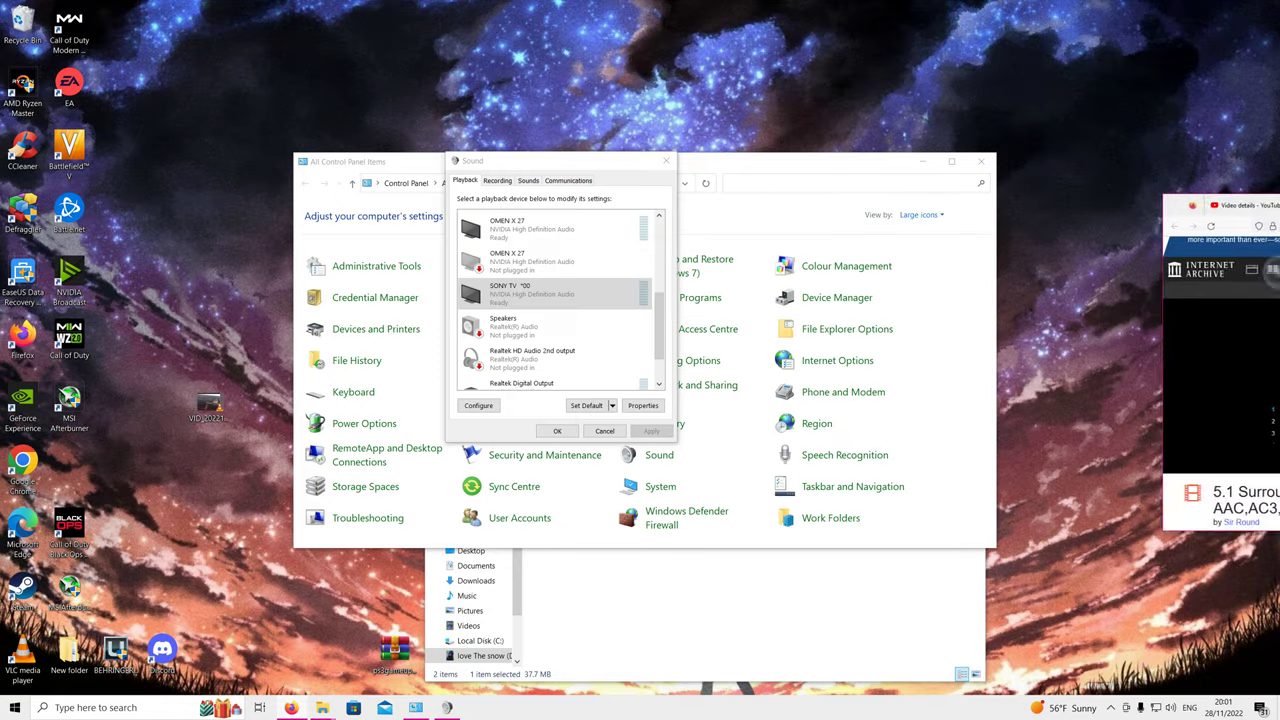
# - Close the Sound dialog and return to the DOLBY folder's DolbyHomeTheater installer
pyautogui.click(555, 293)
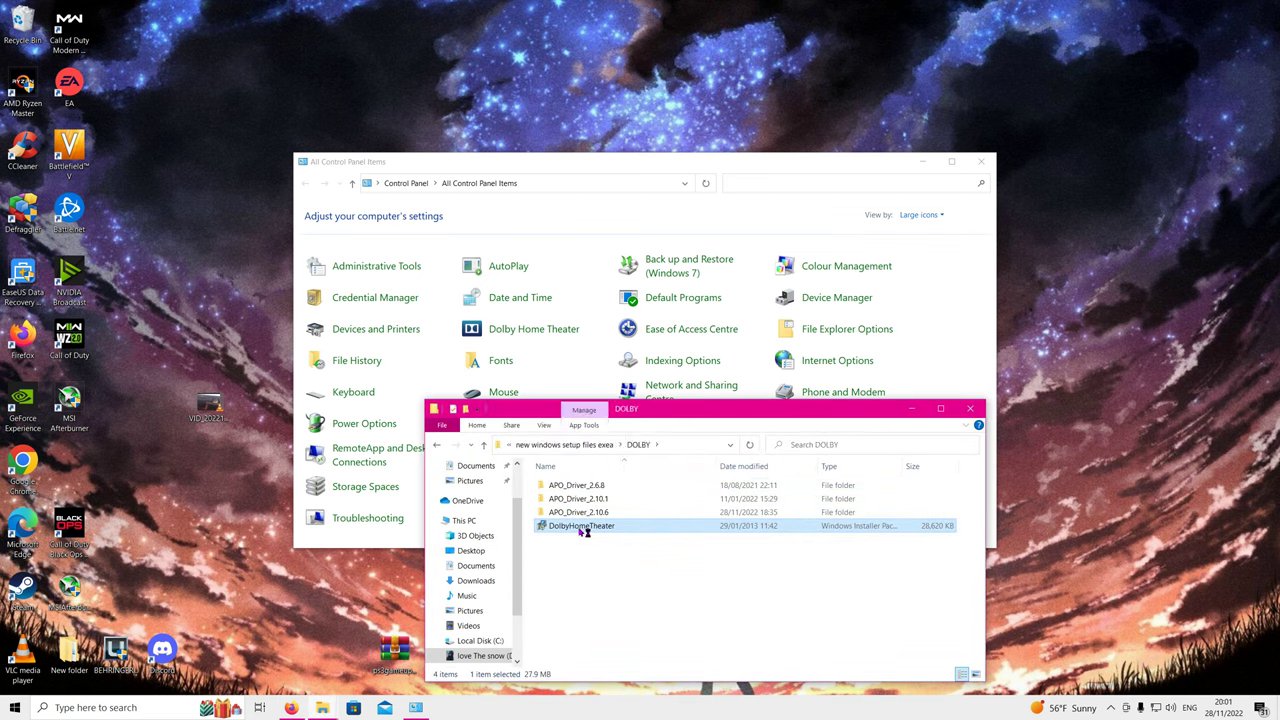
# - Launch the DolbyHomeTheater installer, then cancel its setup wizard and confirm with Yes
pyautogui.doubleClick(582, 525)
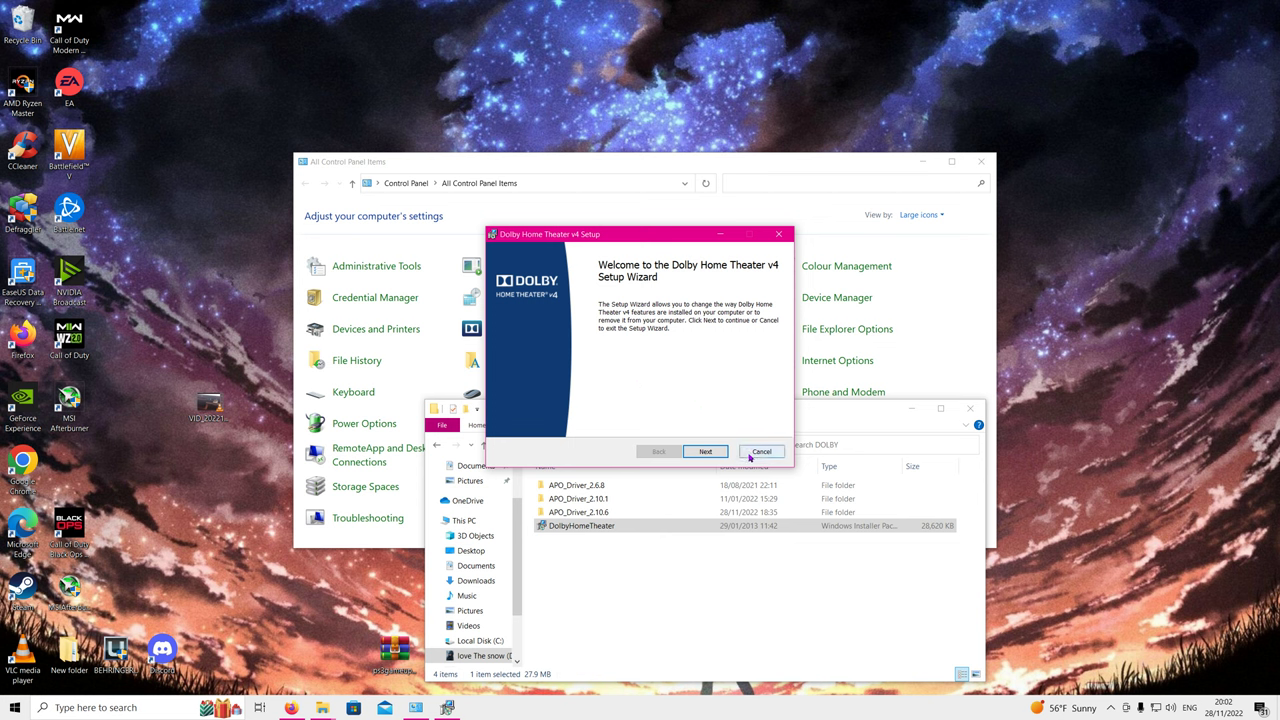
pyautogui.click(761, 451)
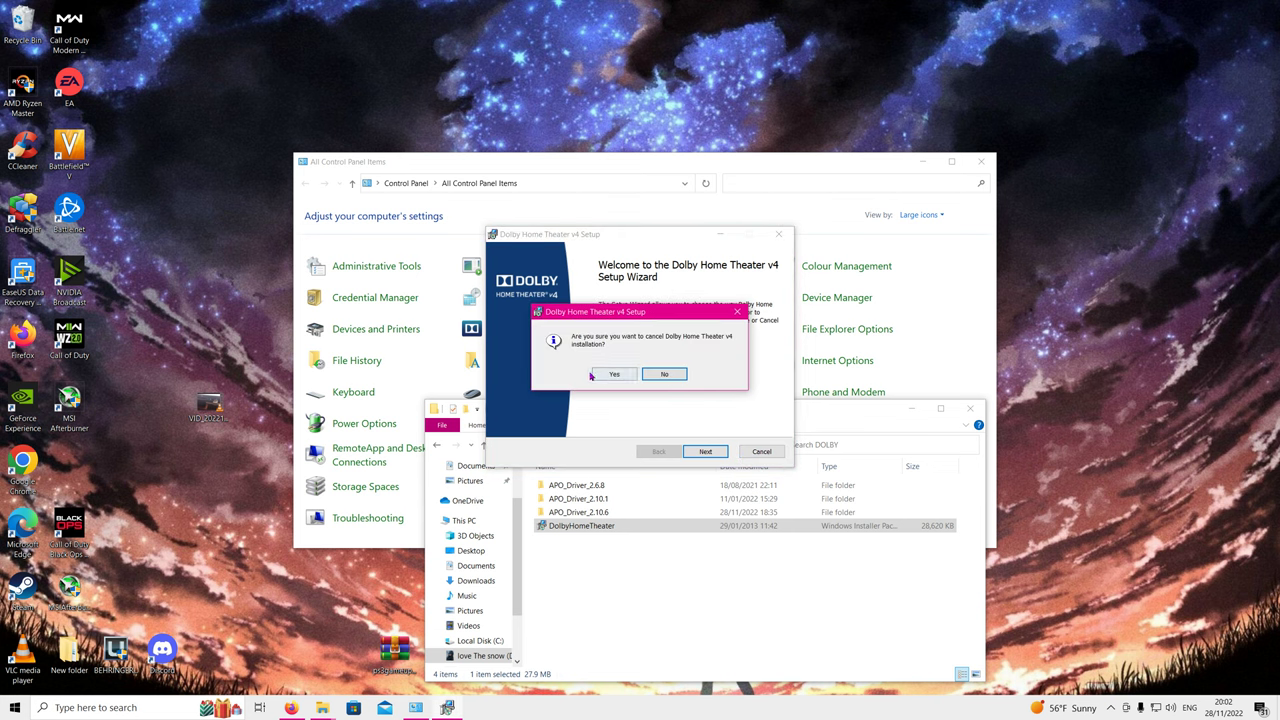
pyautogui.click(614, 373)
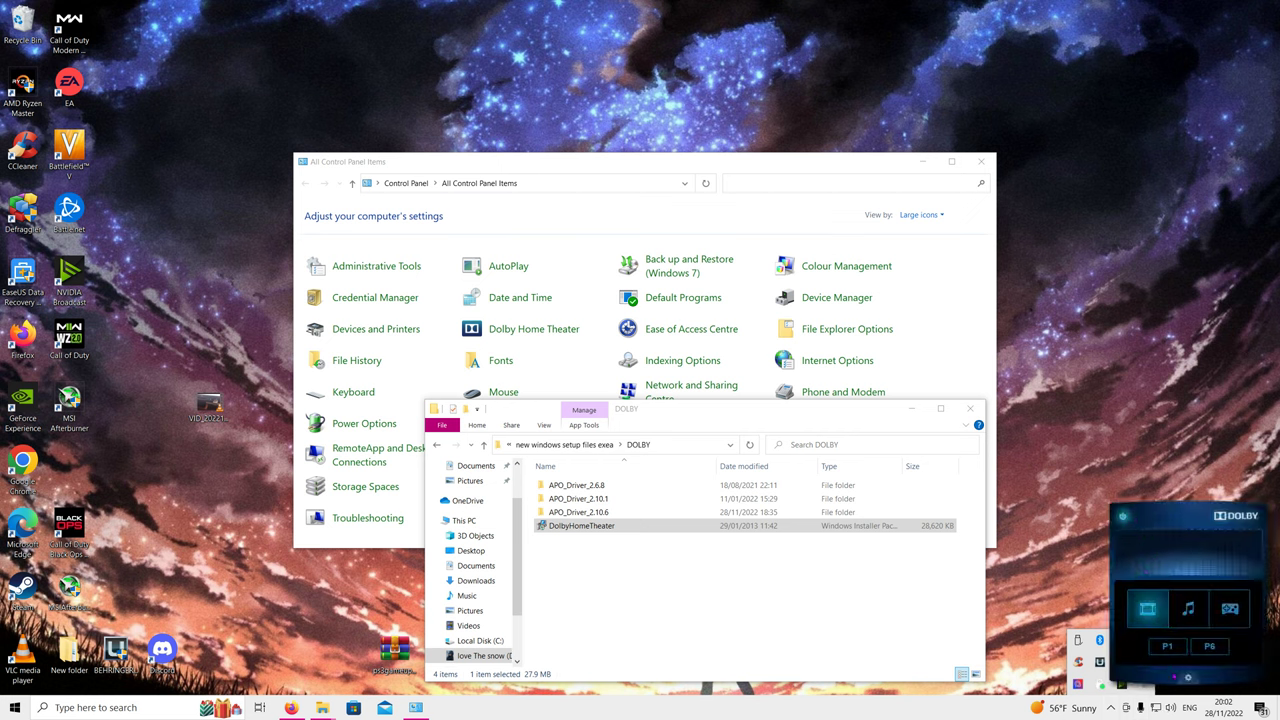
# - Open Dolby Home Theater, review the Movie profile and equaliser, then close it
pyautogui.doubleClick(582, 525)
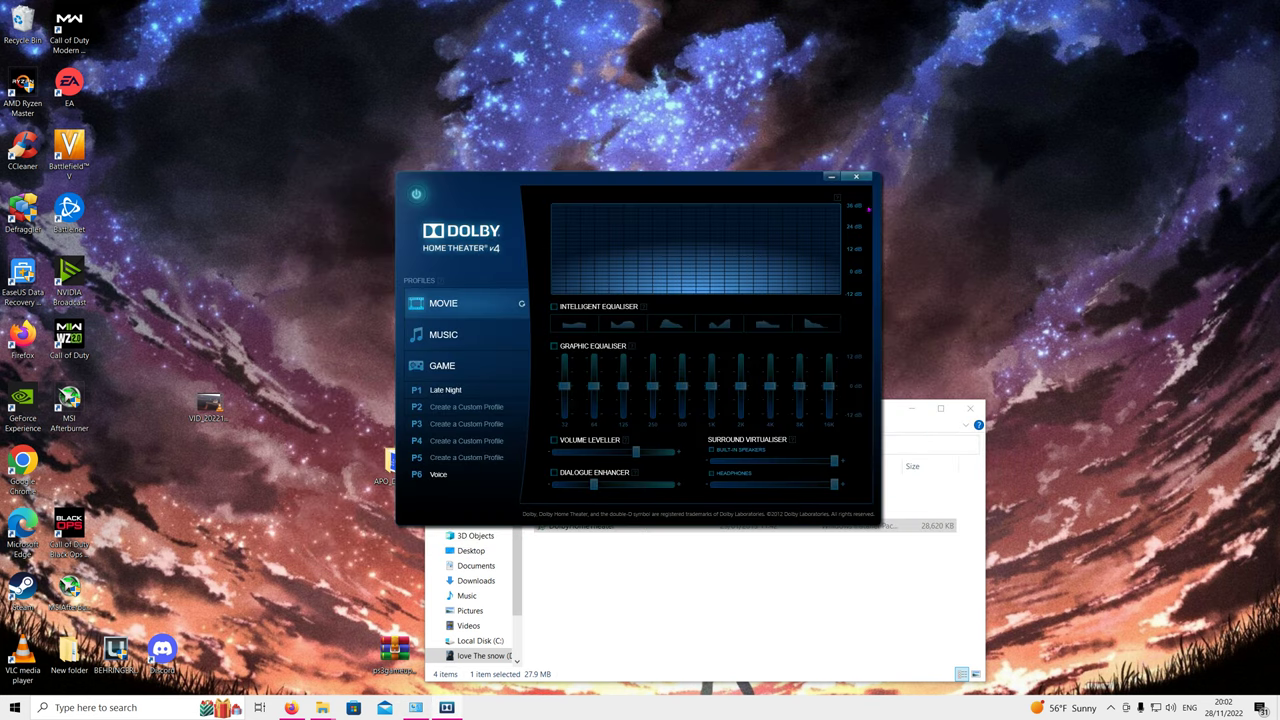
pyautogui.click(856, 177)
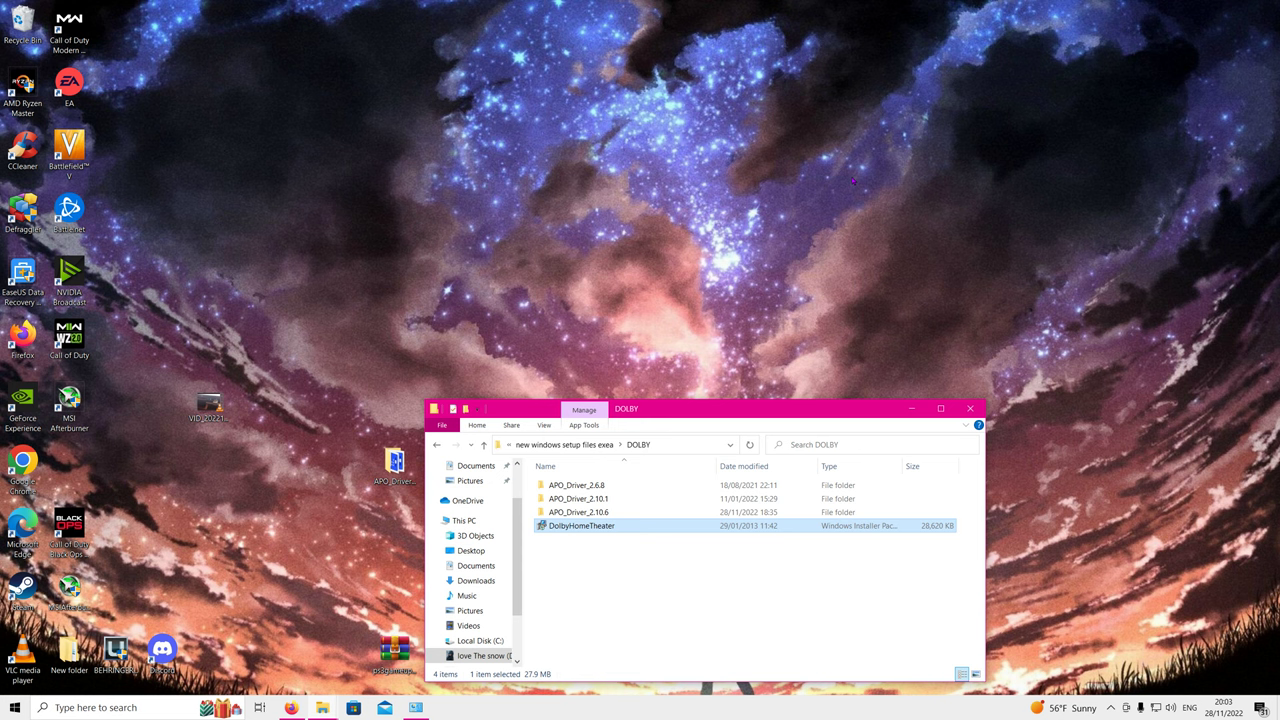
pyautogui.moveTo(573, 585)
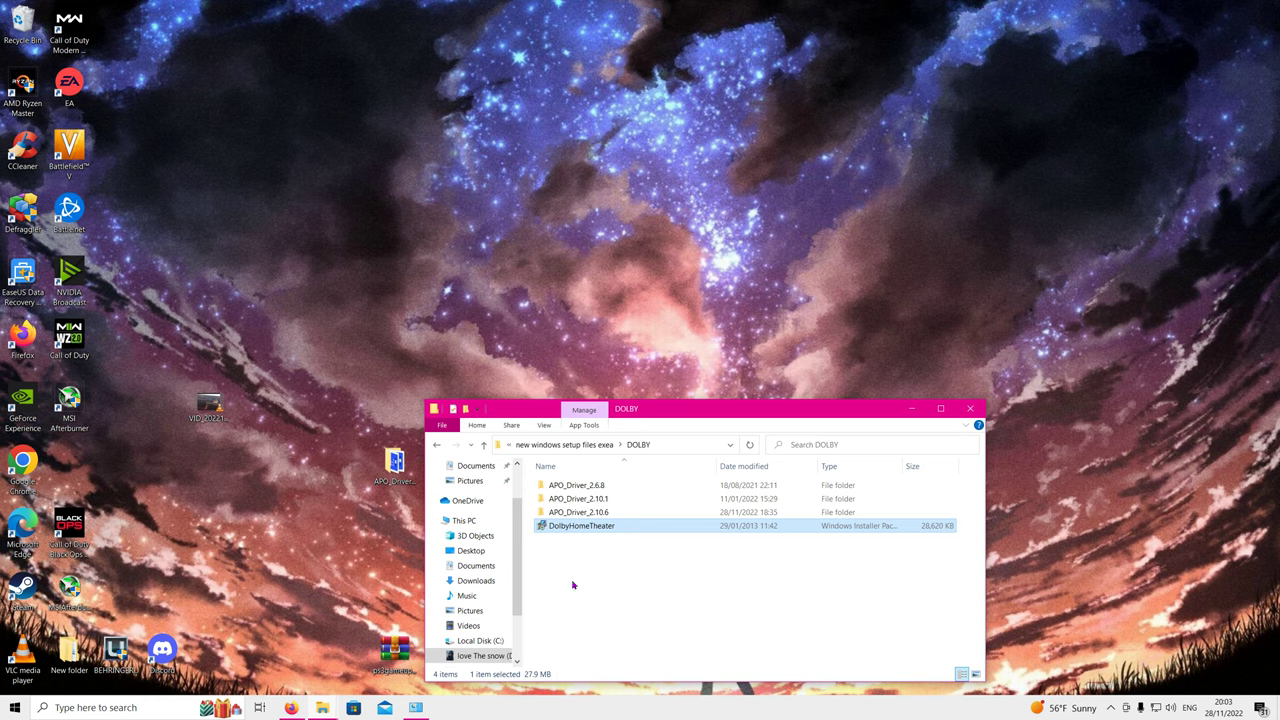
pyautogui.click(14, 707)
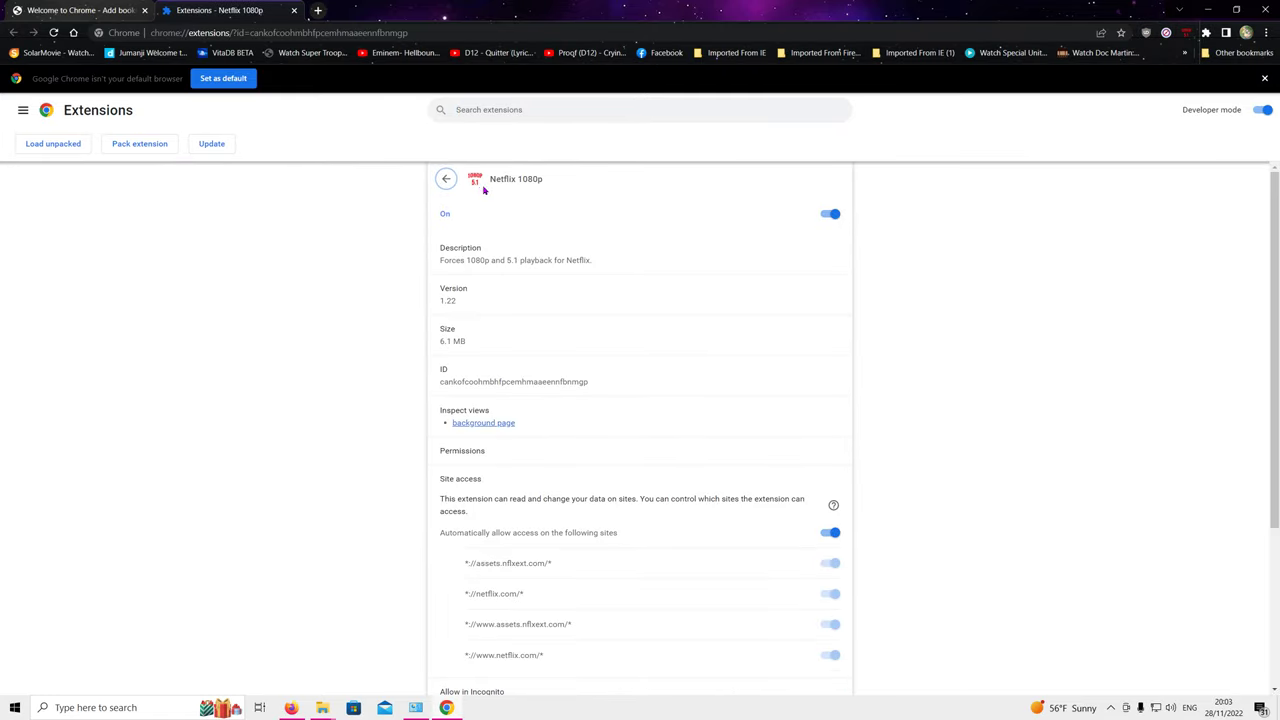
pyautogui.moveTo(544, 333)
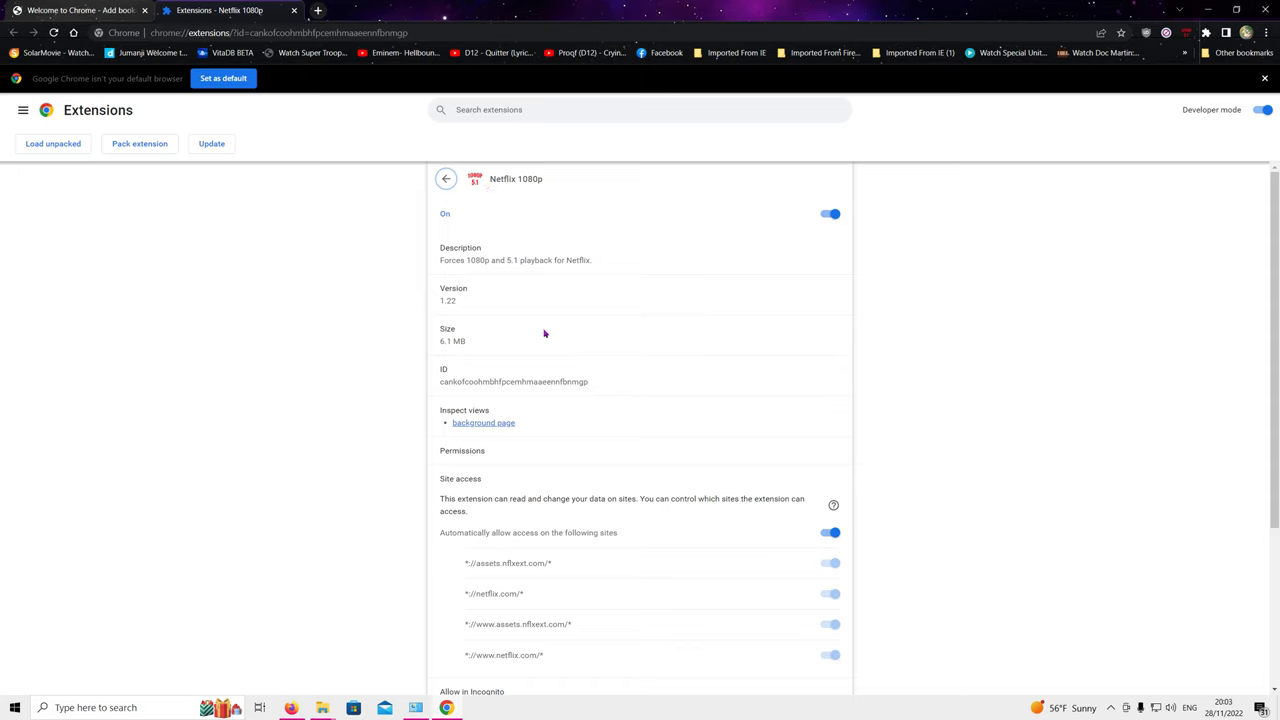
pyautogui.moveTo(458, 230)
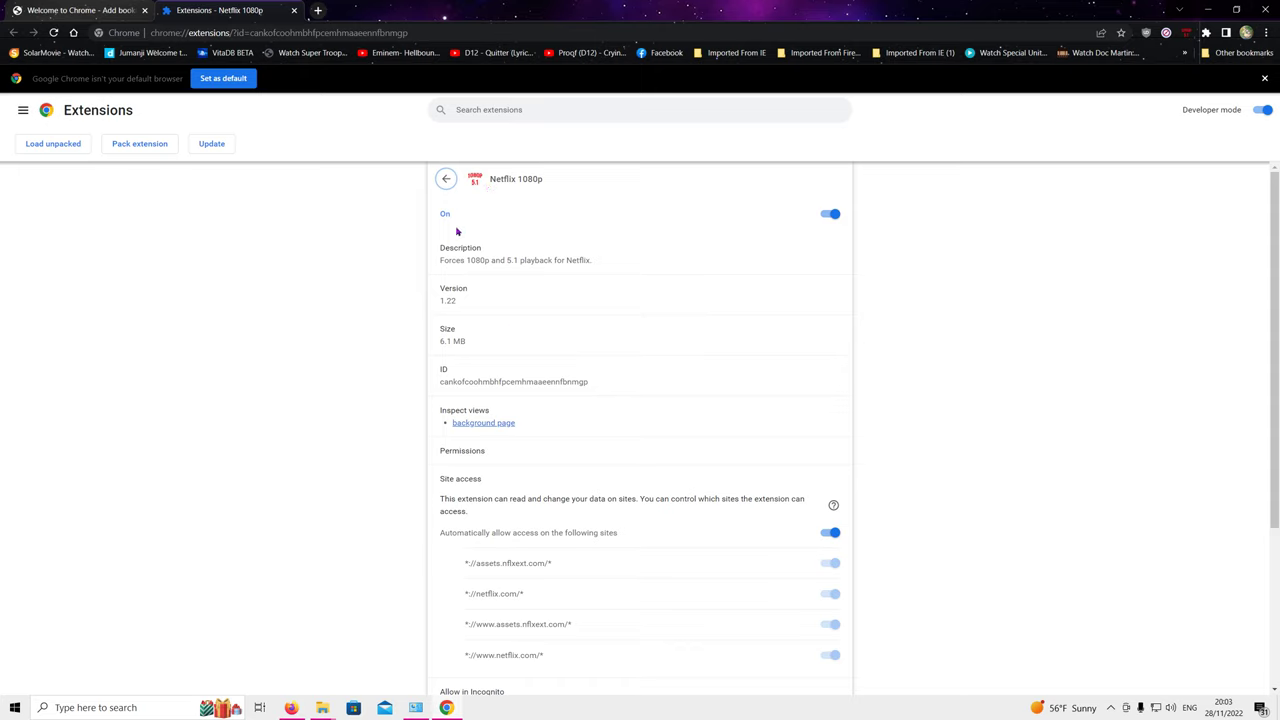
pyautogui.moveTo(459, 230)
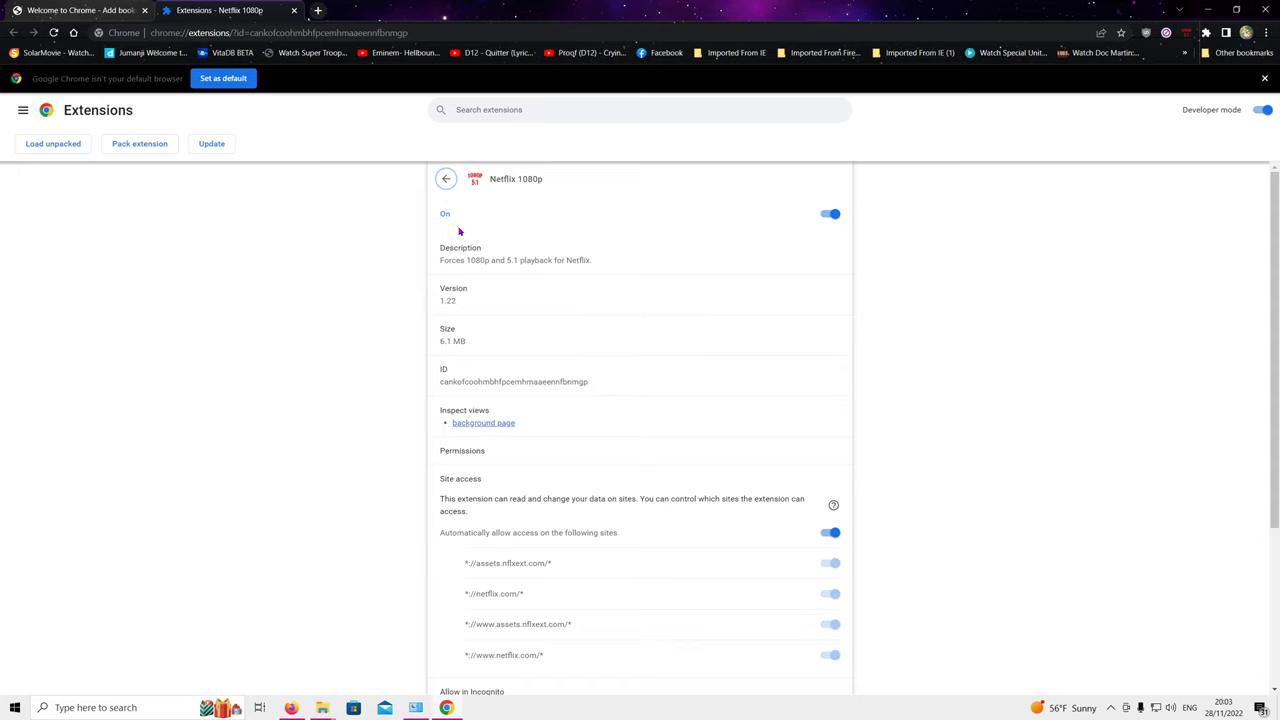
pyautogui.moveTo(293, 125)
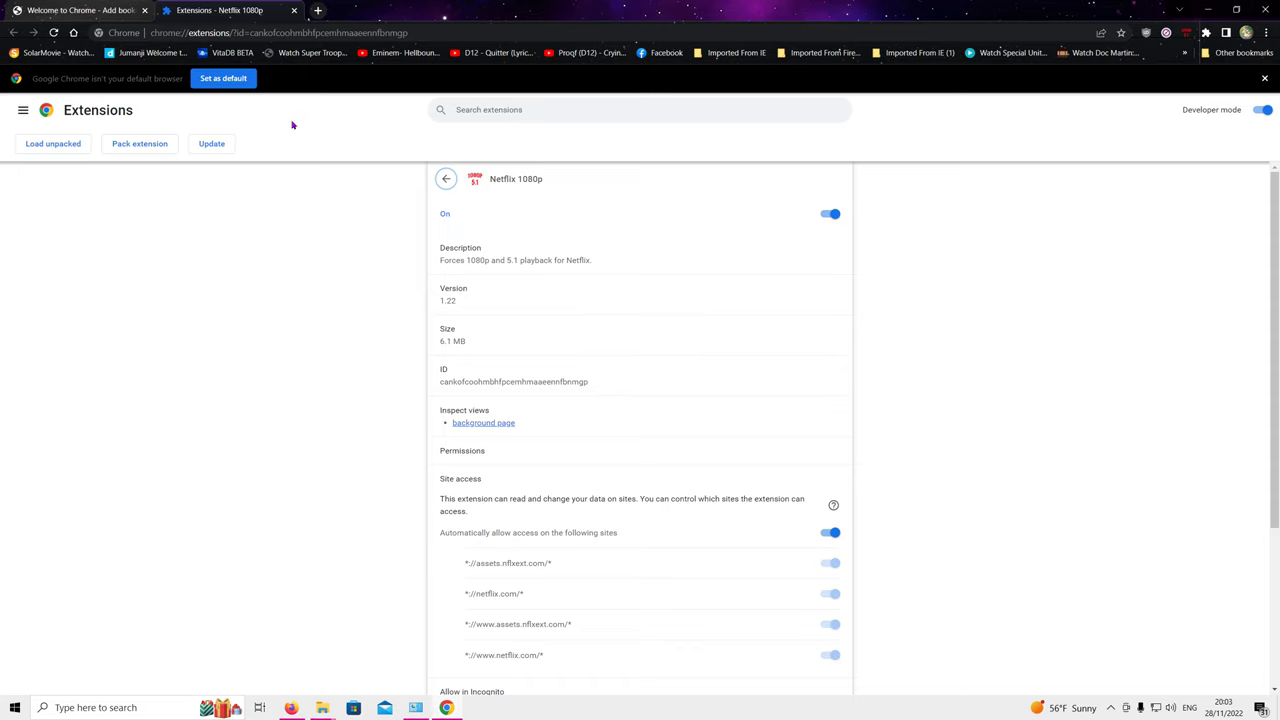
pyautogui.moveTo(392, 325)
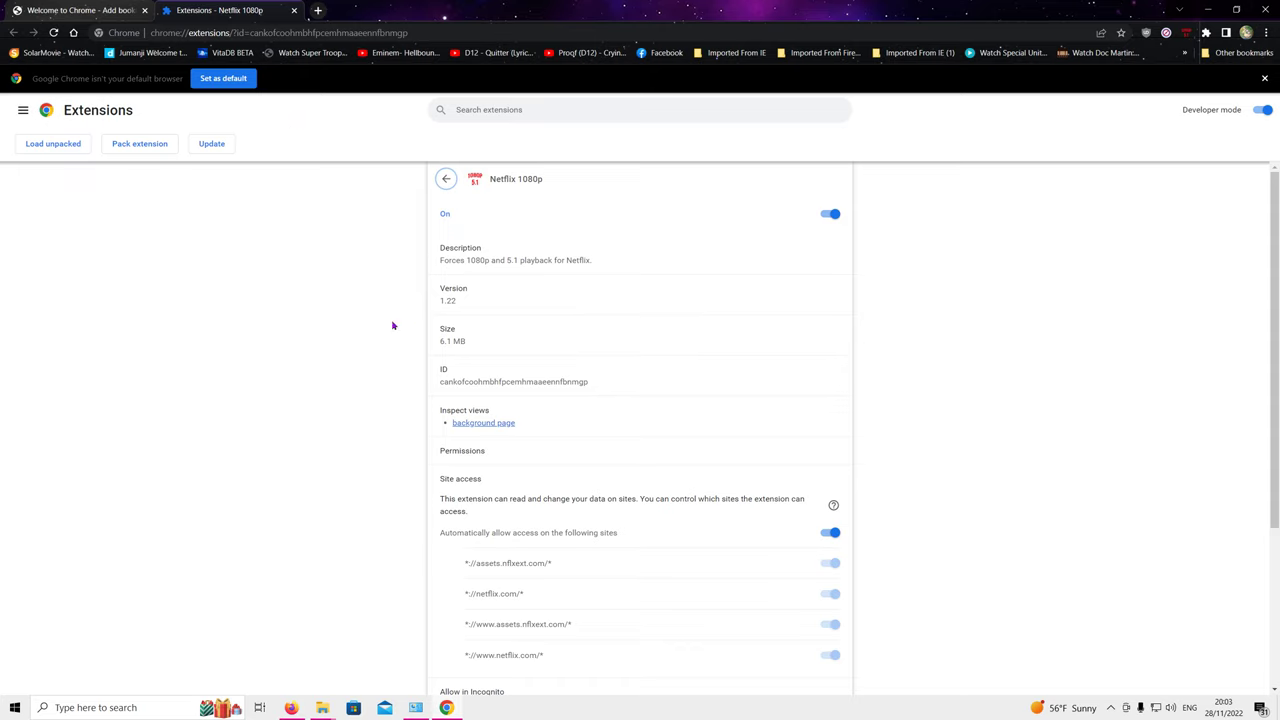
pyautogui.moveTo(753, 303)
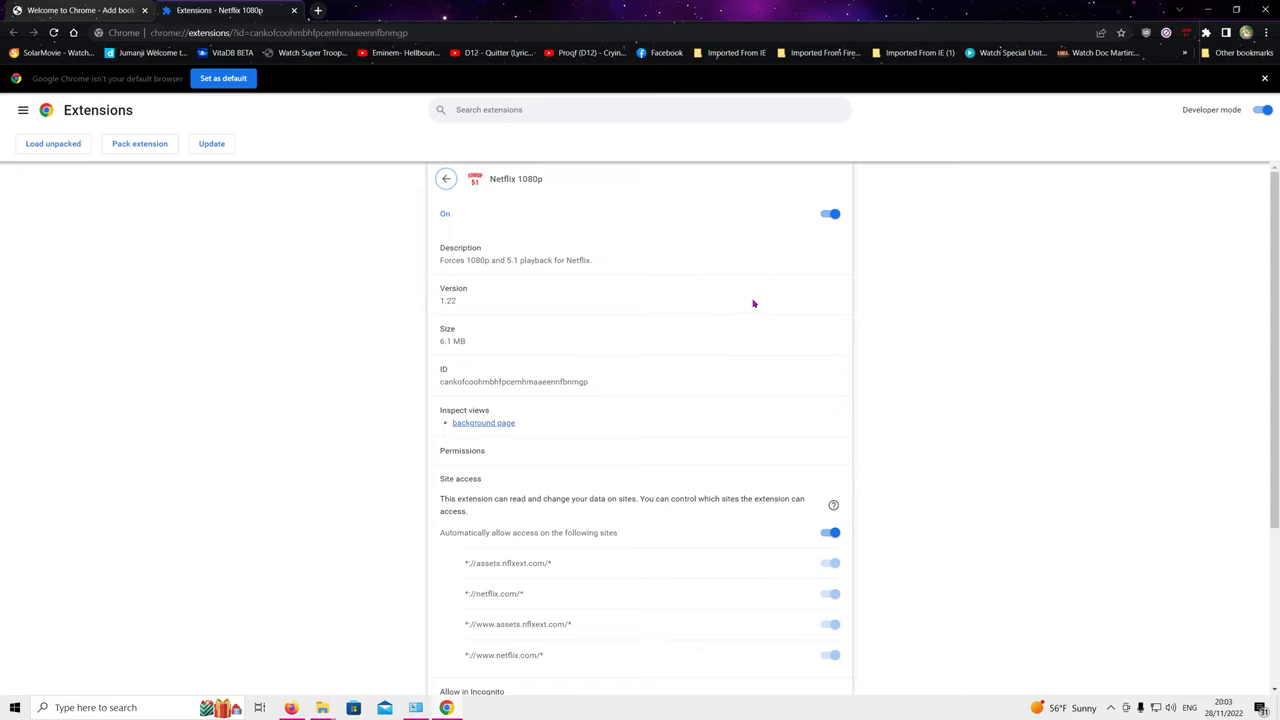
pyautogui.moveTo(749, 303)
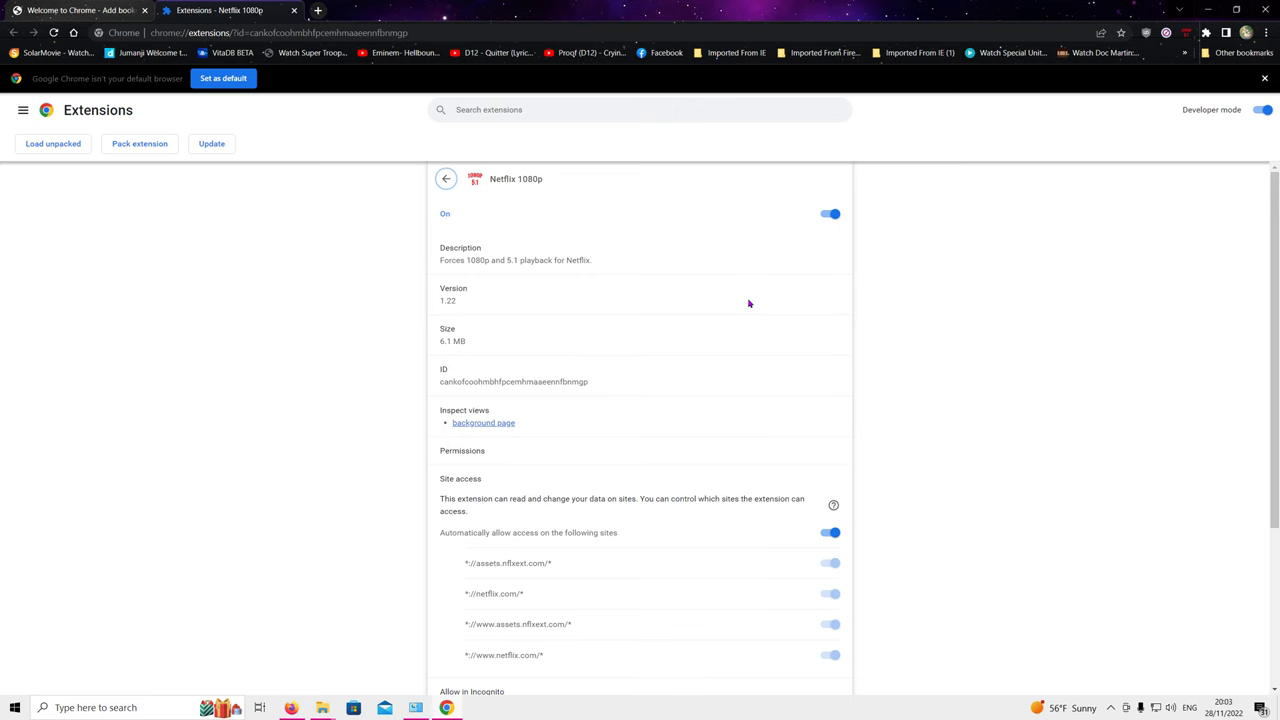